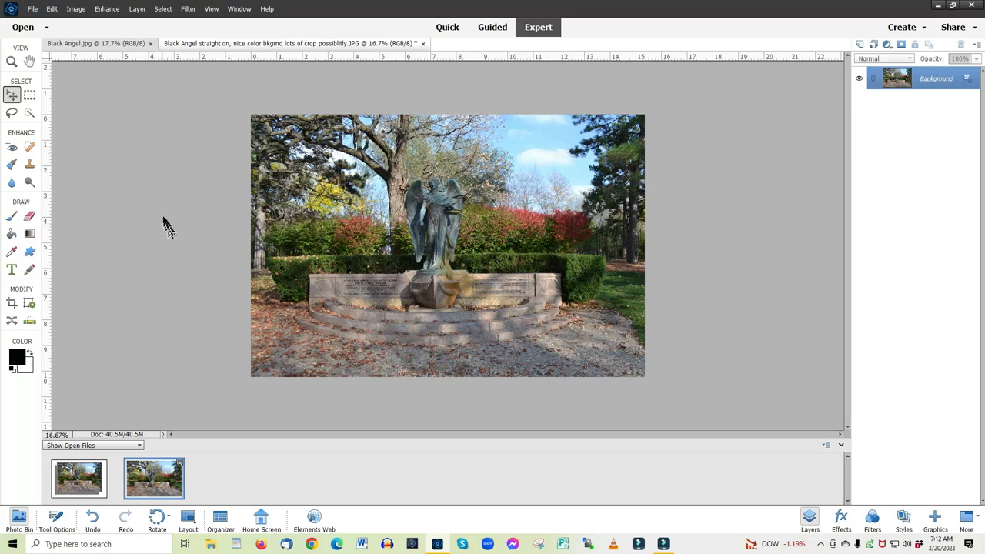
mouse_move(172, 222)
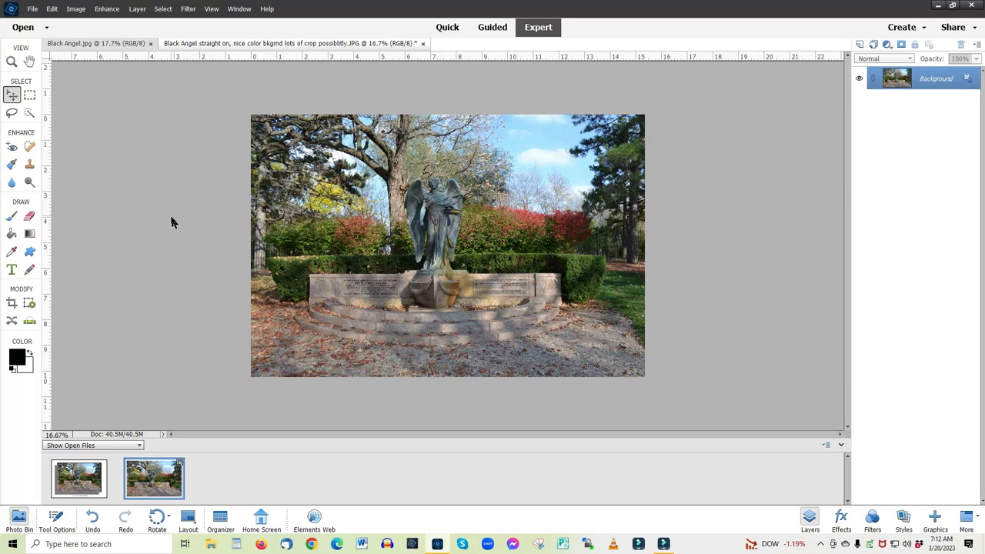
mouse_move(183, 225)
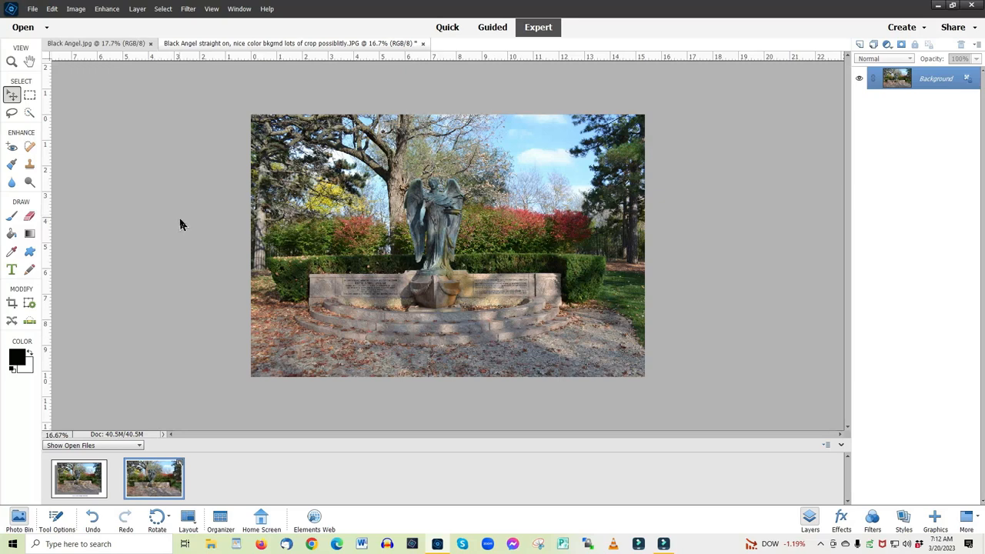
mouse_move(194, 165)
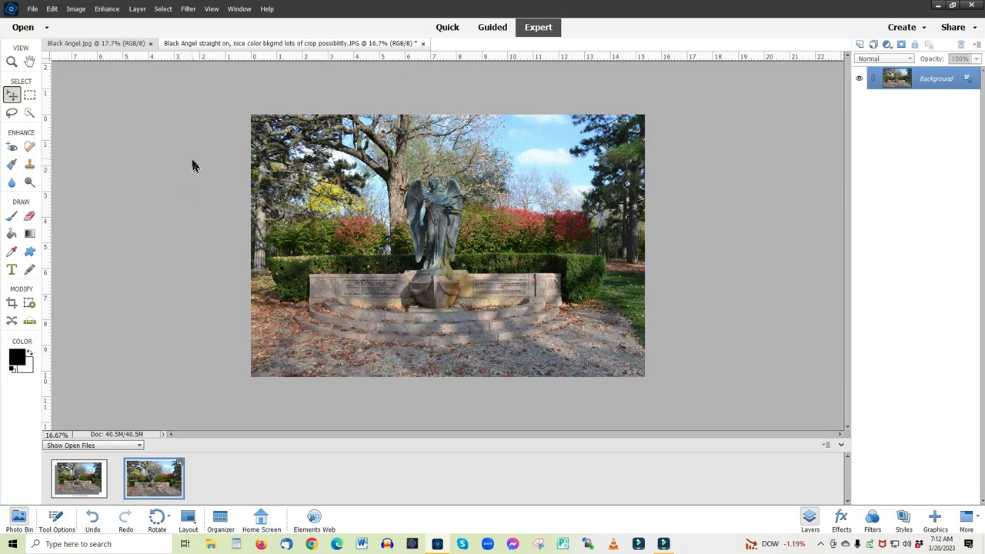
mouse_move(491, 86)
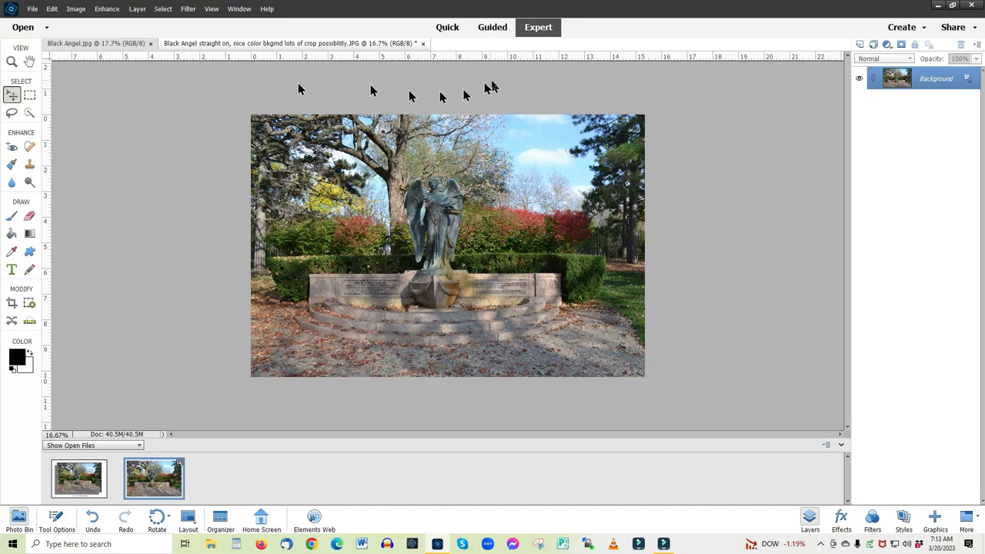
mouse_move(154, 460)
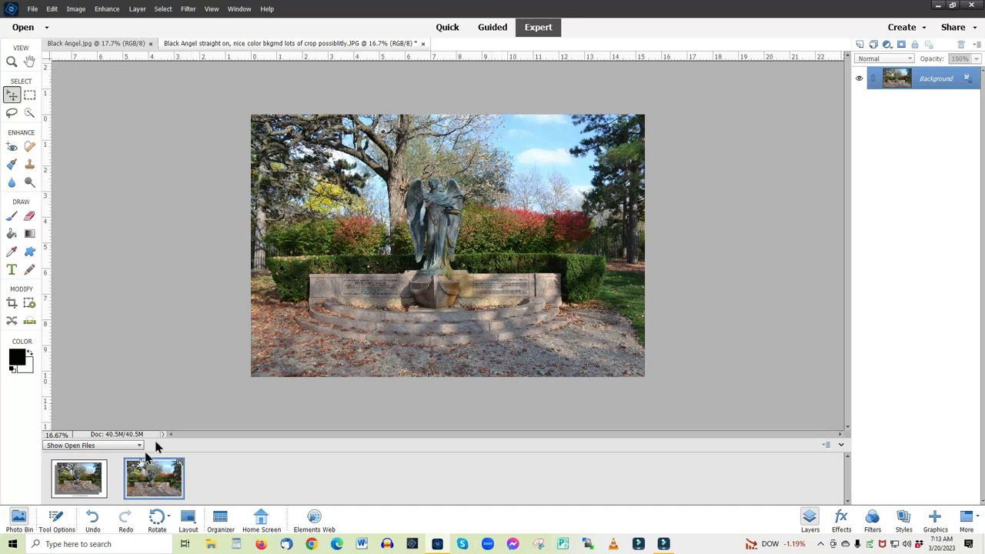
mouse_move(69, 480)
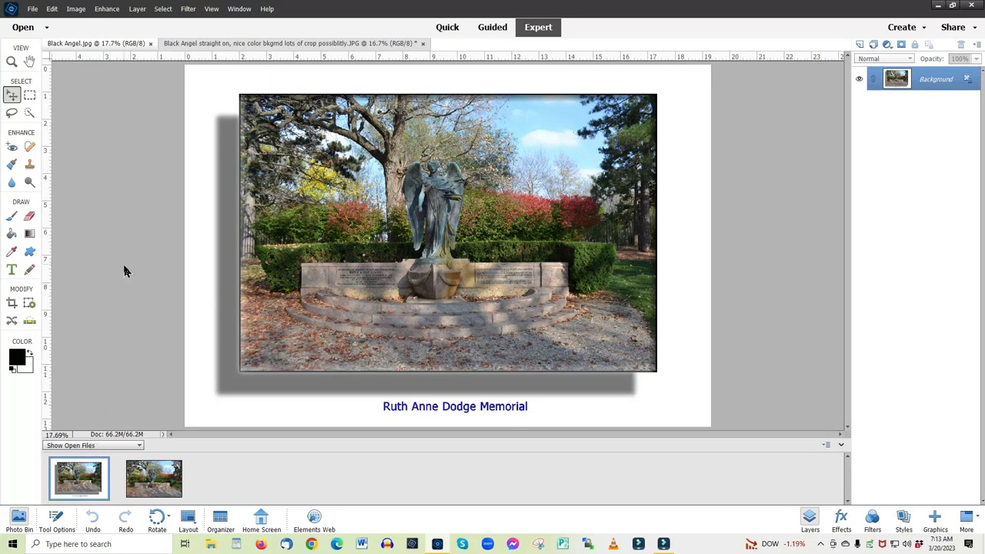
Return to the straight-on angel photo to work on it.
left_click(154, 478)
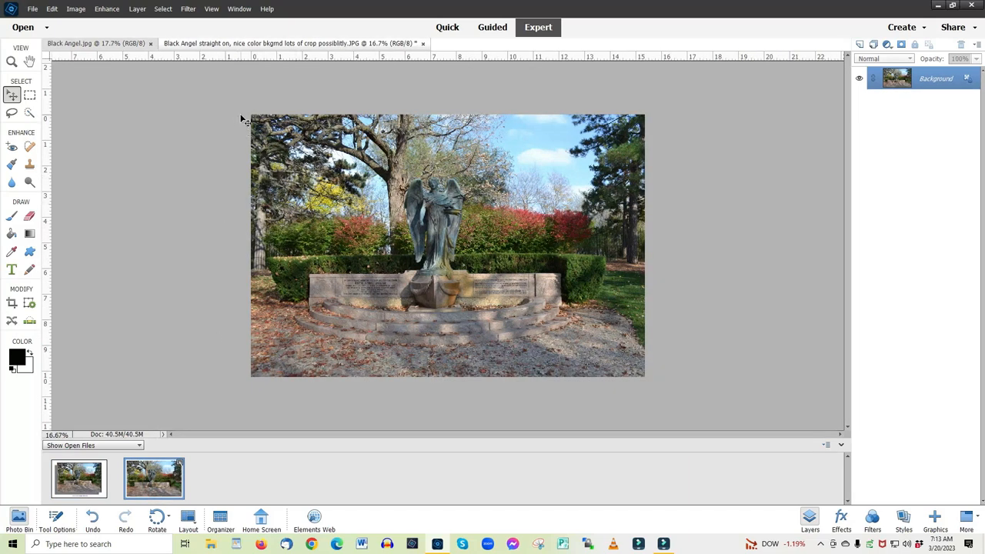
mouse_move(644, 112)
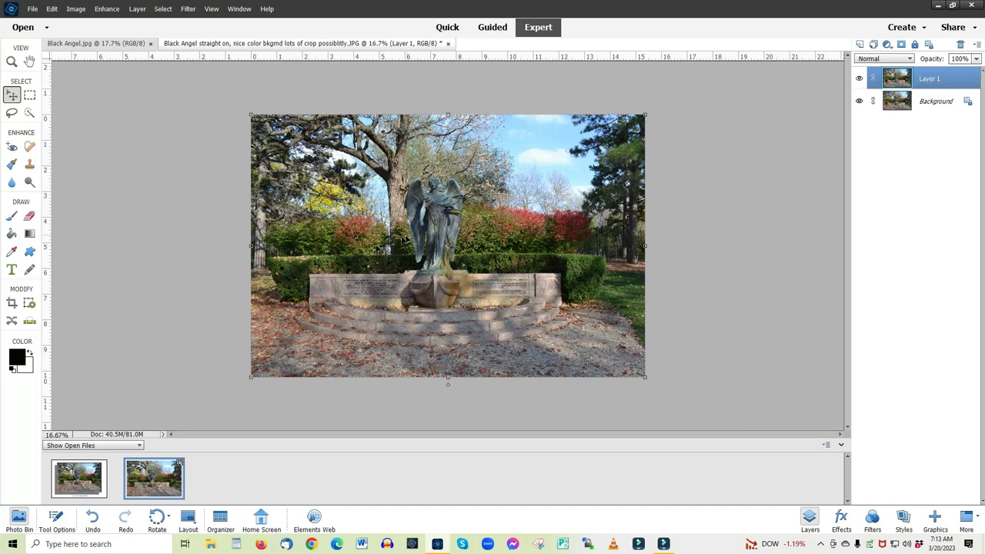
mouse_move(234, 188)
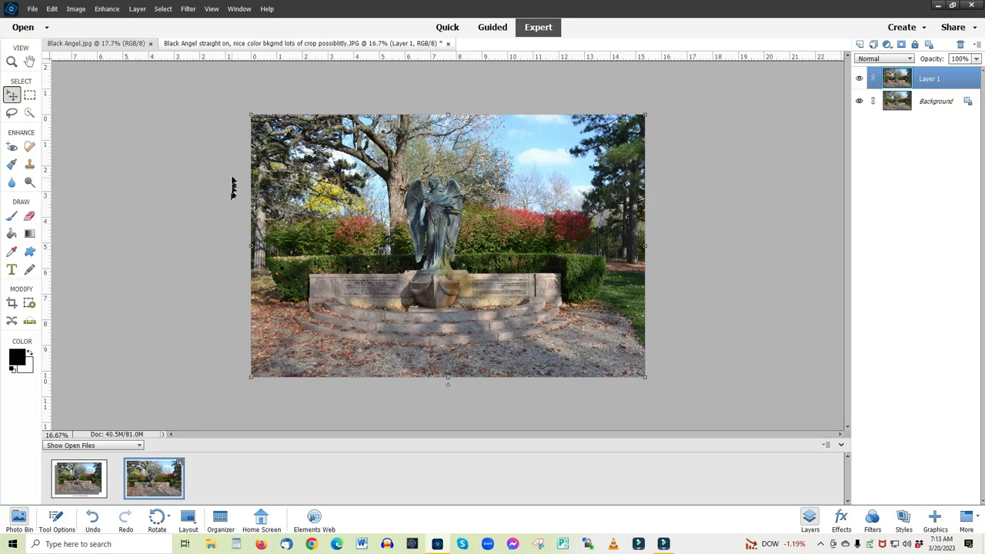
mouse_move(231, 377)
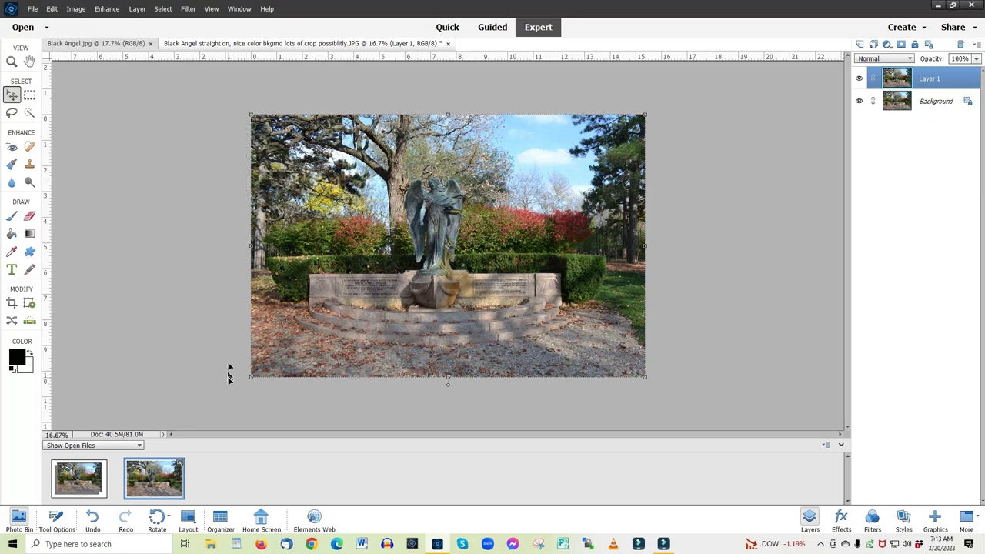
mouse_move(251, 100)
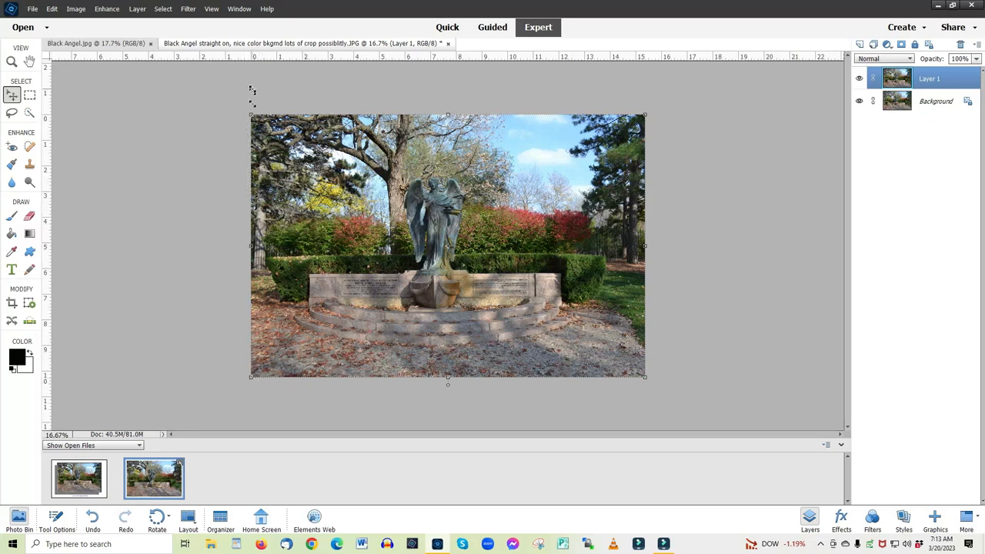
mouse_move(203, 117)
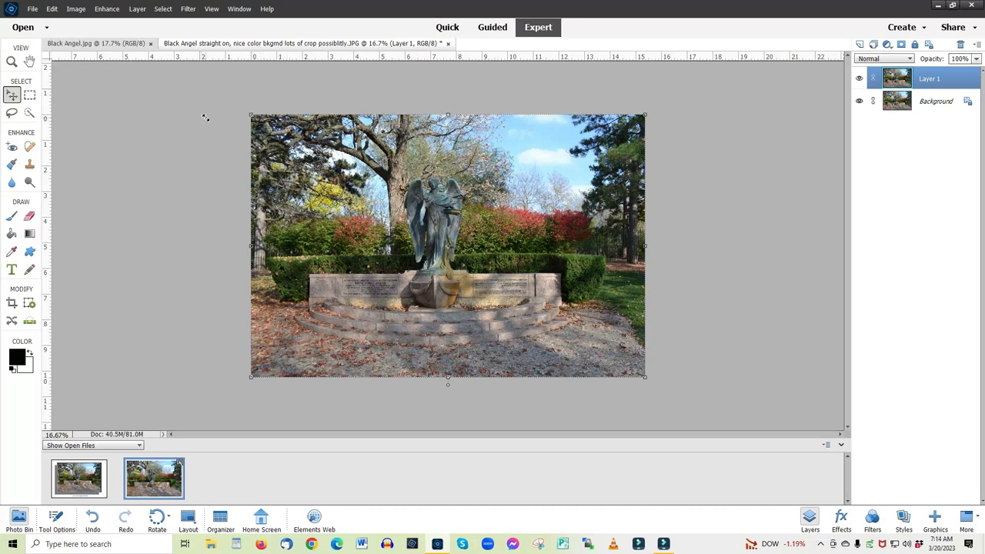
mouse_move(285, 405)
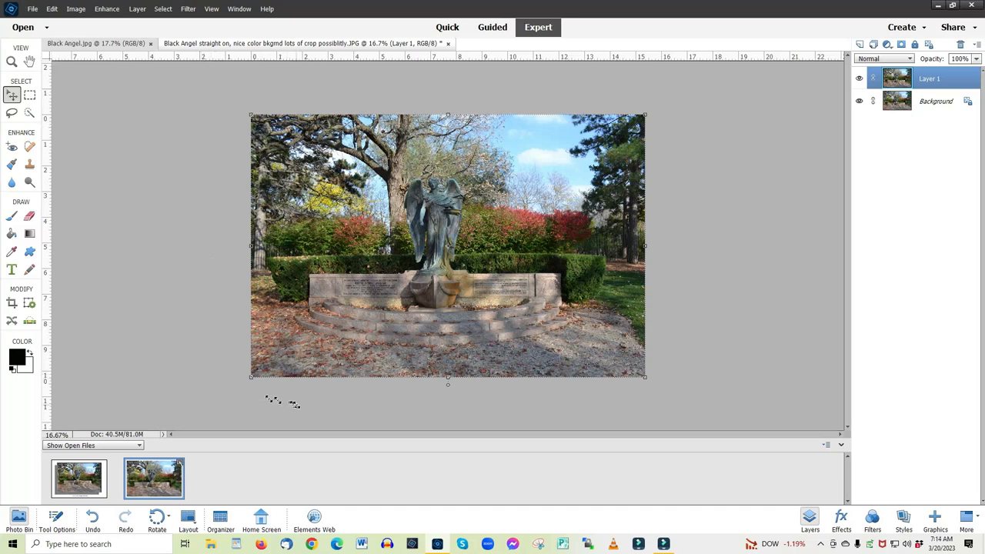
mouse_move(274, 360)
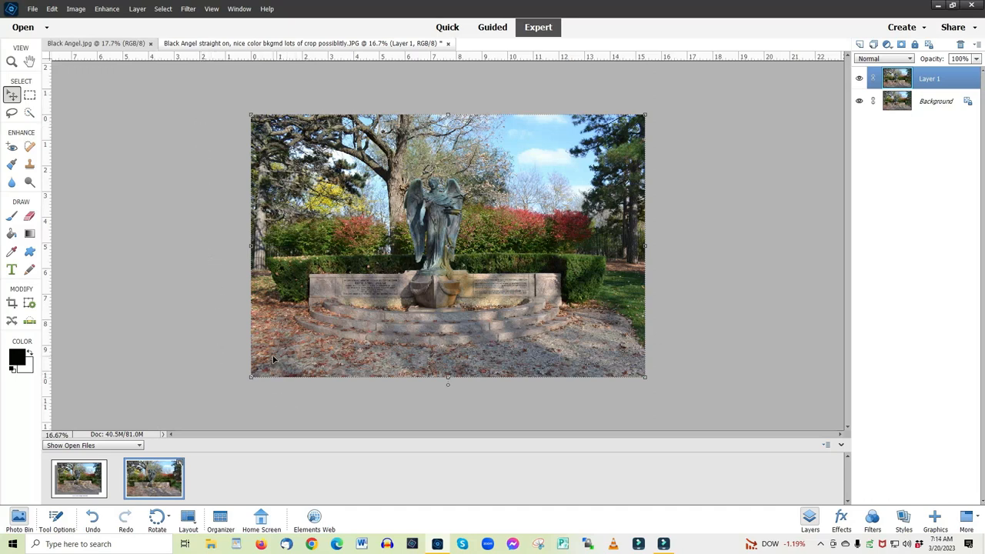
mouse_move(183, 201)
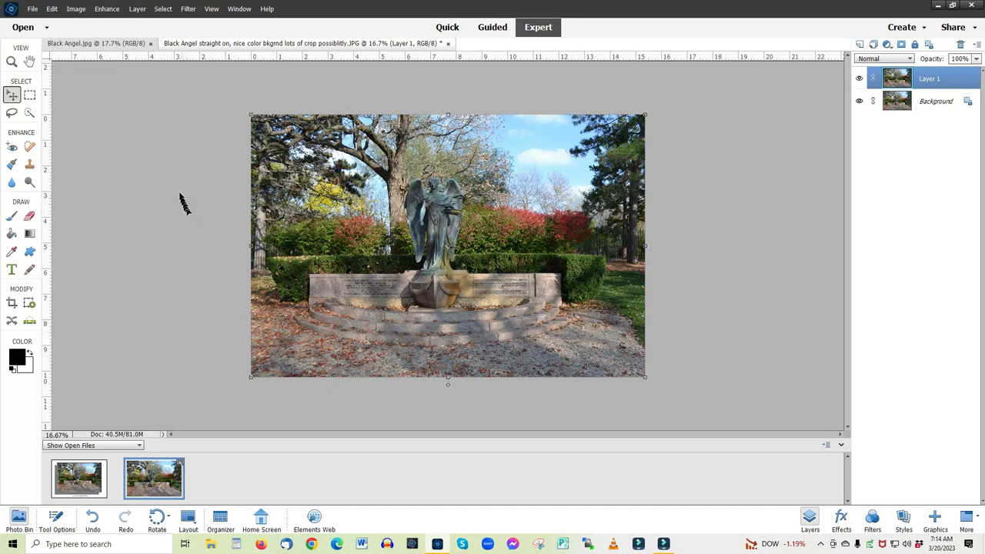
mouse_move(89, 18)
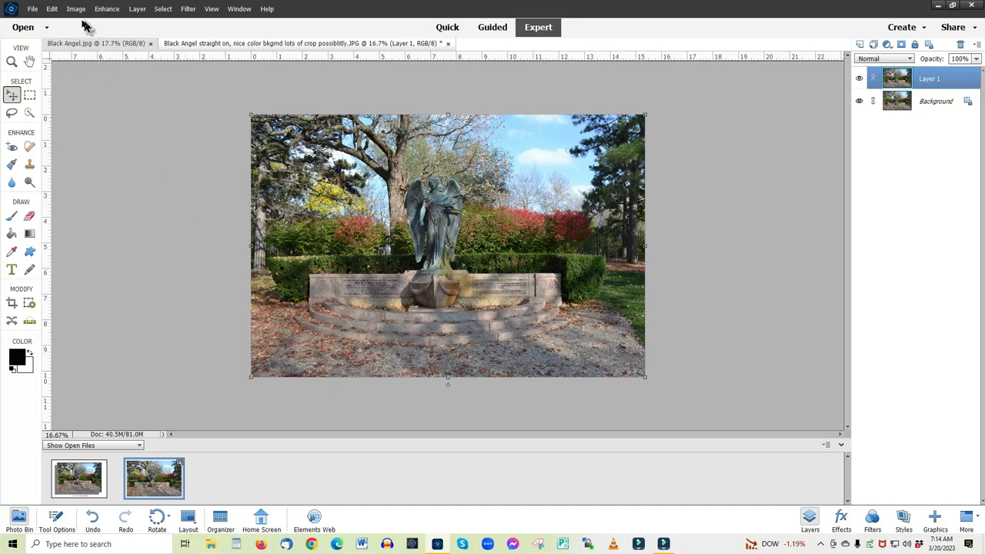
Bring up the Canvas Size settings from the Image > Resize menu.
left_click(77, 10)
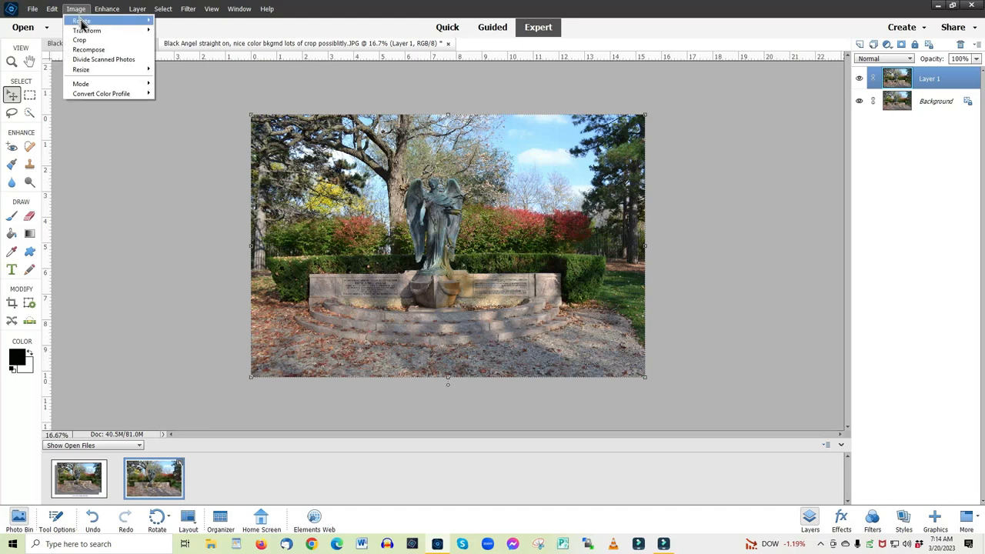
mouse_move(80, 74)
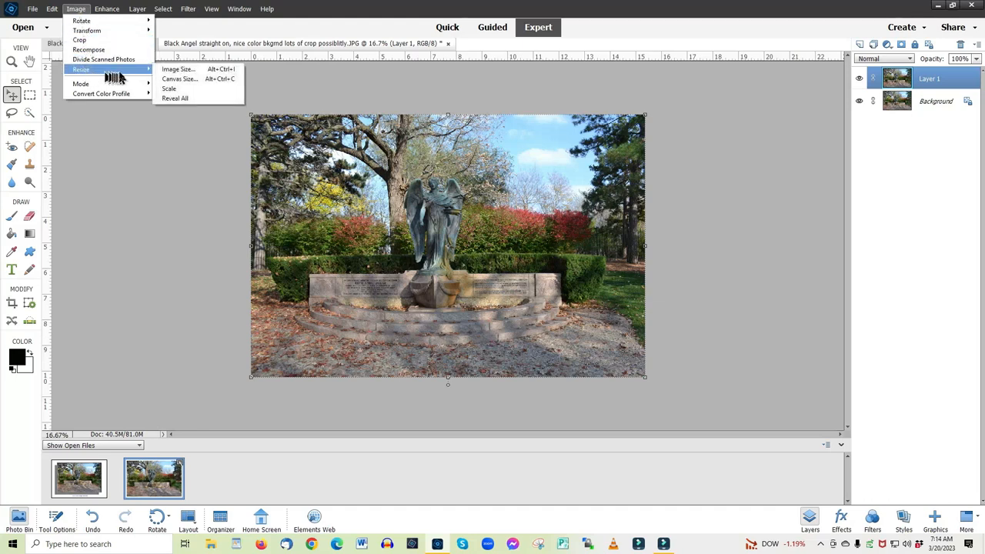
mouse_move(171, 80)
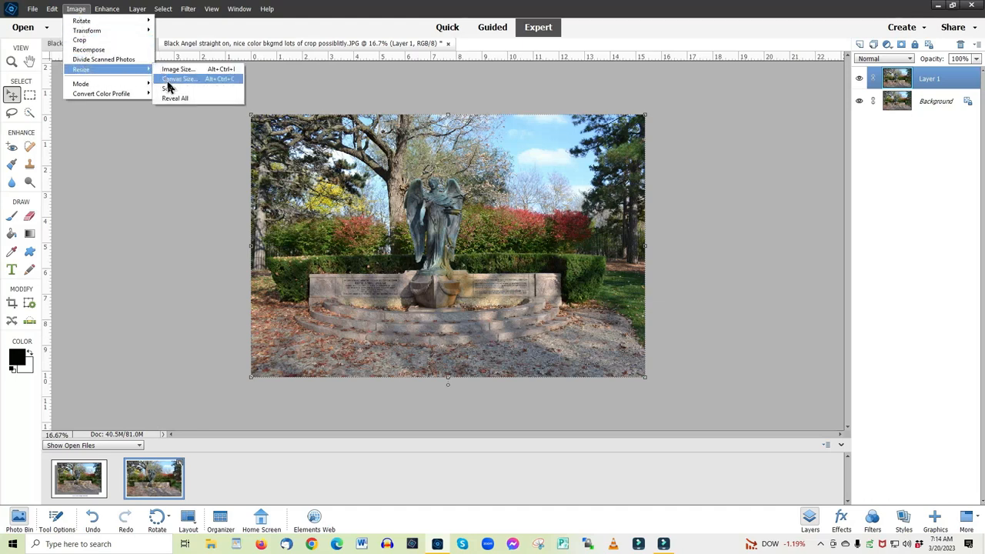
left_click(181, 78)
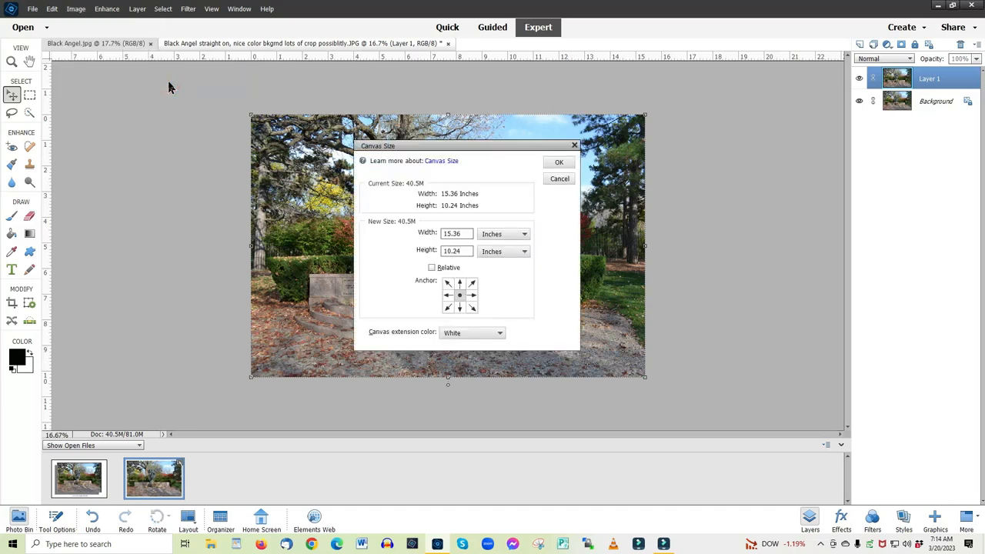
mouse_move(403, 243)
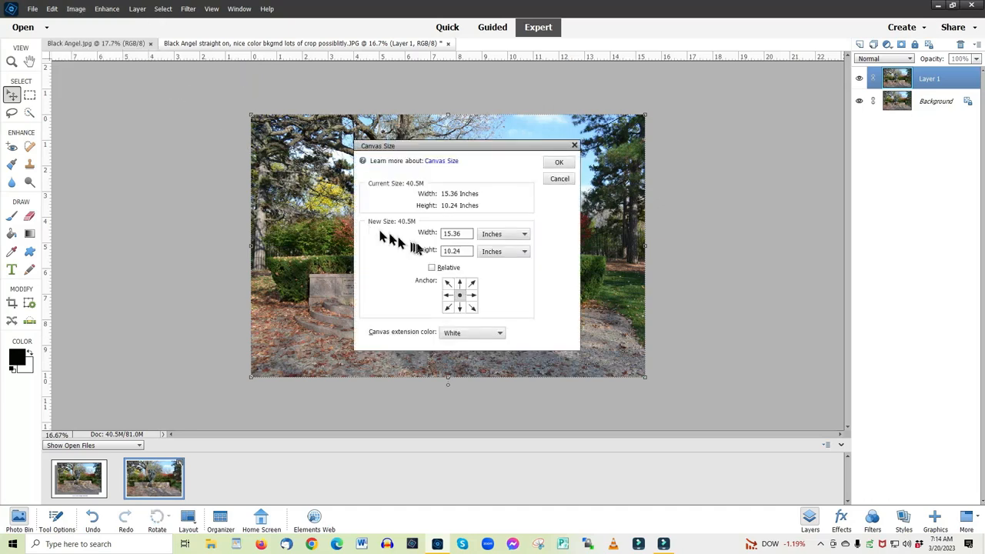
mouse_move(456, 269)
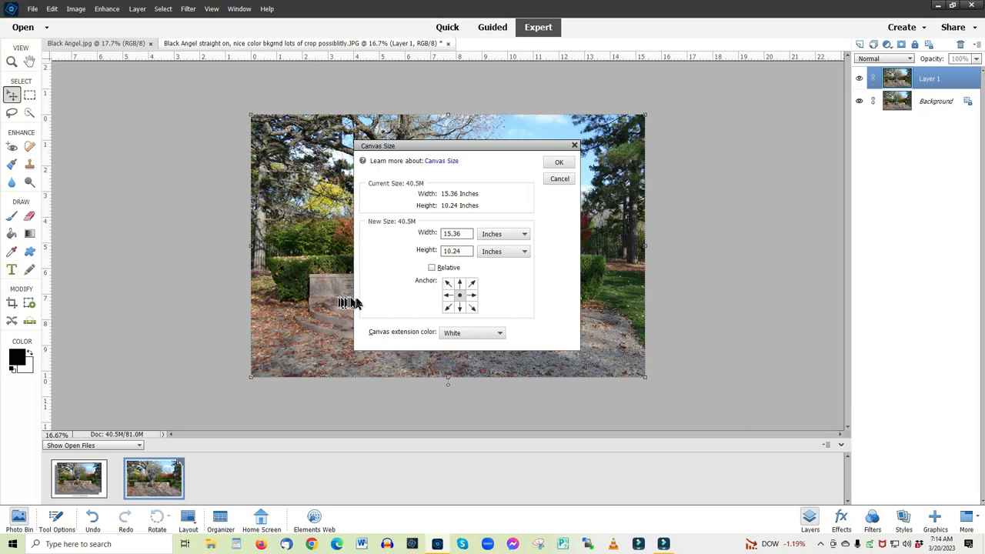
mouse_move(455, 275)
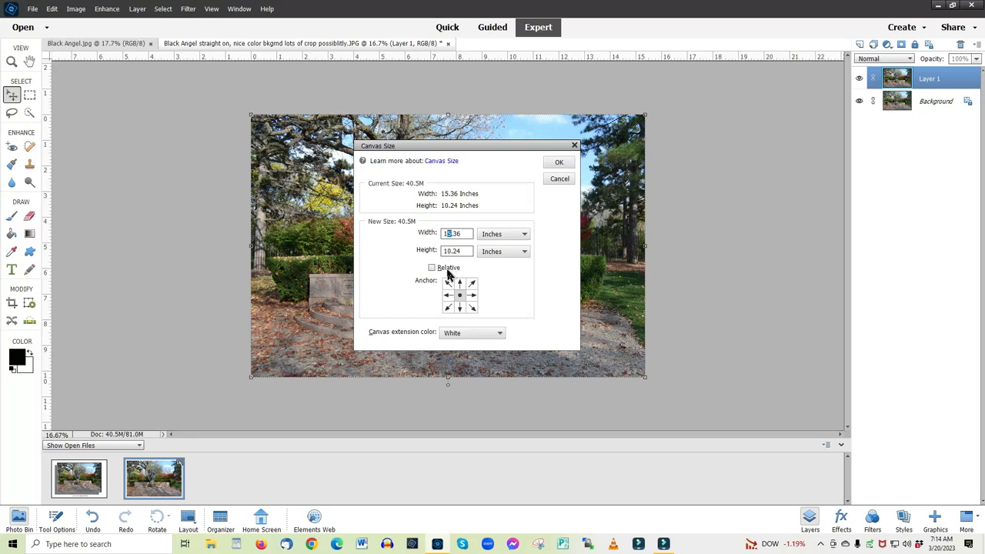
mouse_move(409, 268)
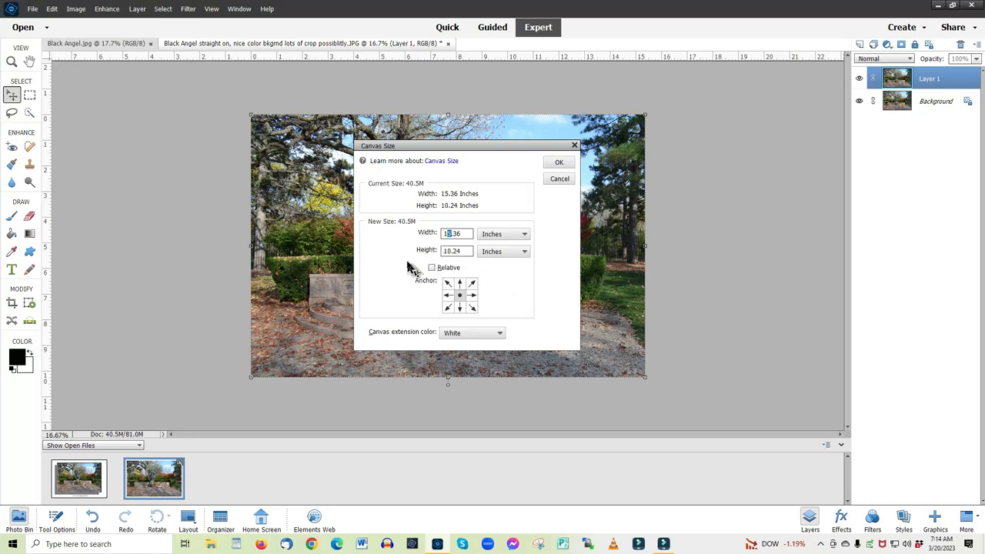
mouse_move(405, 265)
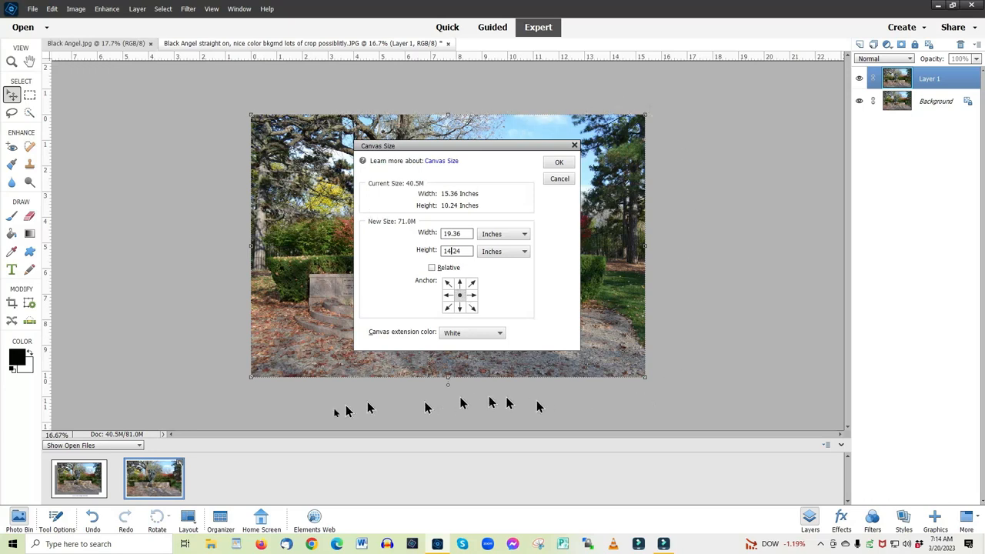
mouse_move(496, 239)
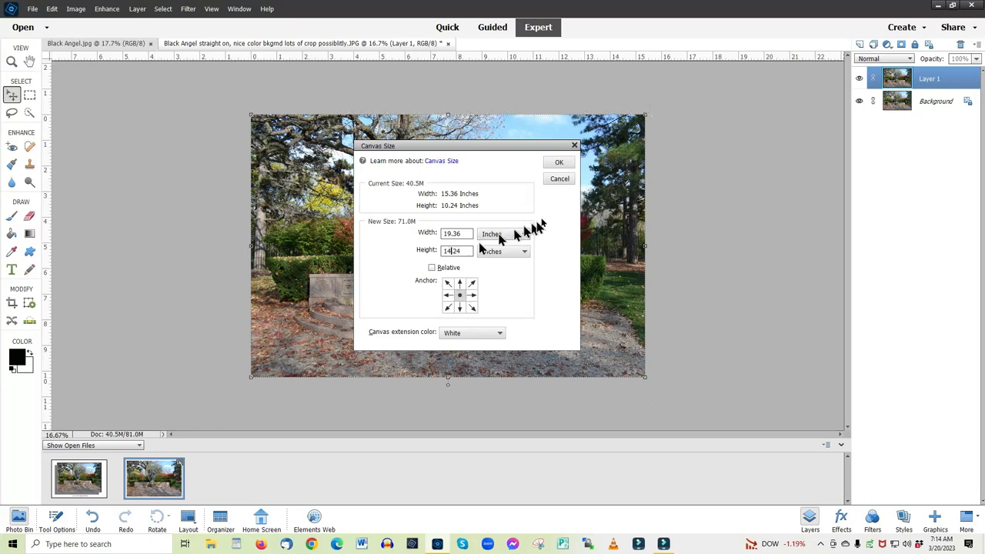
Apply the 19.36 × 14.24 inch white canvas, leaving a white border around the photo.
left_click(559, 161)
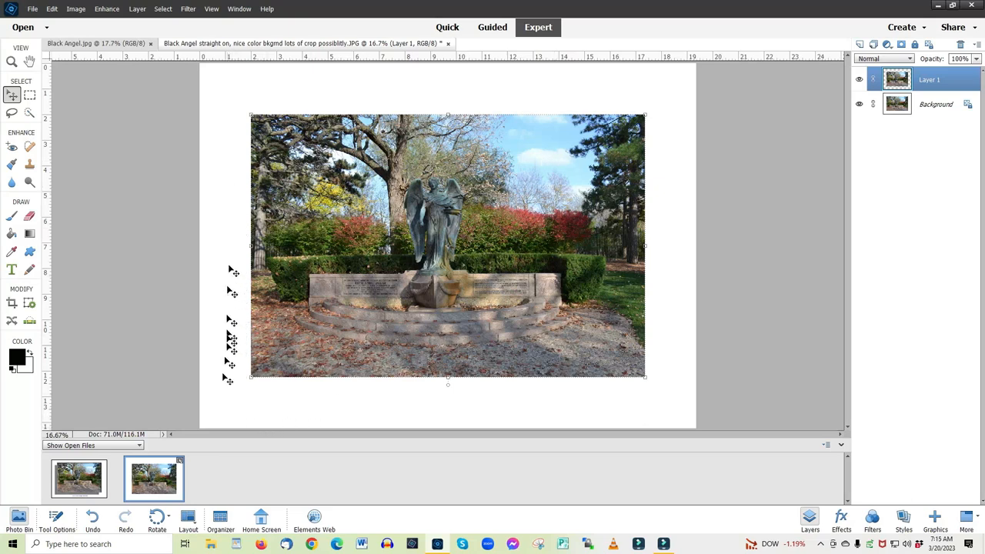
mouse_move(253, 413)
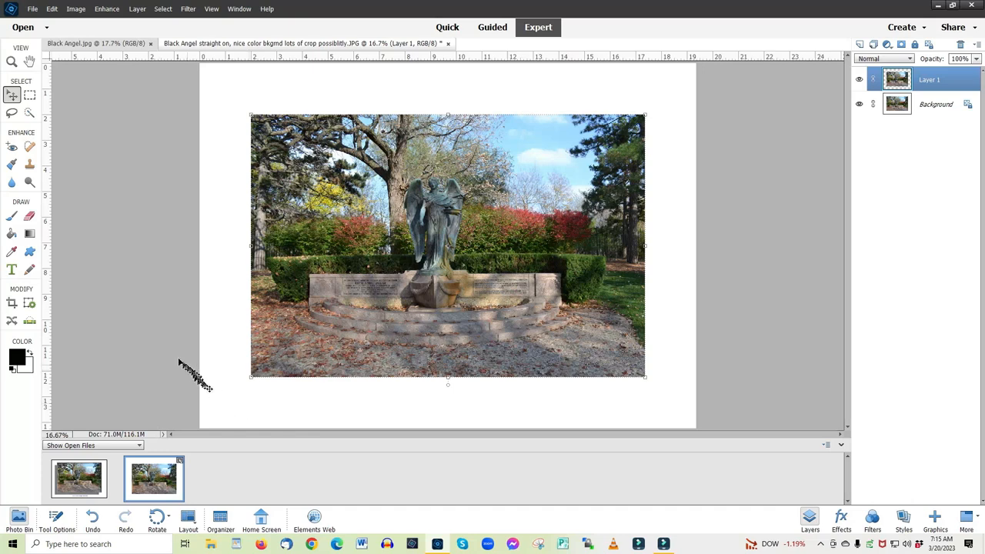
mouse_move(95, 49)
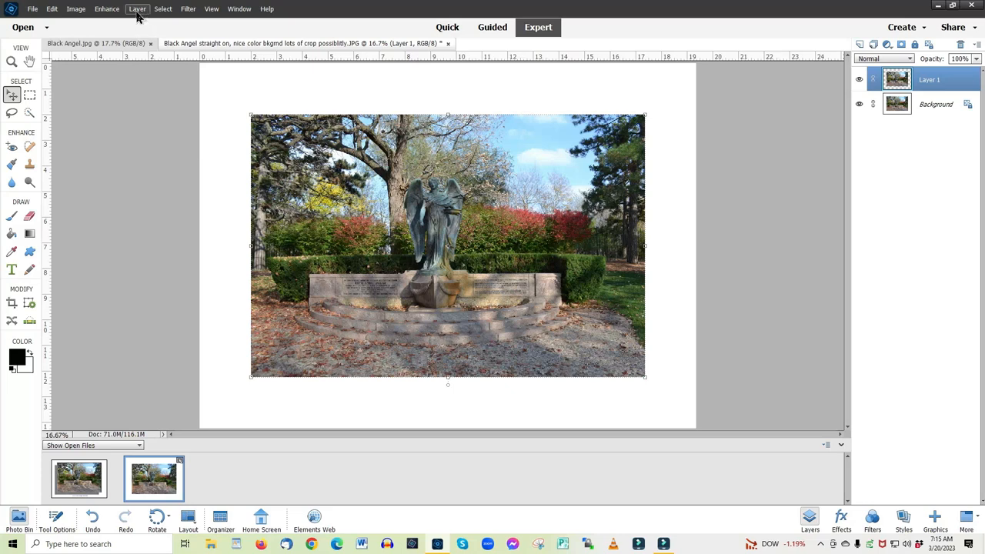
Bring up the Layer Style Settings for Layer 1 from the Layer menu.
left_click(135, 9)
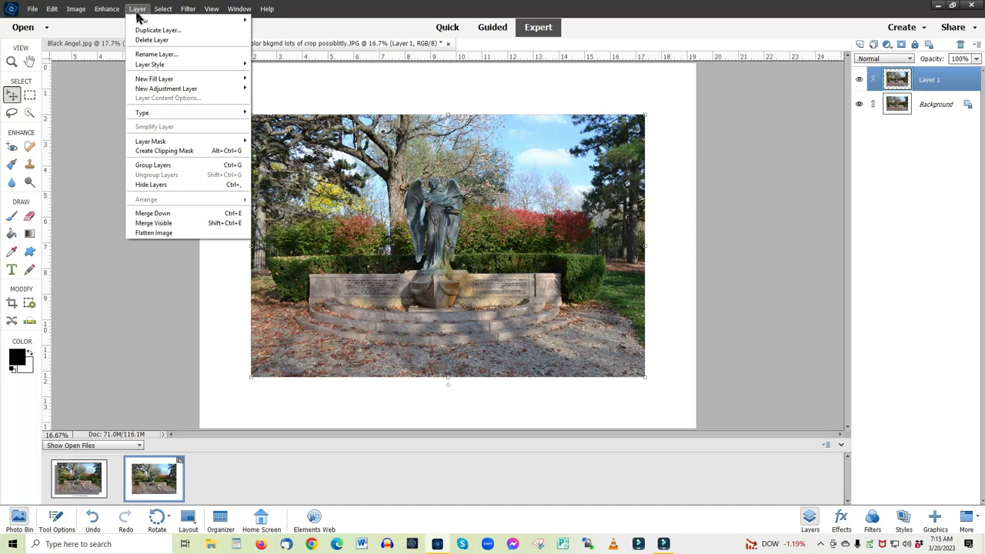
mouse_move(151, 71)
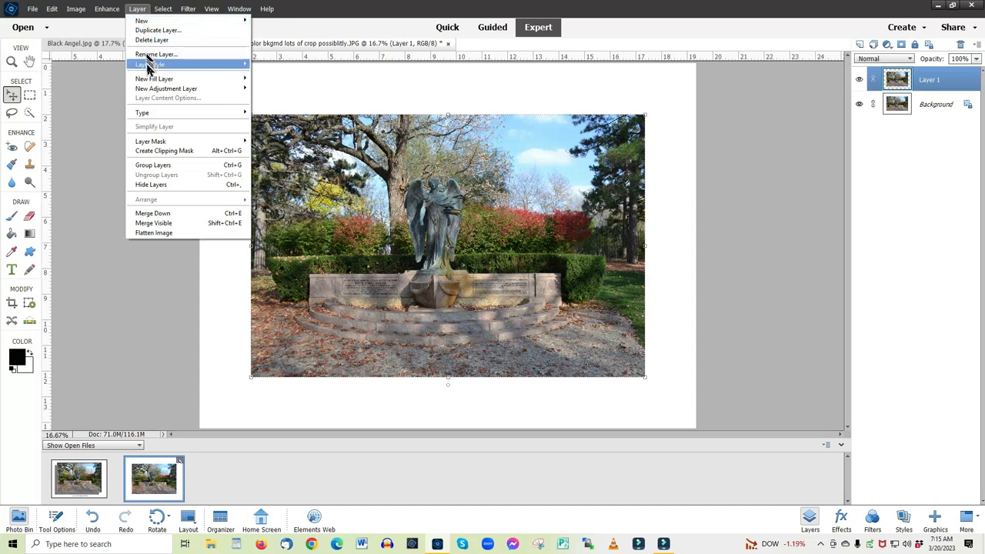
mouse_move(154, 67)
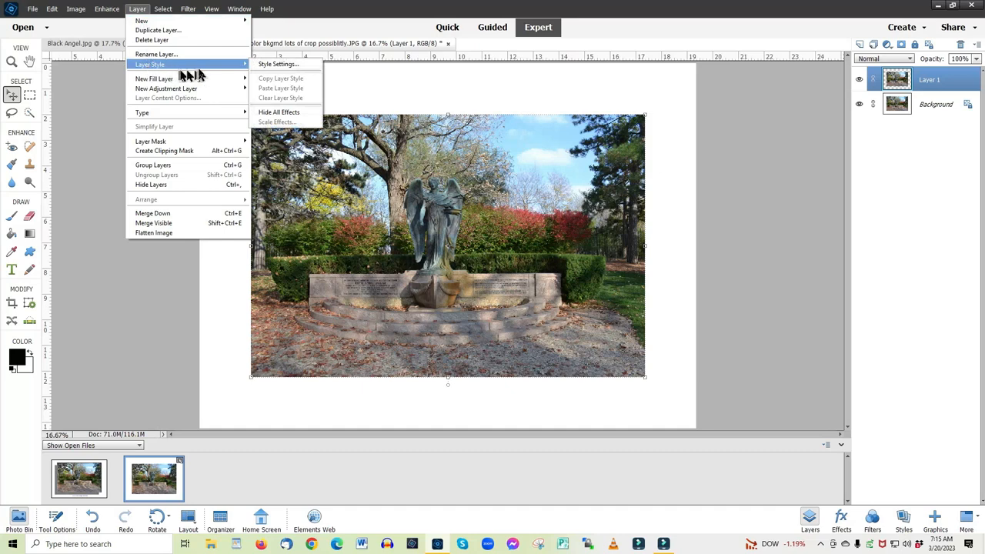
mouse_move(275, 65)
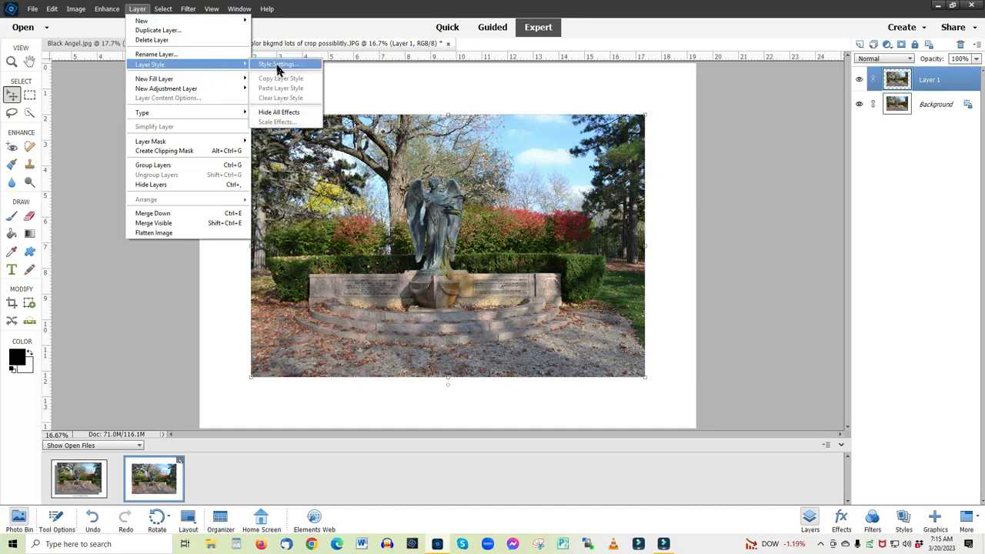
left_click(277, 65)
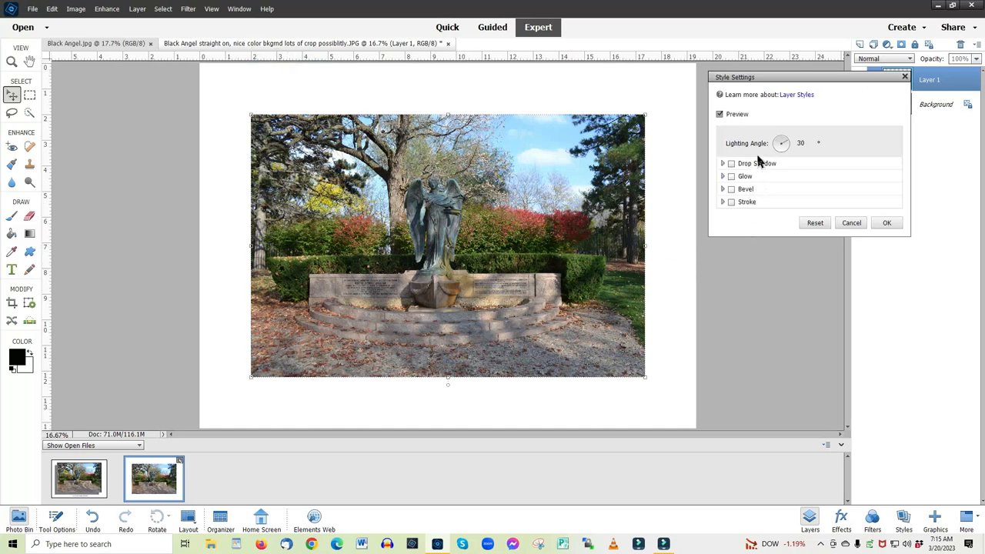
mouse_move(767, 202)
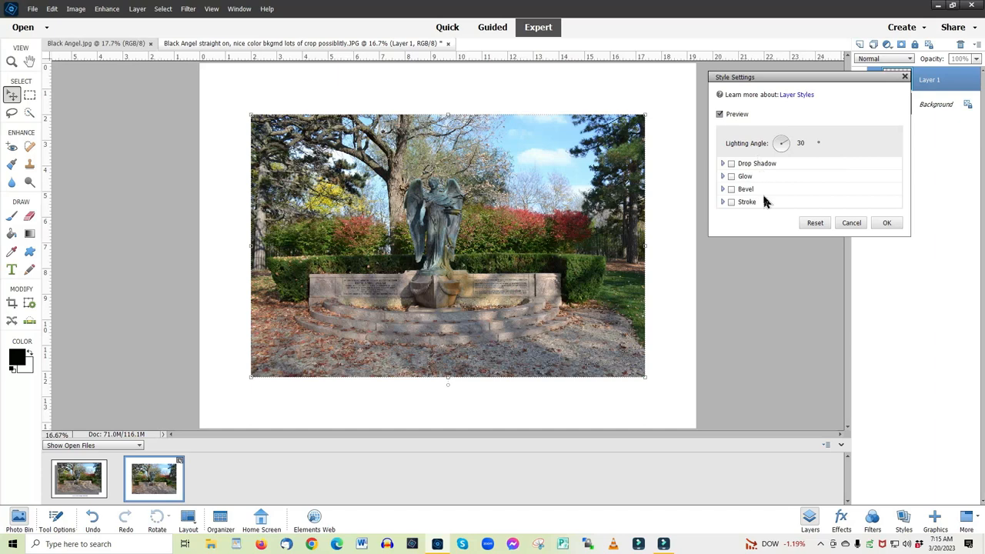
mouse_move(757, 188)
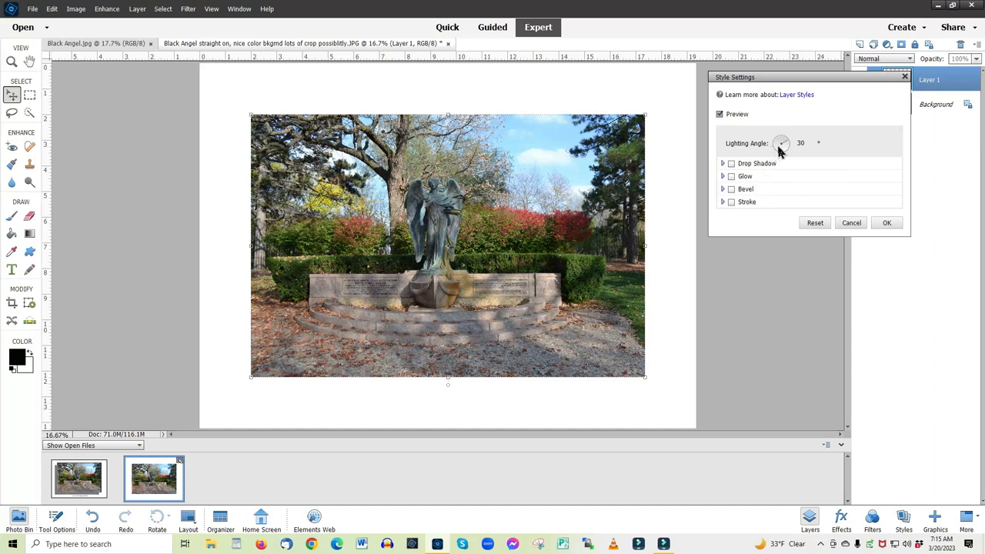
mouse_move(779, 138)
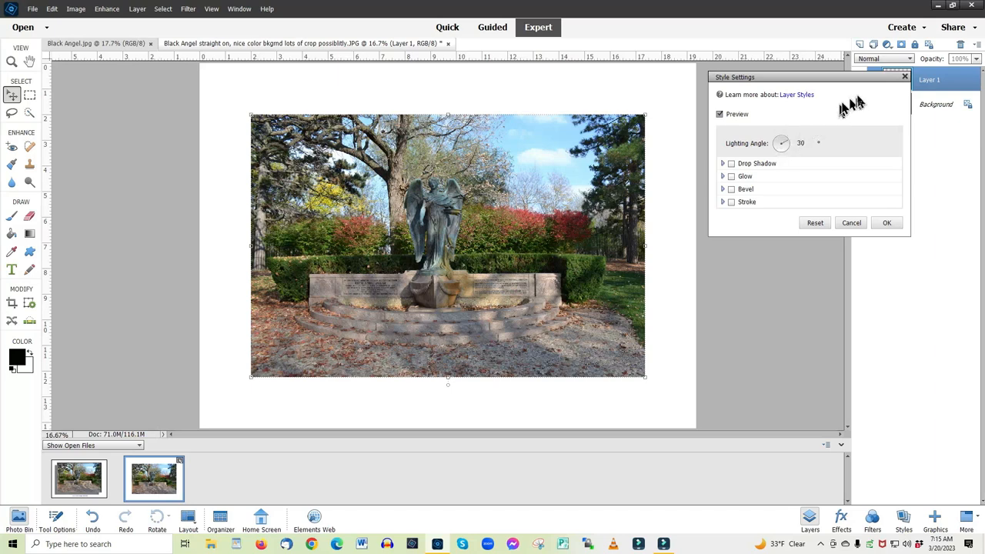
mouse_move(798, 163)
type("45")
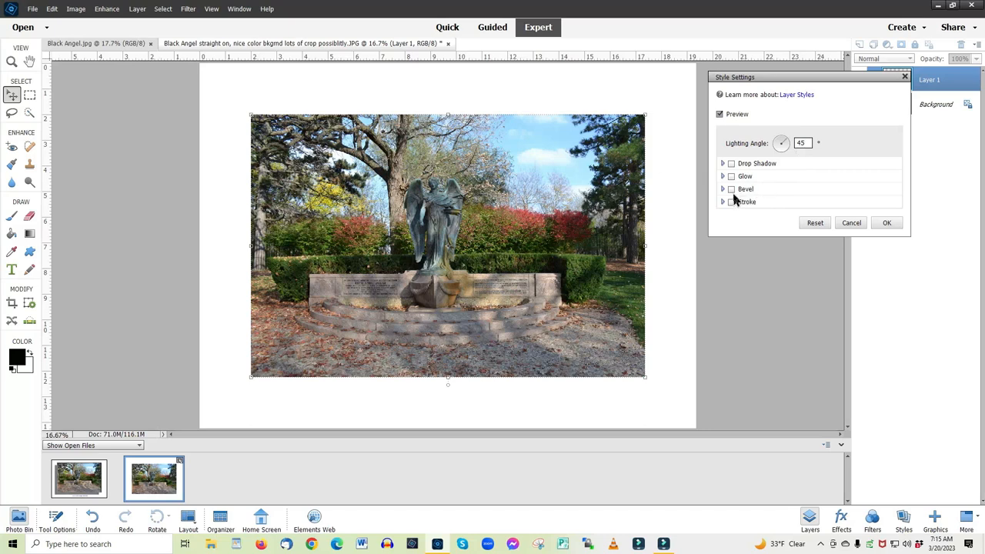
mouse_move(731, 163)
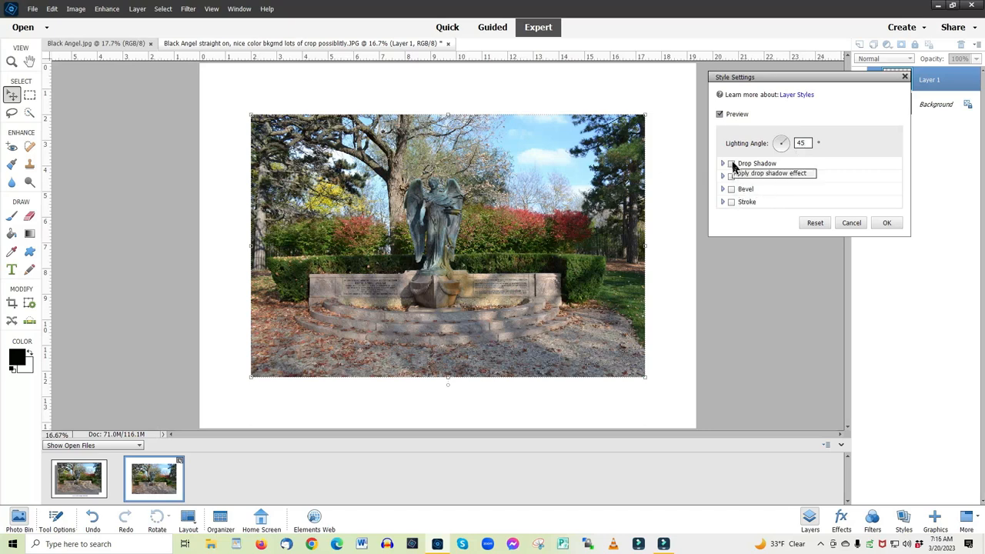
Enable Drop Shadow and push its Distance slider far out, then ease it back.
left_click(731, 163)
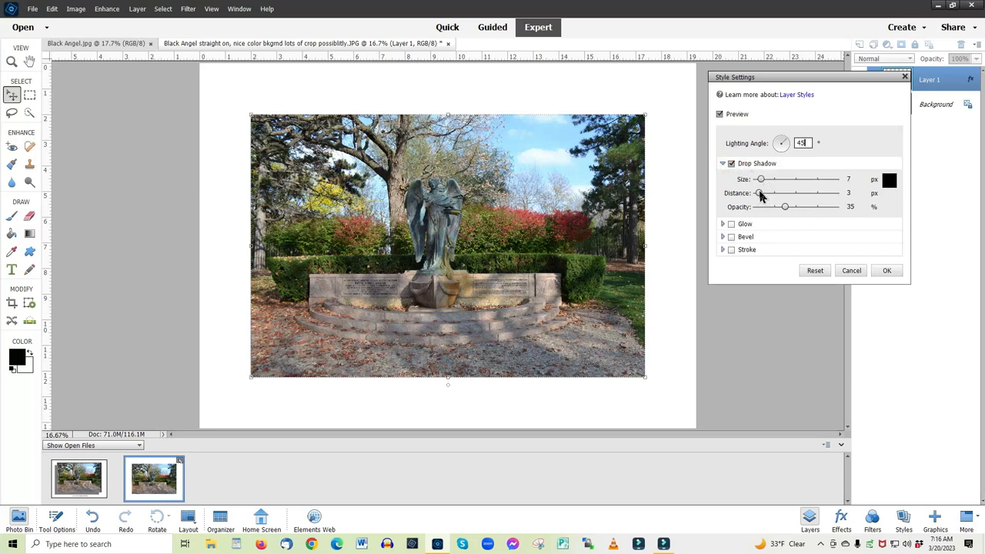
mouse_move(760, 194)
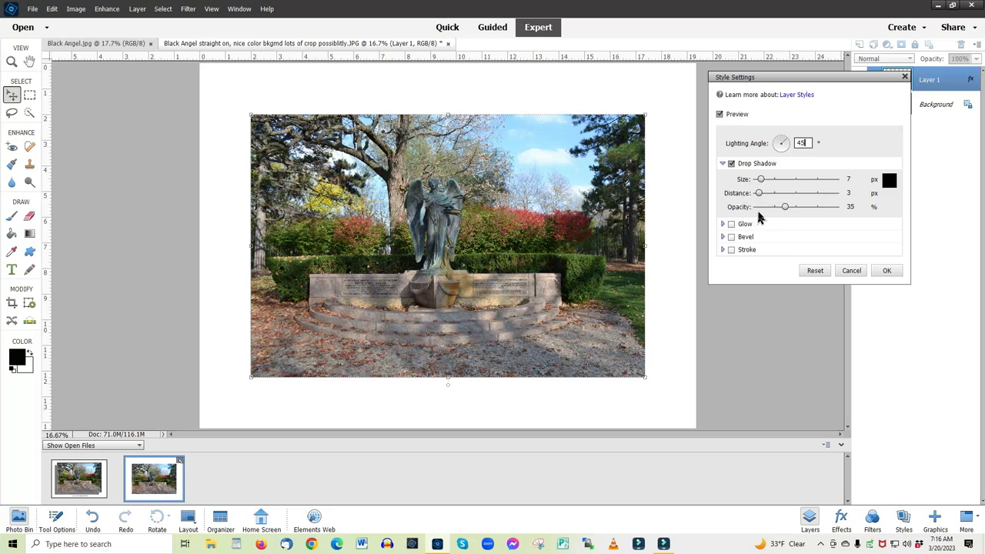
mouse_move(767, 194)
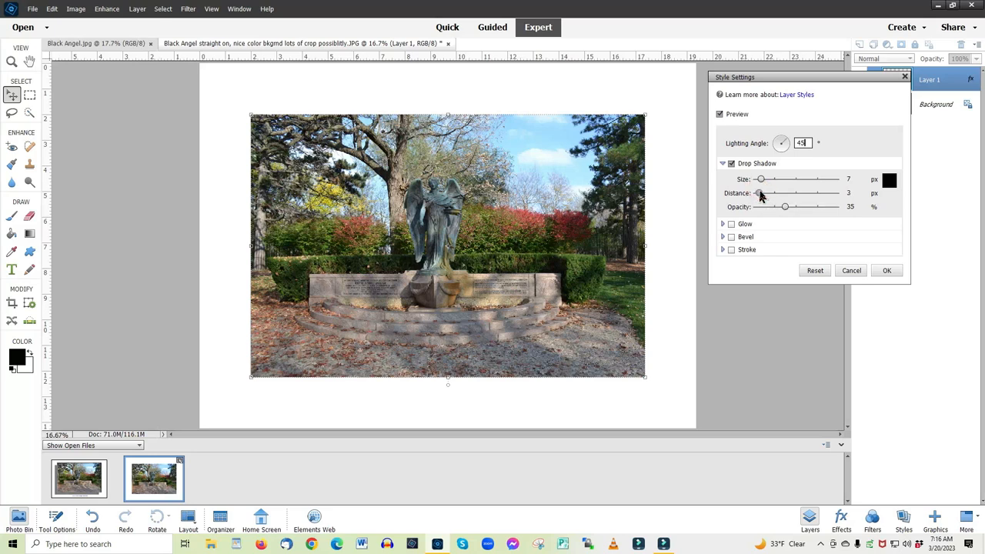
left_click_drag(762, 194, 773, 194)
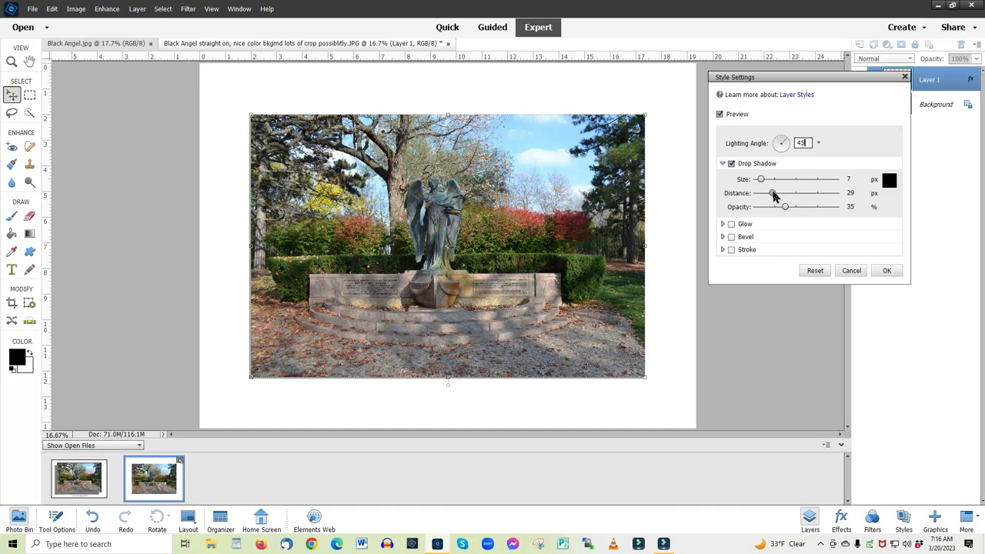
left_click_drag(773, 194, 785, 194)
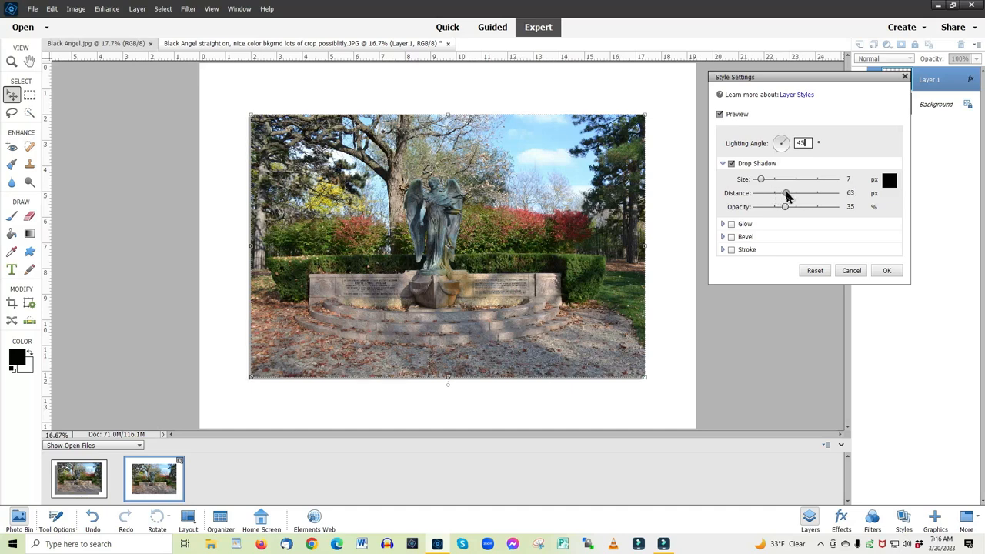
left_click_drag(785, 194, 798, 194)
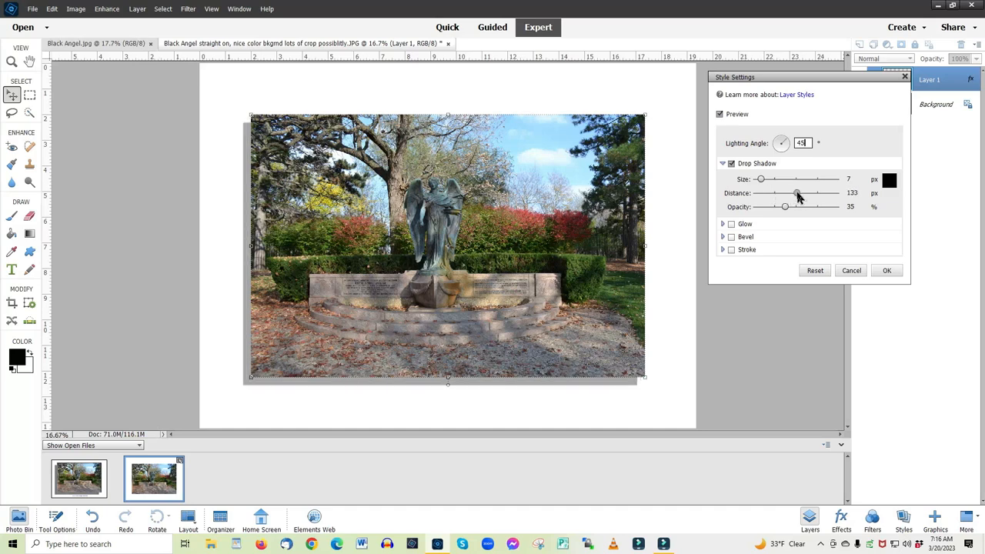
left_click_drag(797, 194, 813, 194)
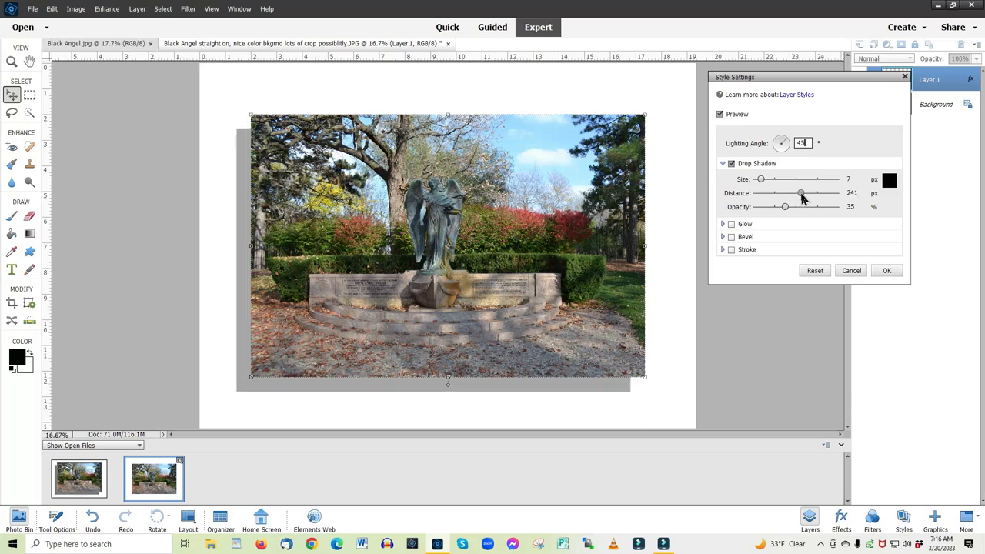
left_click_drag(801, 194, 816, 194)
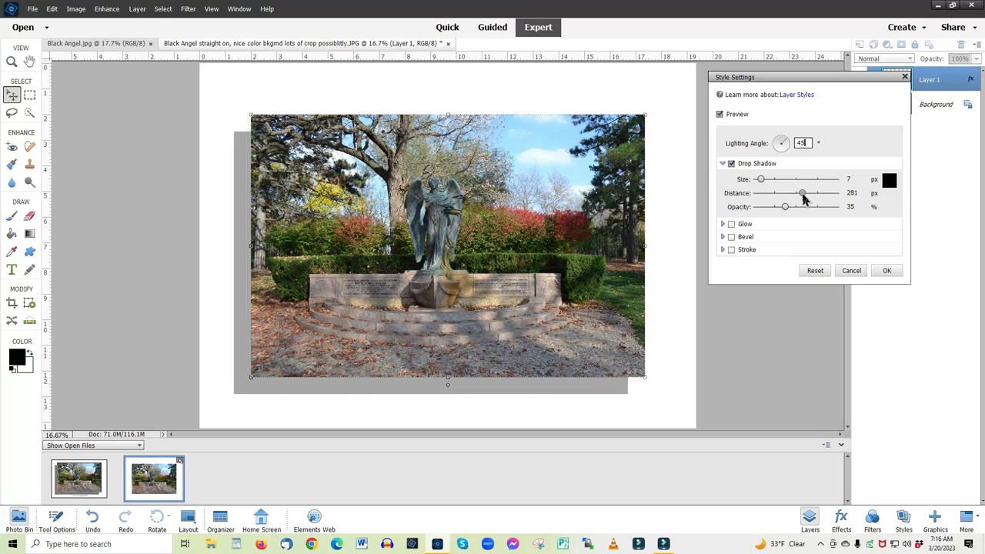
left_click_drag(804, 194, 808, 194)
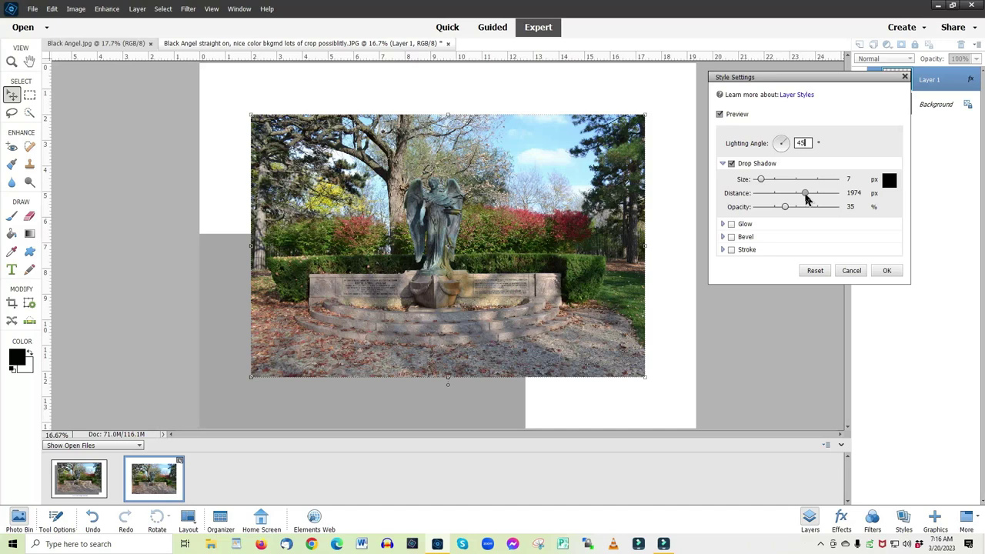
left_click_drag(803, 194, 803, 194)
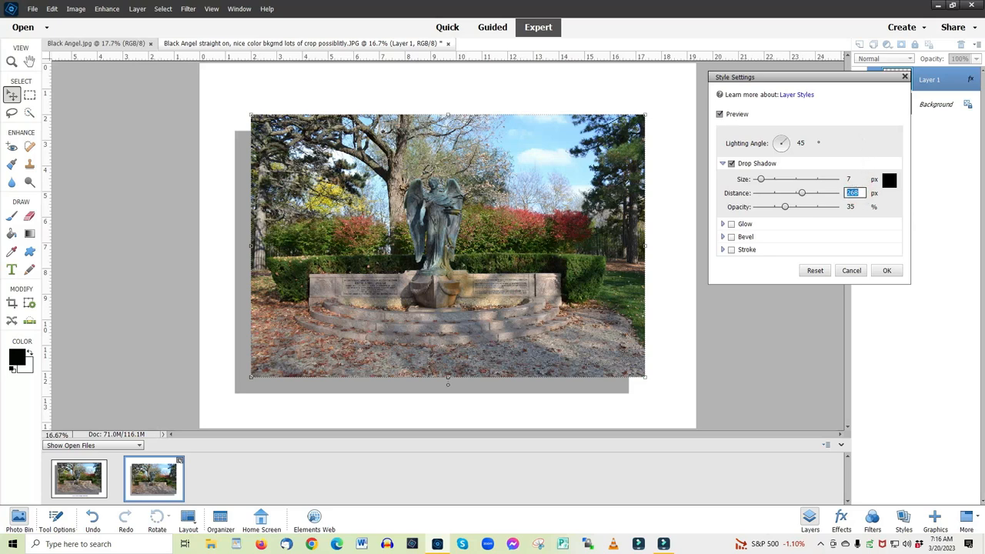
Set the drop shadow Distance to 350 px.
type("350")
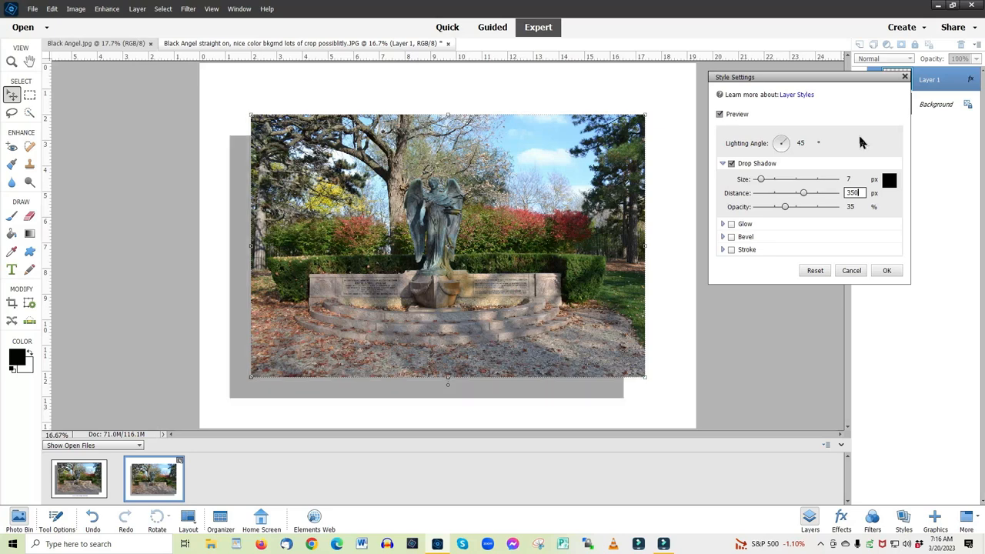
mouse_move(346, 281)
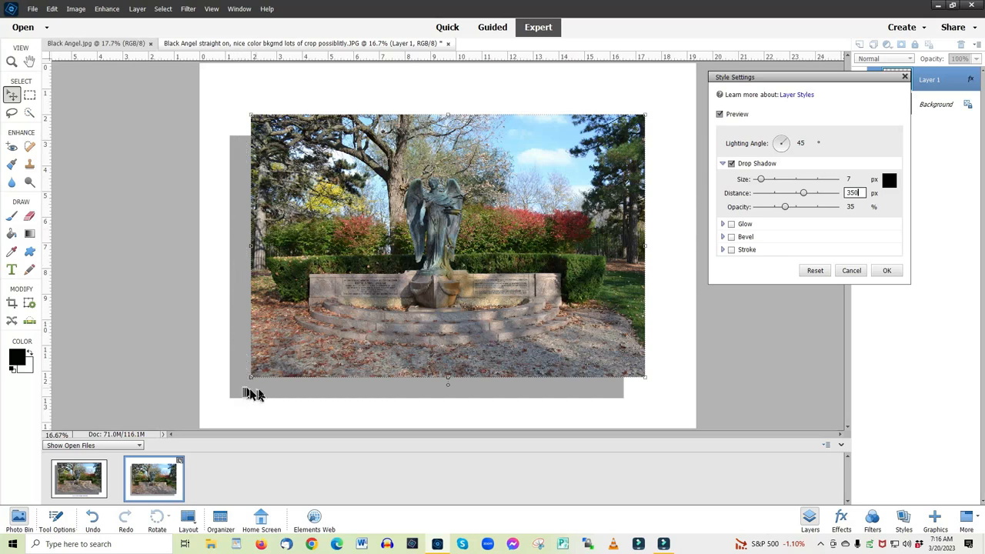
mouse_move(700, 8)
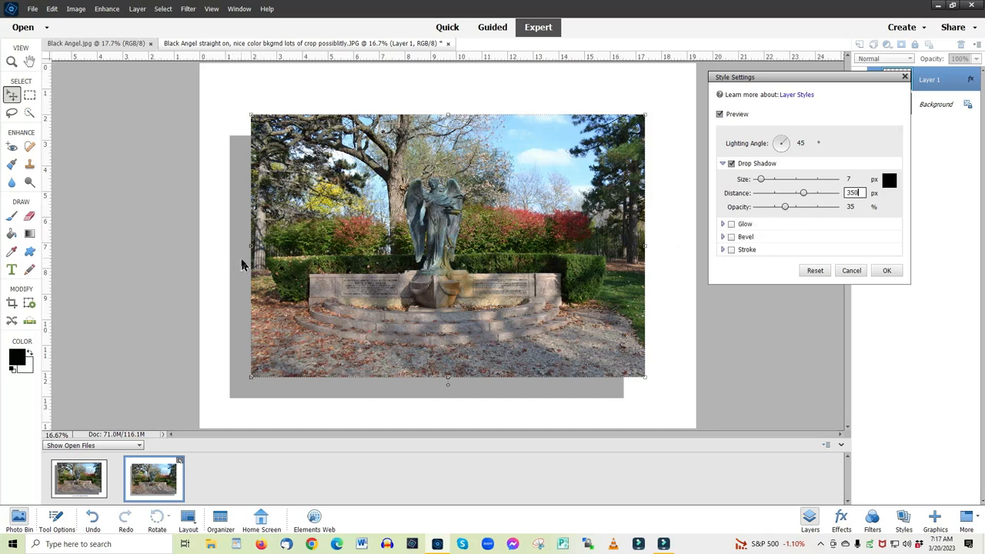
mouse_move(782, 223)
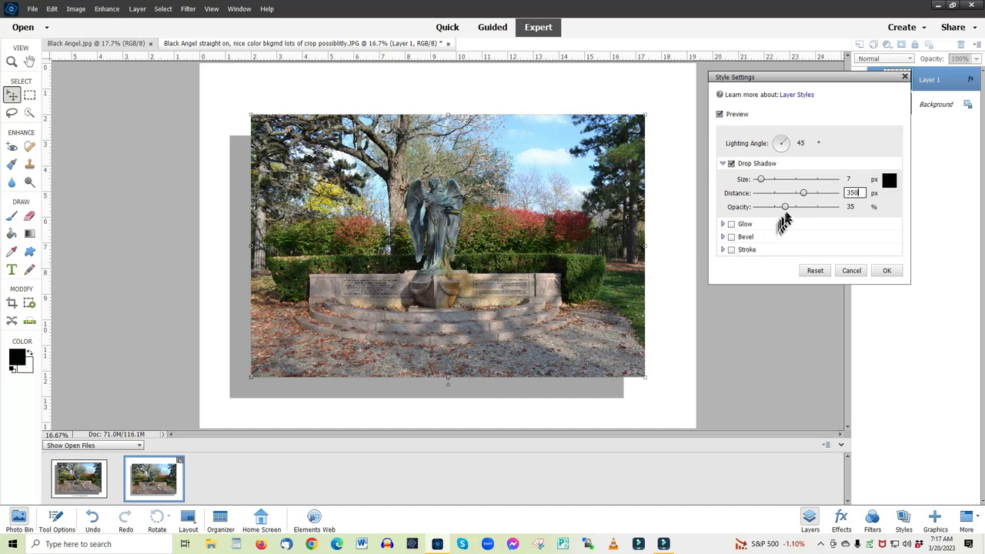
Adjust the drop shadow Opacity slider back and forth, settling at 65%.
left_click_drag(786, 206, 782, 206)
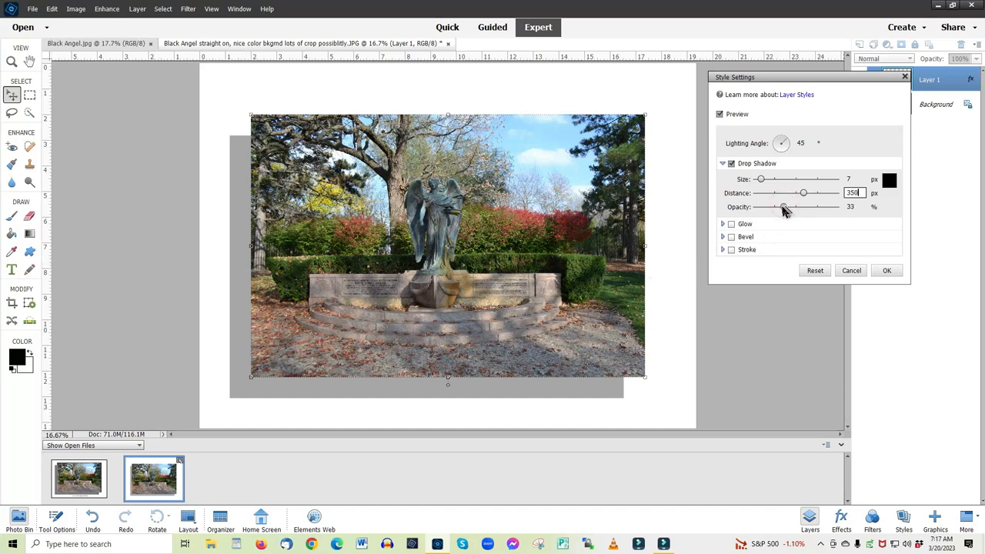
left_click_drag(783, 206, 767, 206)
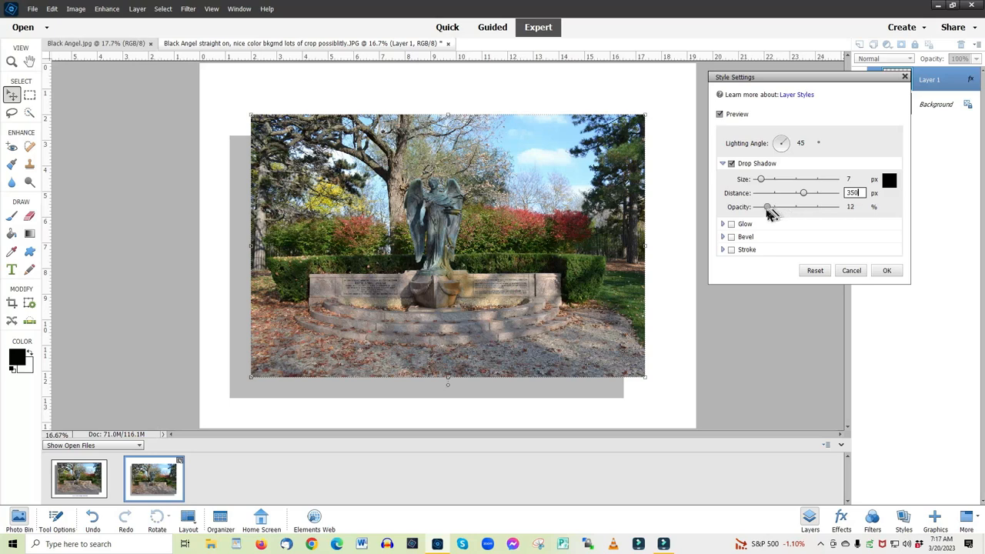
left_click_drag(767, 206, 755, 207)
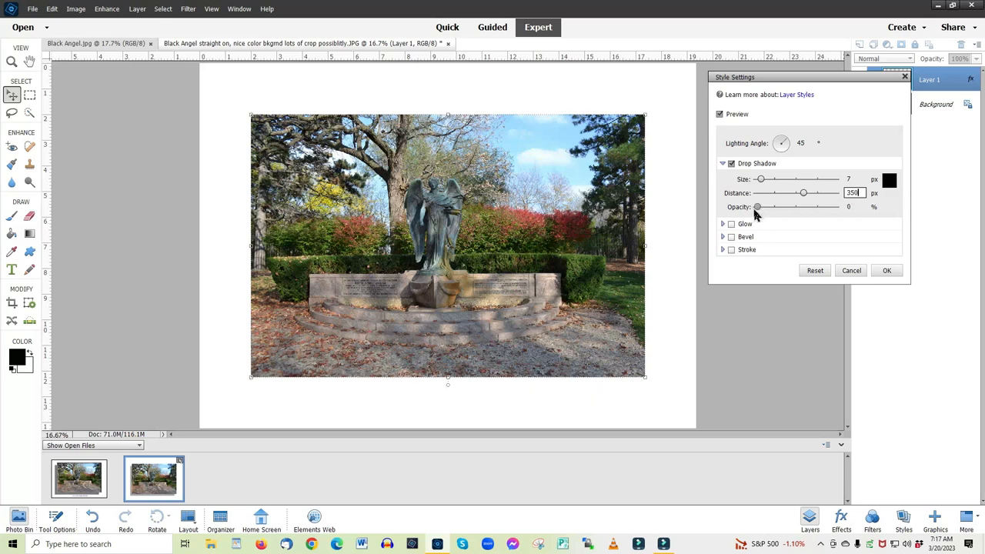
left_click_drag(756, 206, 766, 206)
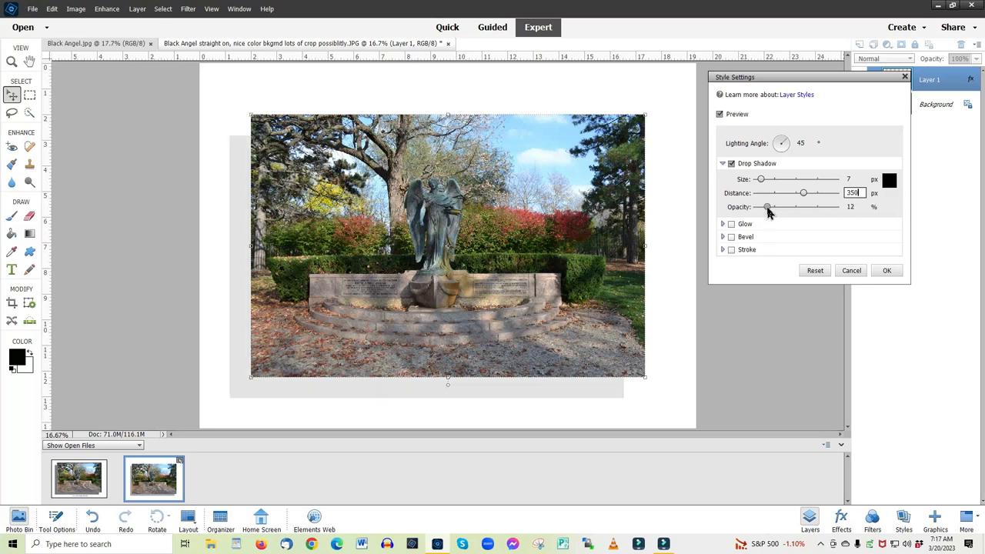
left_click_drag(767, 206, 791, 206)
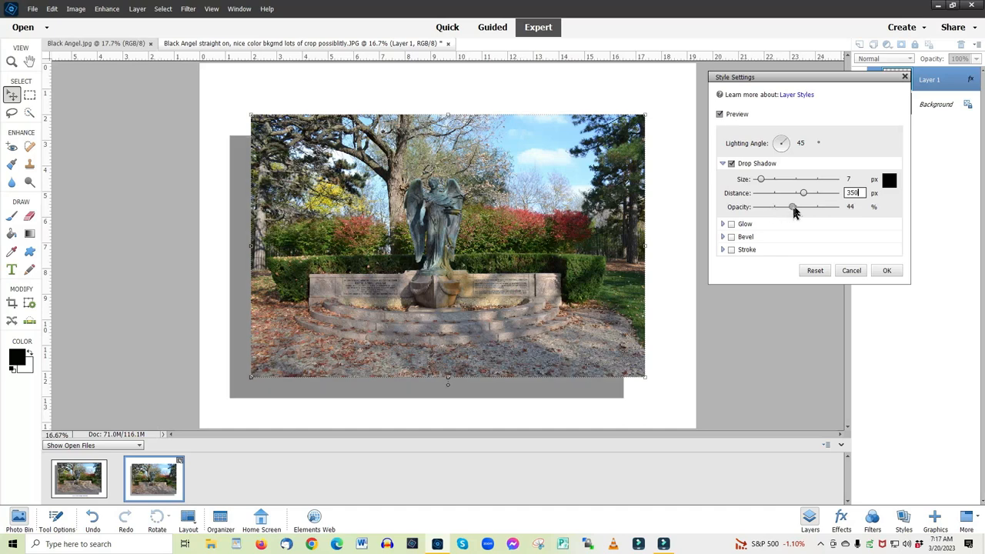
left_click_drag(793, 207, 804, 207)
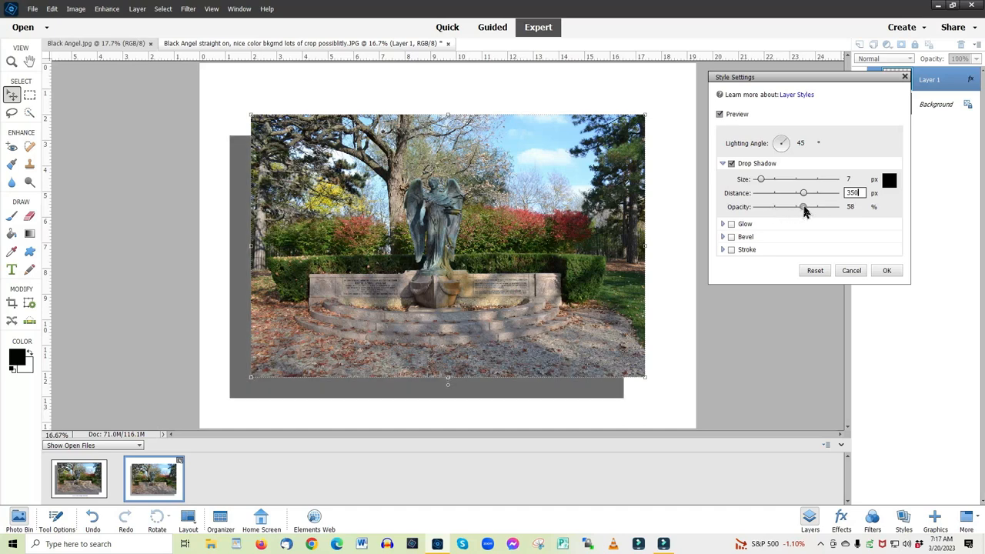
left_click_drag(804, 206, 819, 206)
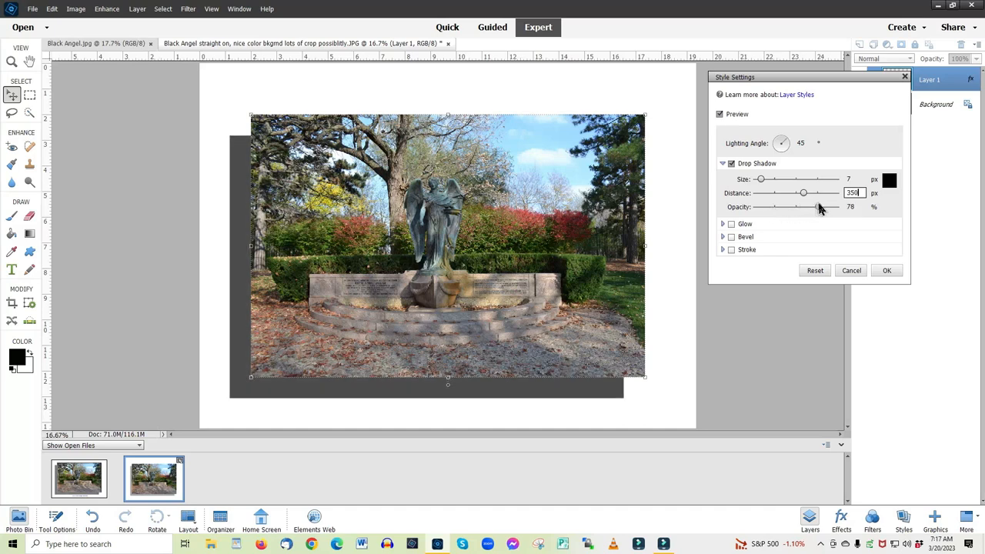
left_click_drag(819, 206, 831, 206)
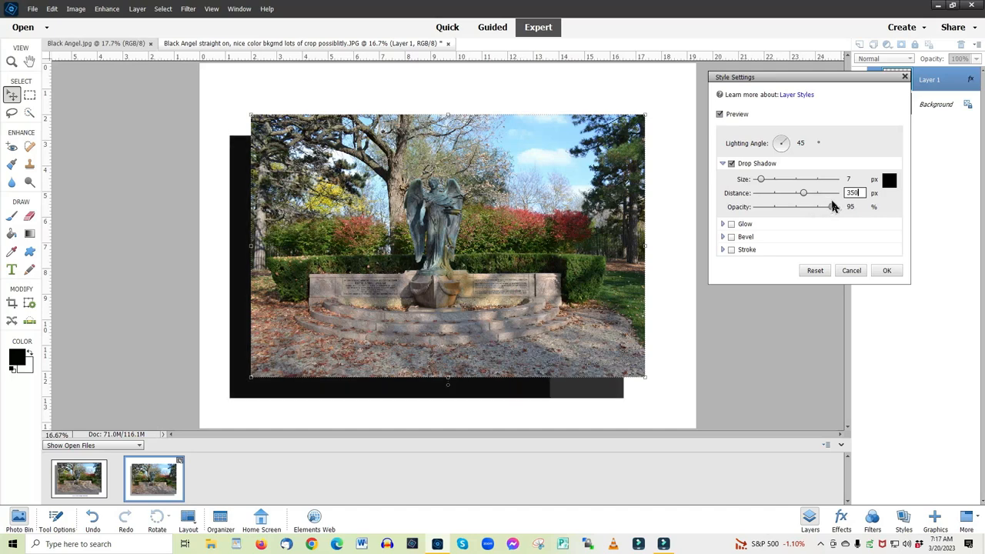
left_click_drag(830, 206, 829, 207)
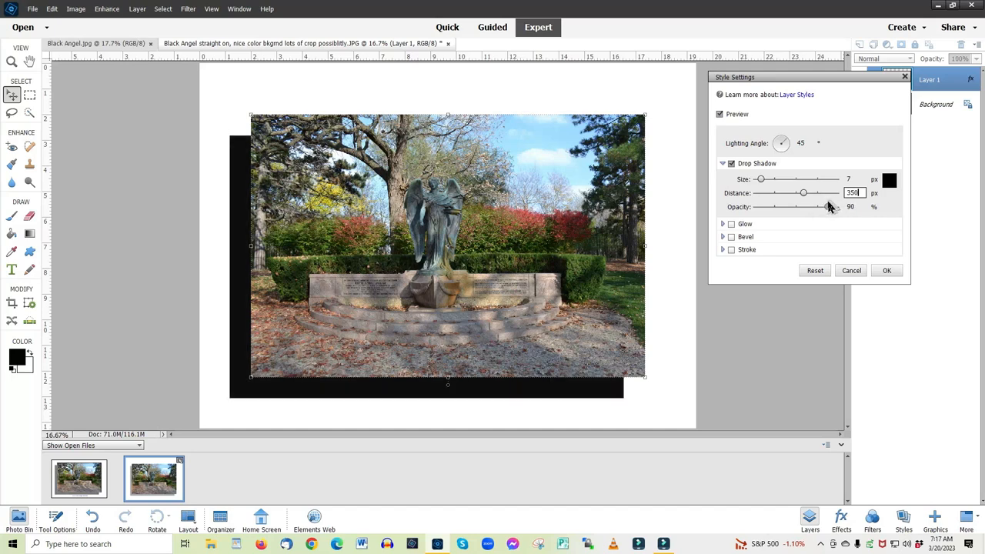
left_click_drag(828, 206, 822, 206)
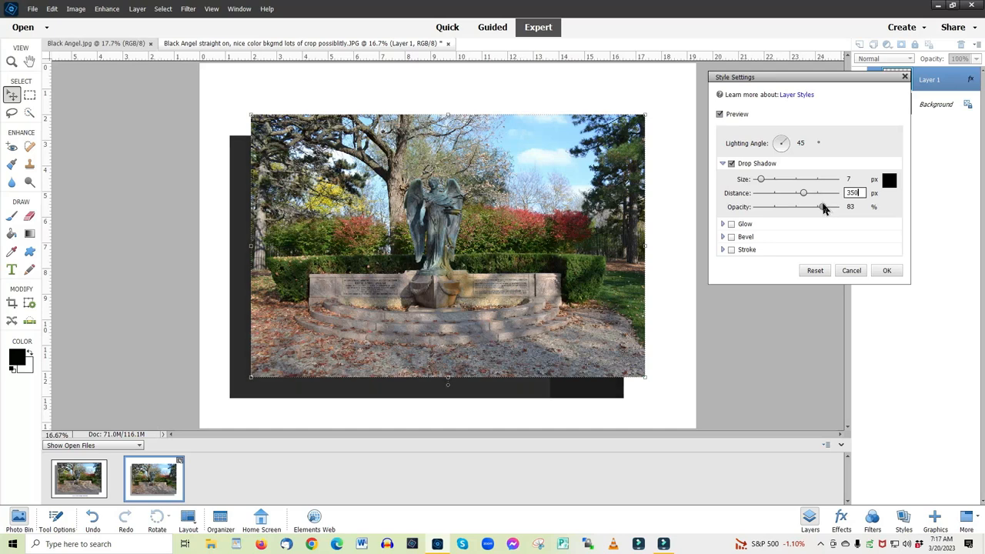
left_click_drag(826, 206, 823, 206)
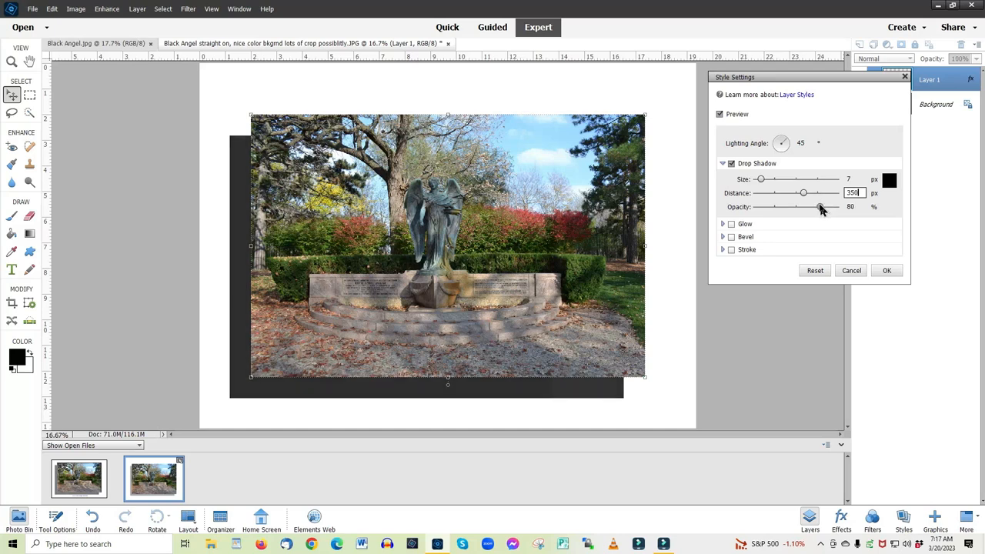
left_click_drag(820, 206, 810, 206)
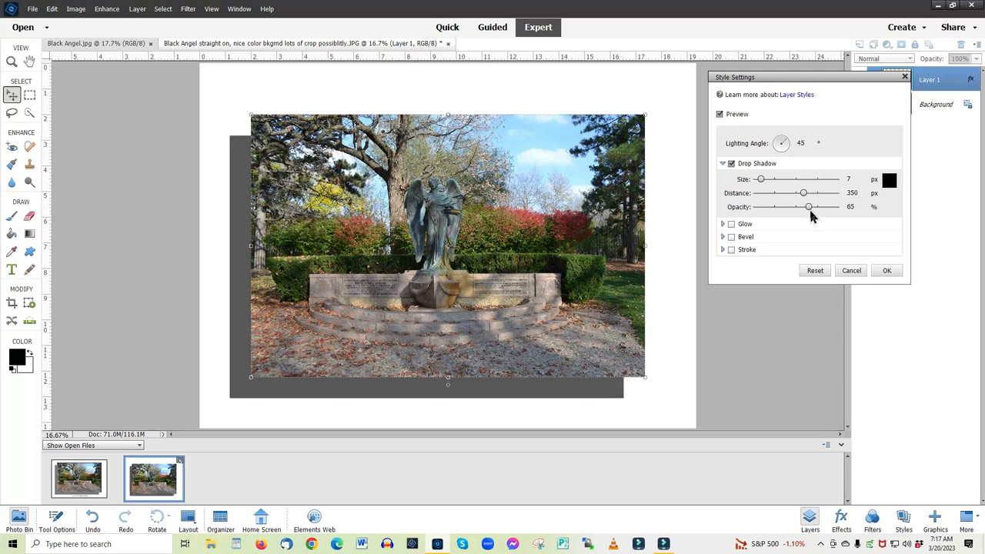
mouse_move(771, 192)
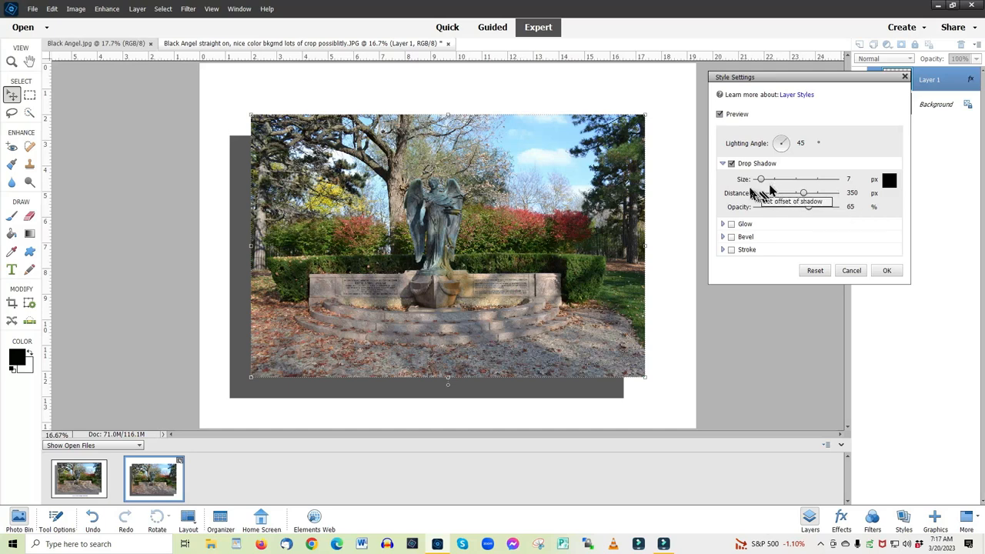
mouse_move(759, 182)
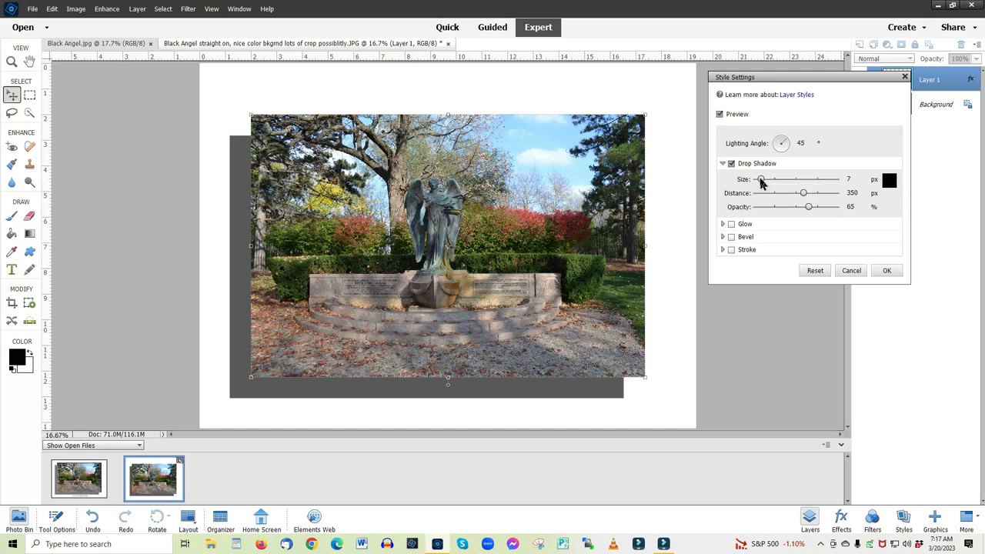
Raise the drop shadow Size from 7 px to 100 px to soften its edges.
left_click_drag(761, 178, 756, 179)
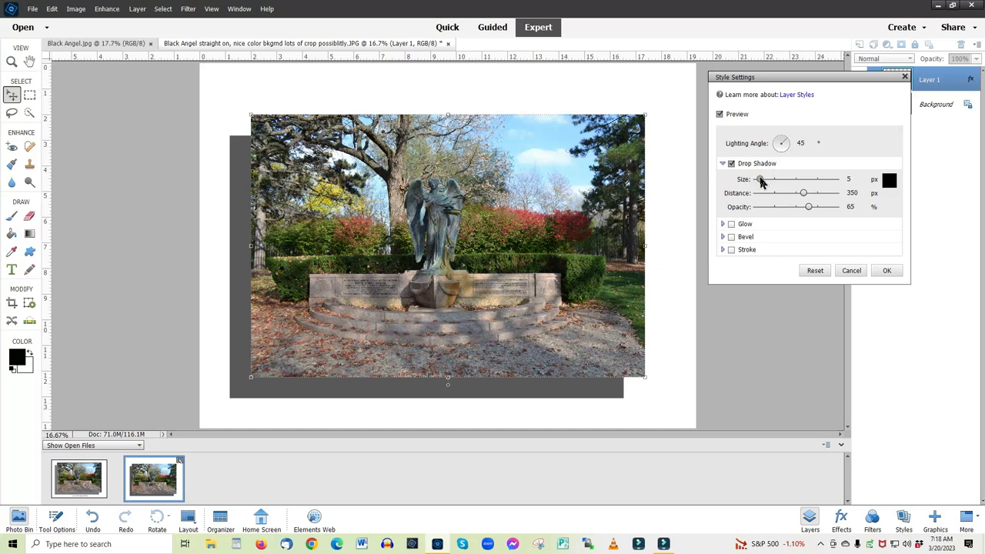
left_click_drag(761, 179, 770, 178)
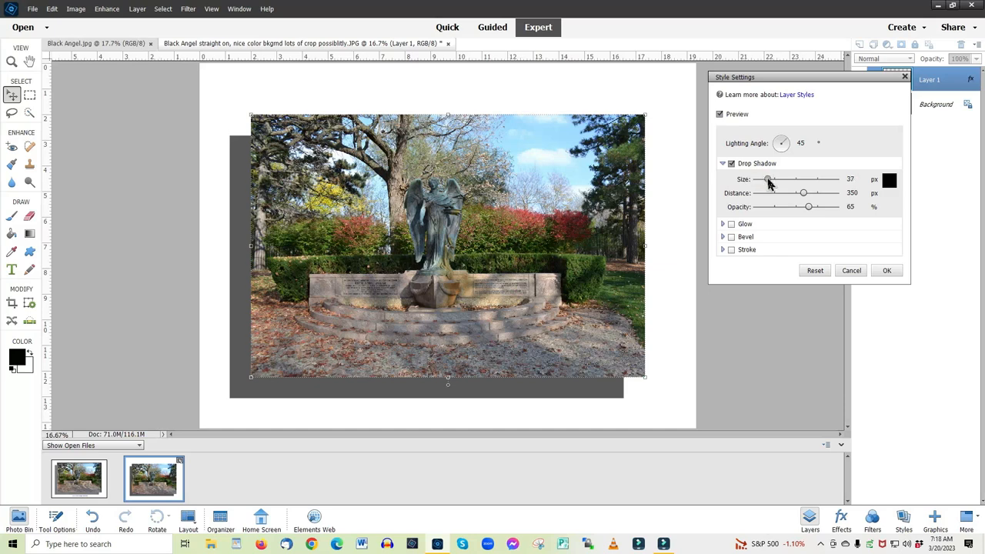
left_click_drag(768, 178, 773, 178)
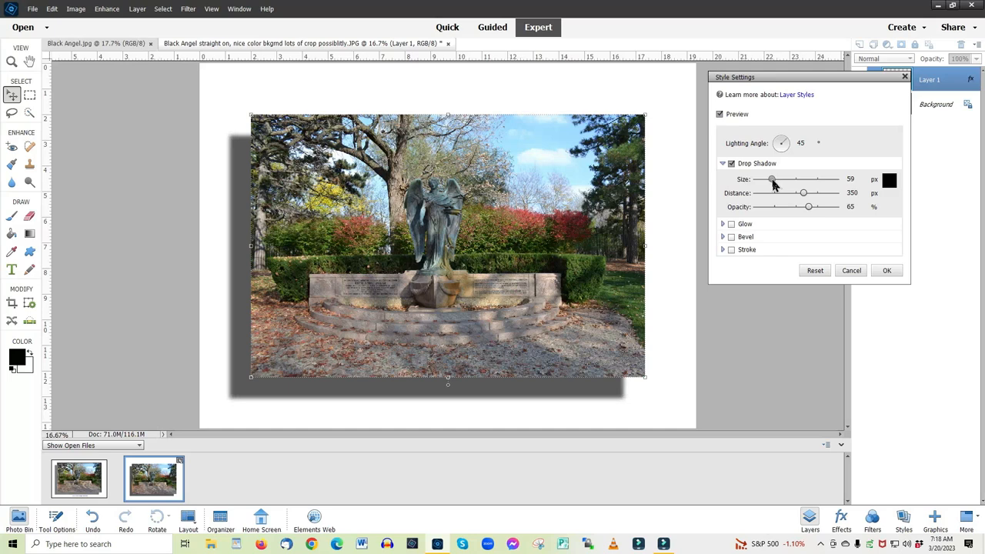
left_click_drag(773, 179, 779, 179)
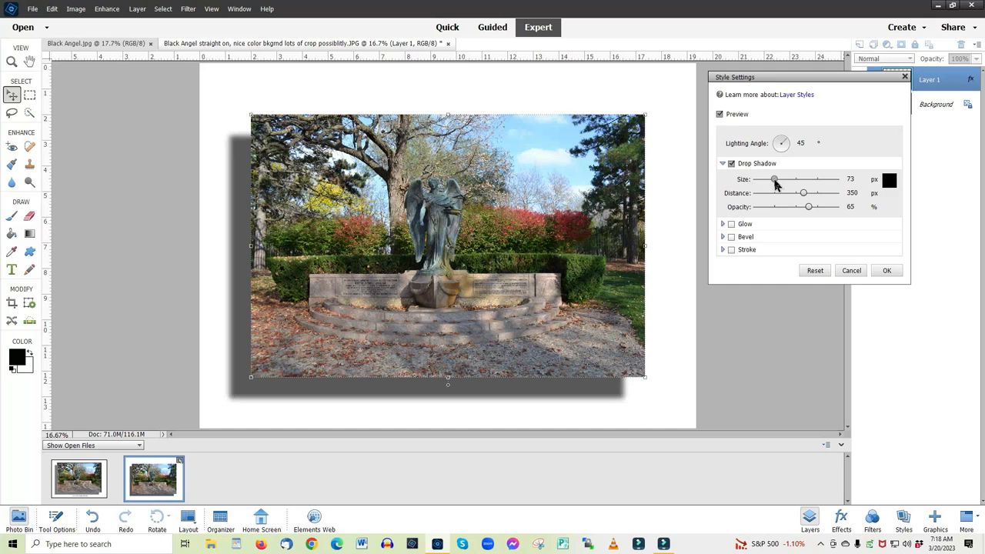
left_click_drag(776, 178, 773, 179)
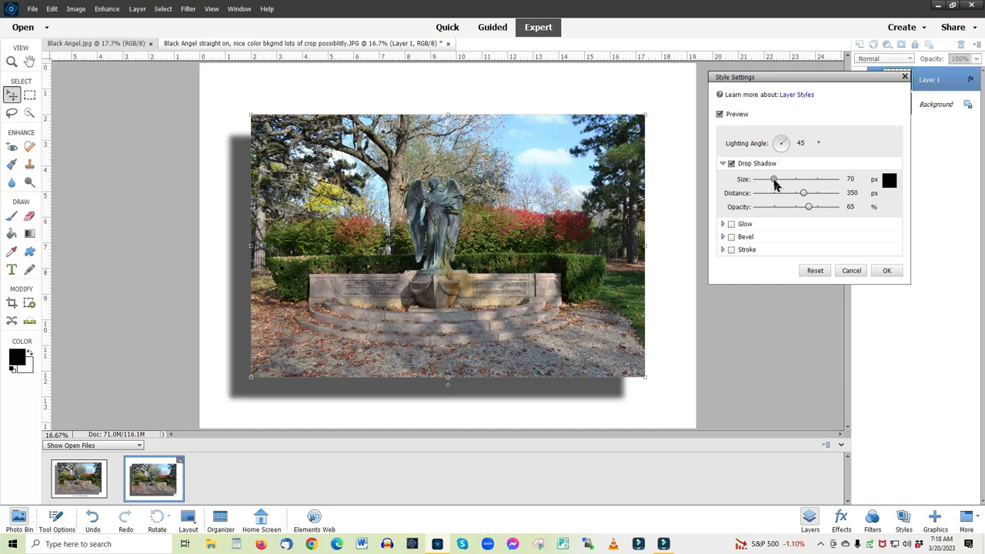
left_click_drag(776, 178, 773, 178)
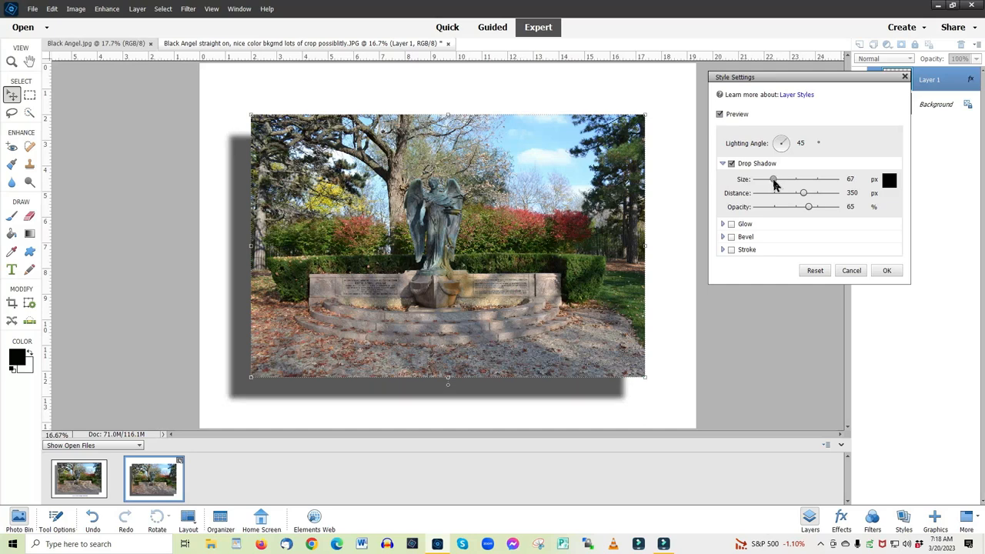
left_click_drag(773, 178, 779, 178)
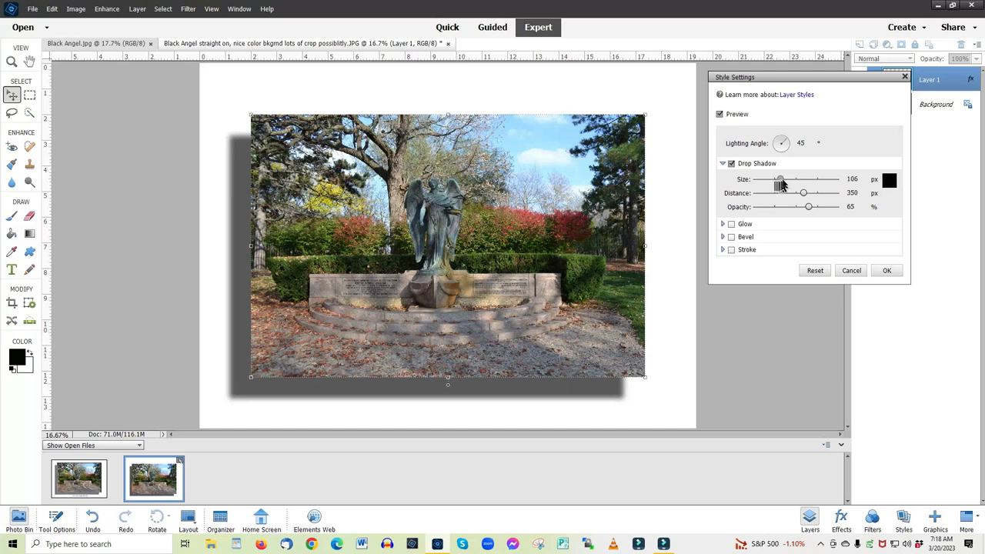
left_click_drag(777, 179, 793, 179)
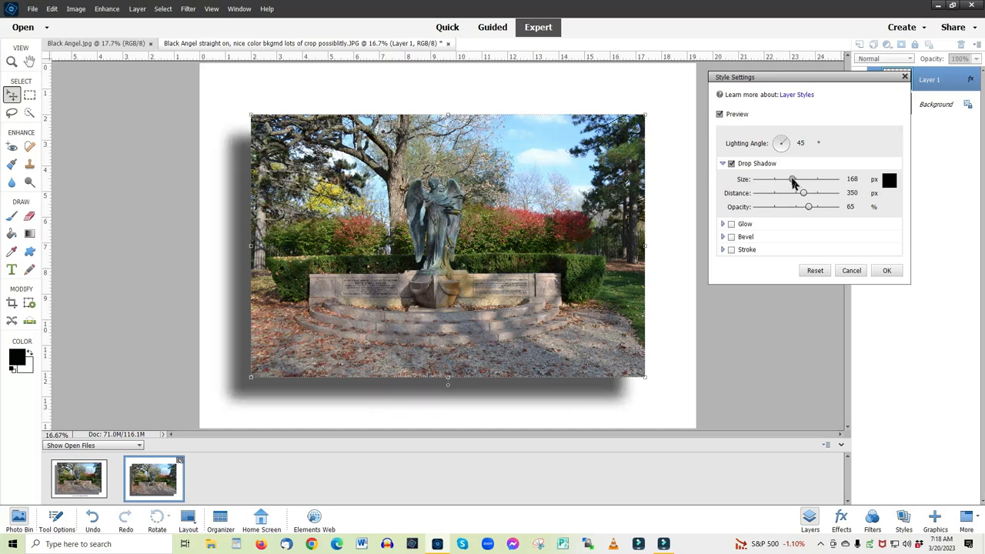
left_click_drag(793, 178, 786, 178)
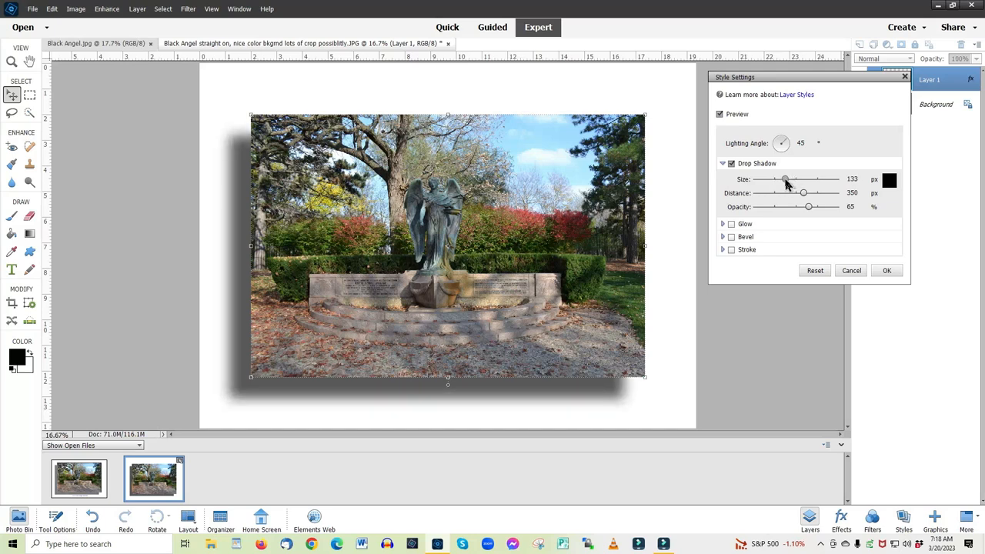
left_click_drag(785, 178, 776, 179)
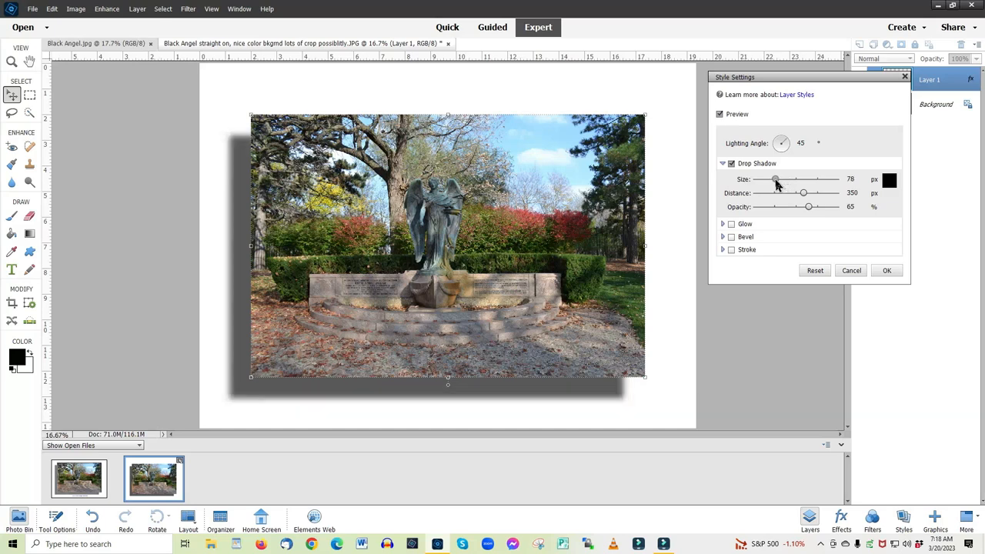
left_click_drag(776, 179, 779, 179)
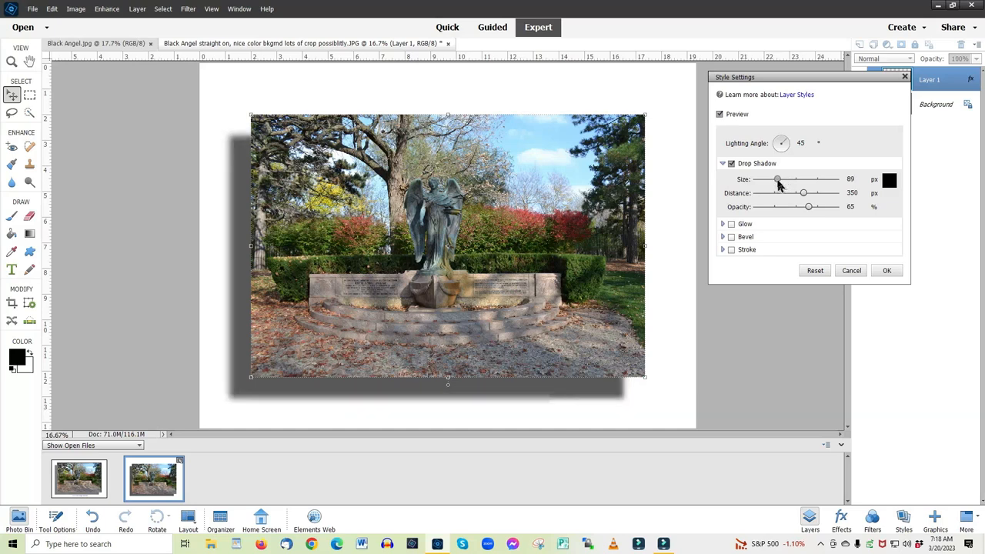
left_click_drag(777, 178, 779, 179)
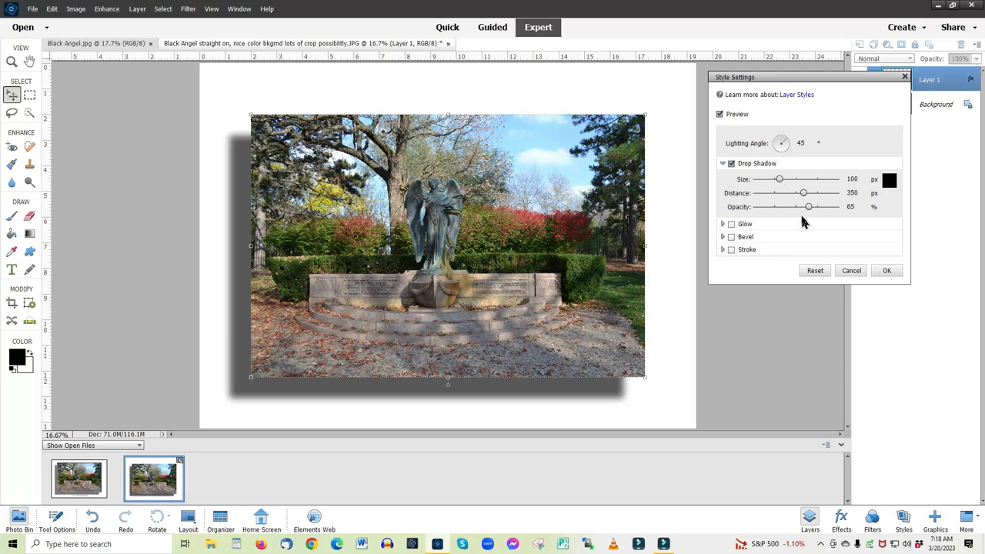
mouse_move(819, 218)
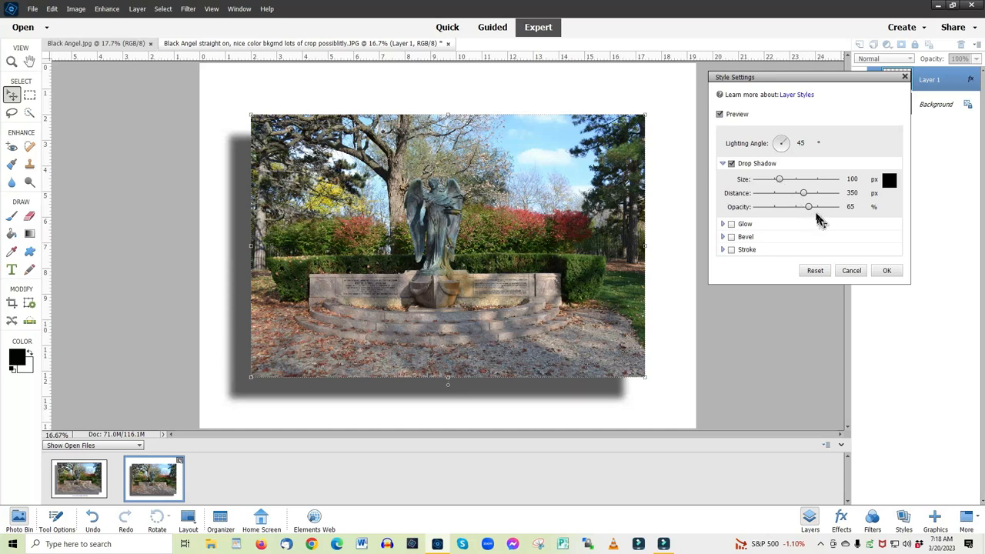
Lower the drop shadow Opacity from 65% to 54%.
left_click_drag(808, 206, 804, 207)
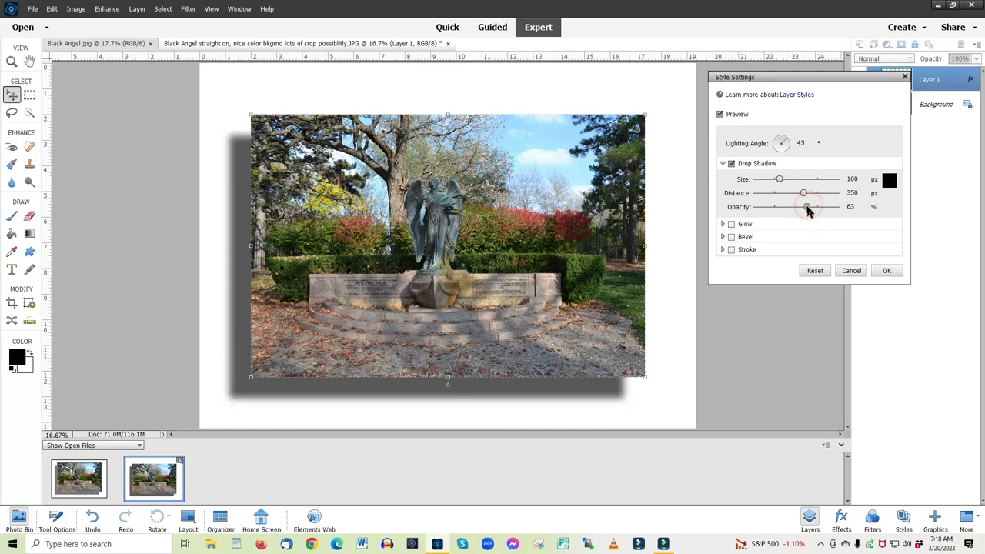
left_click_drag(807, 207, 800, 206)
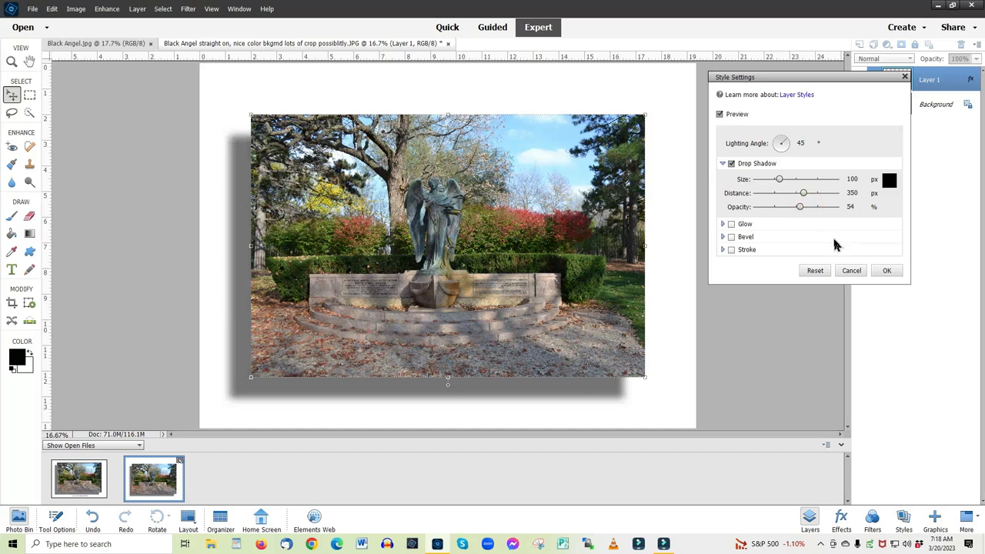
mouse_move(808, 224)
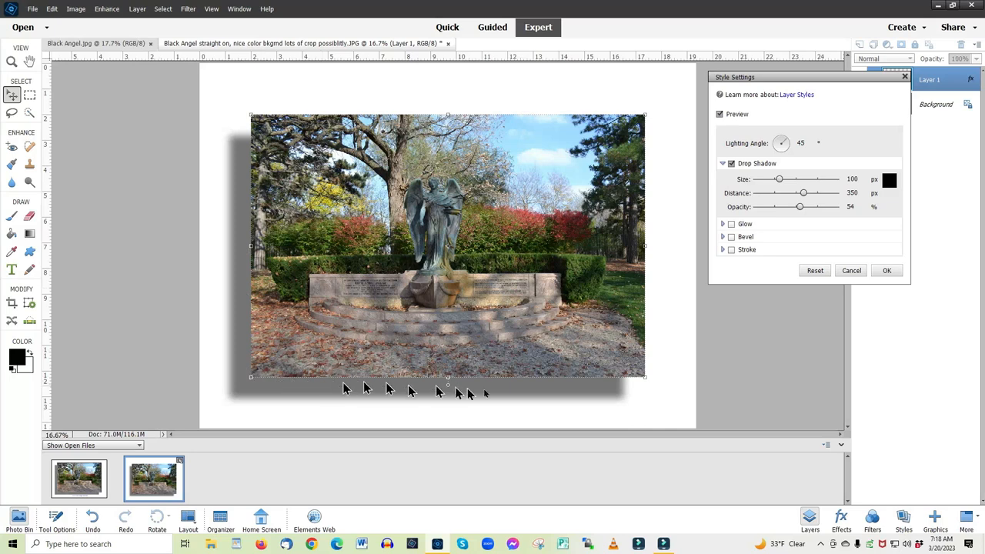
mouse_move(794, 172)
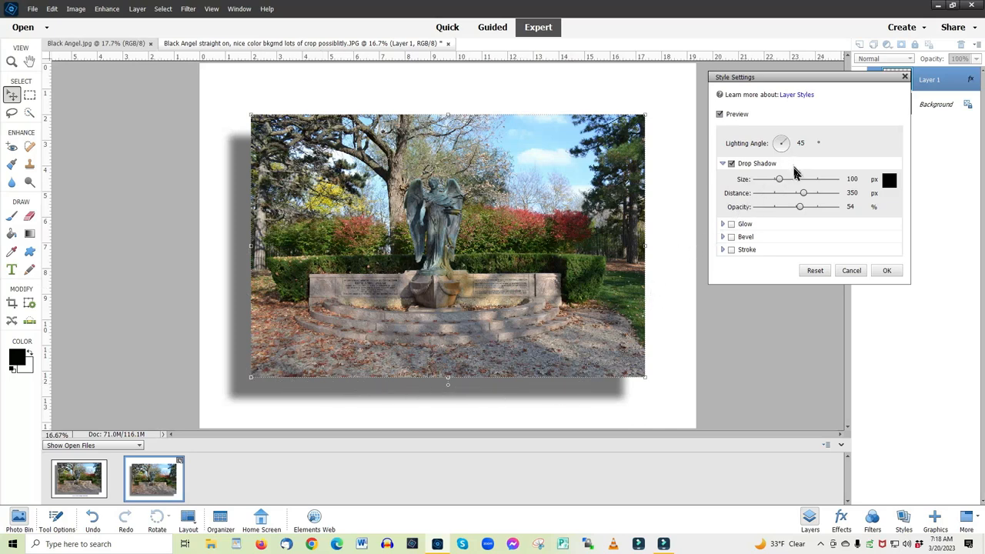
mouse_move(789, 222)
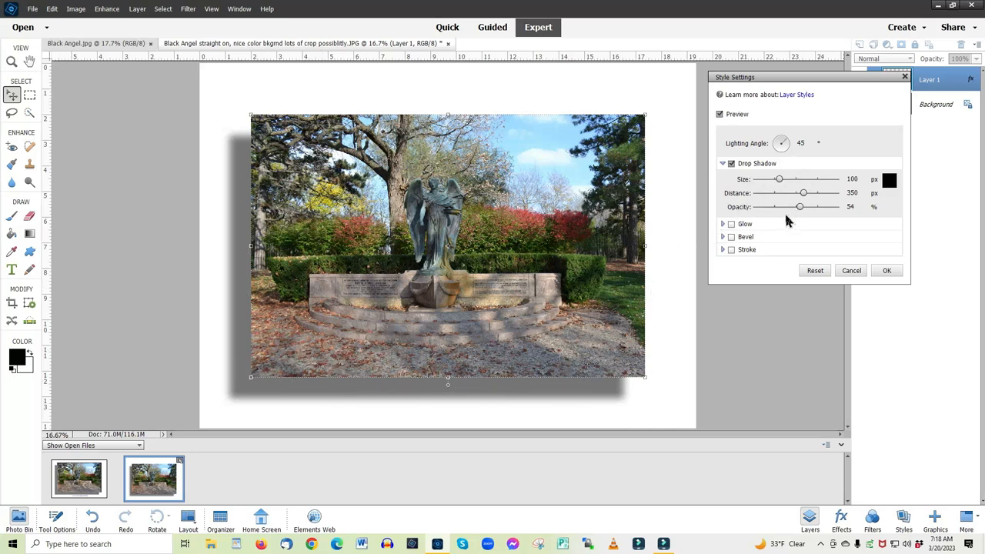
mouse_move(751, 209)
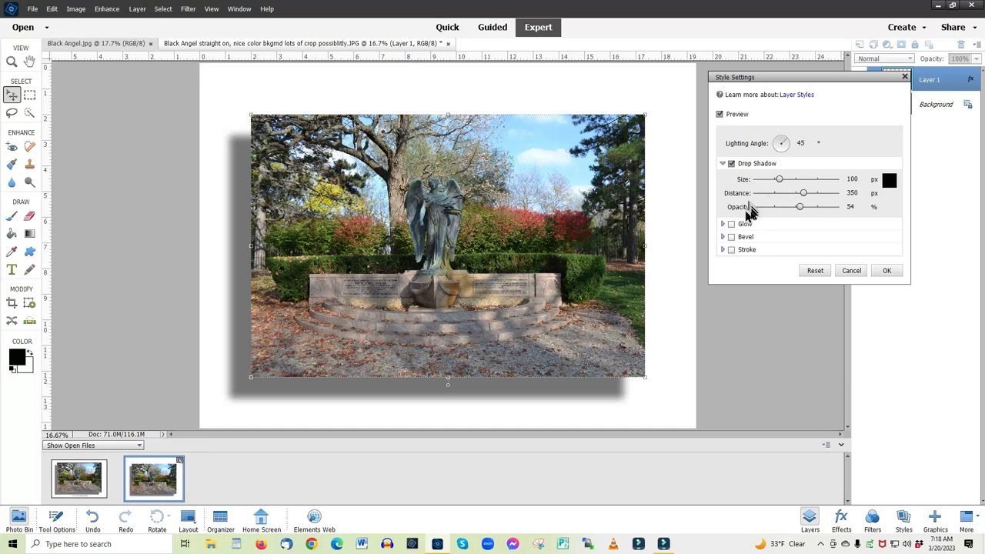
mouse_move(779, 252)
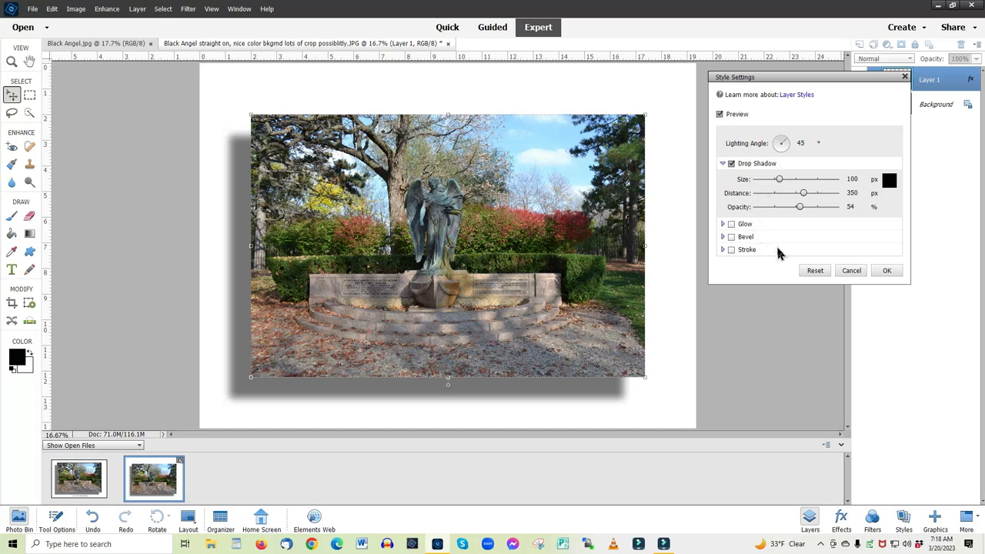
mouse_move(684, 265)
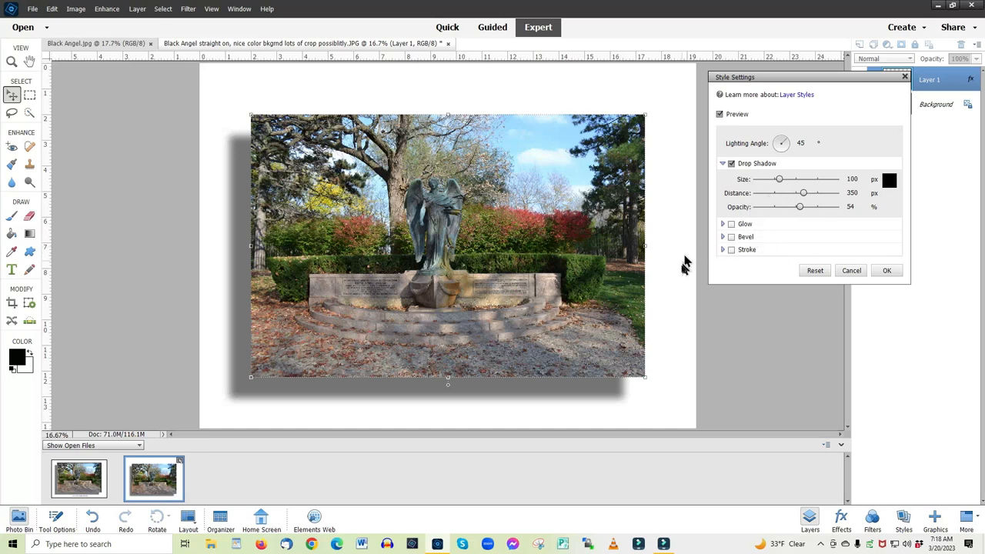
mouse_move(769, 254)
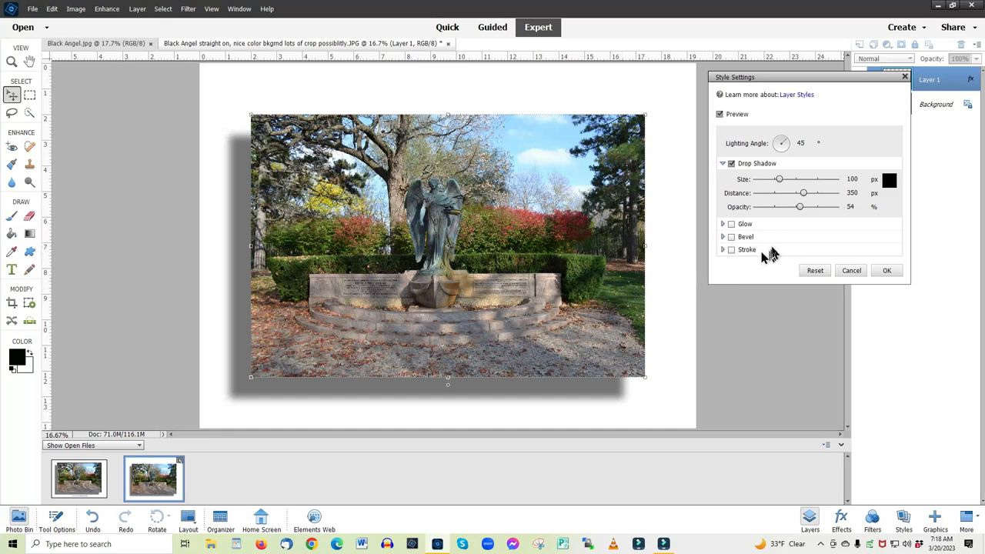
mouse_move(801, 223)
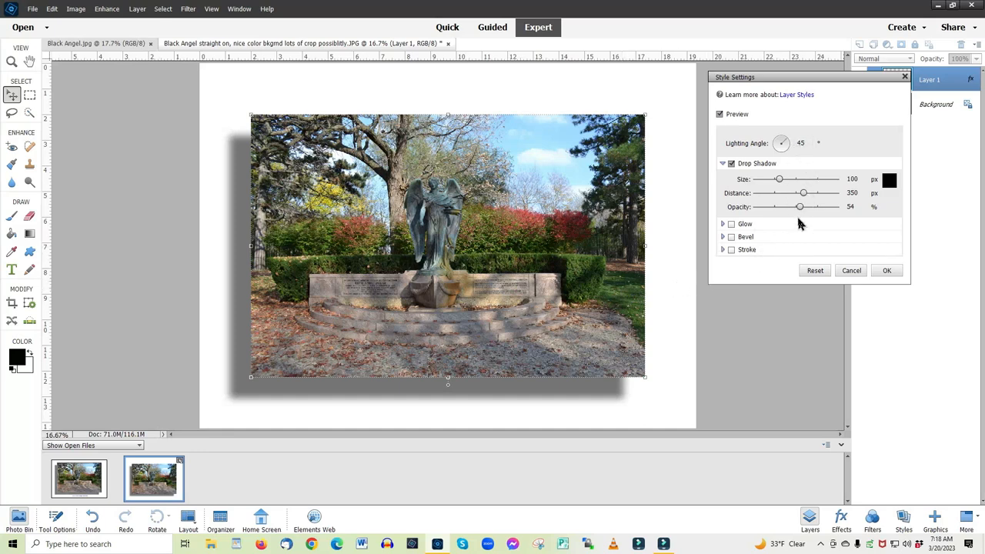
mouse_move(742, 254)
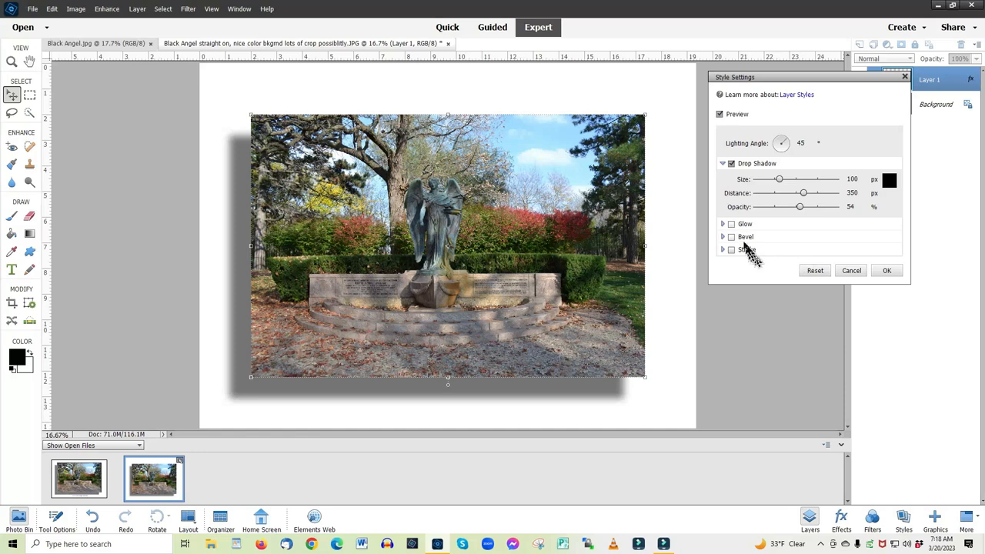
Enable Glow and turn on its Outer glow at 7 px size, 35% opacity.
left_click(722, 225)
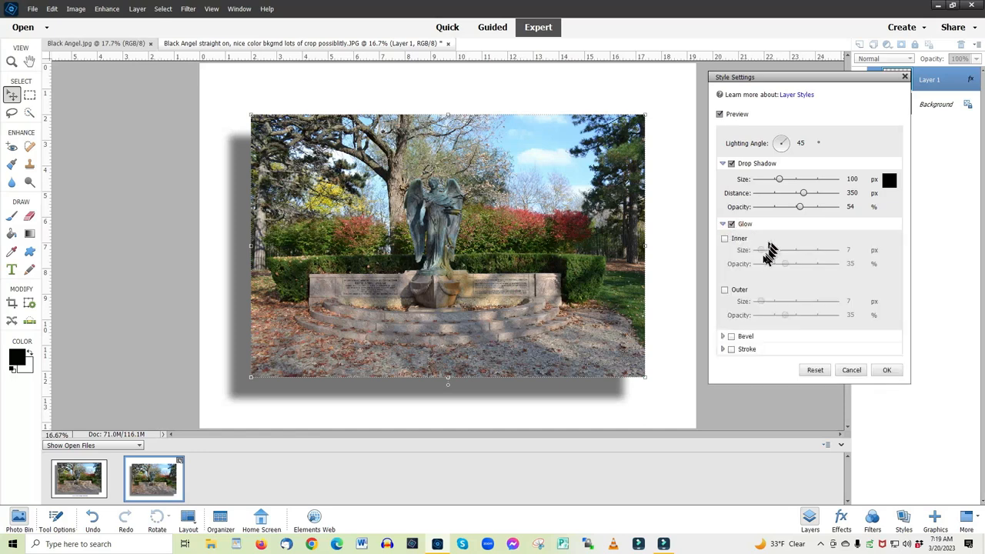
mouse_move(779, 268)
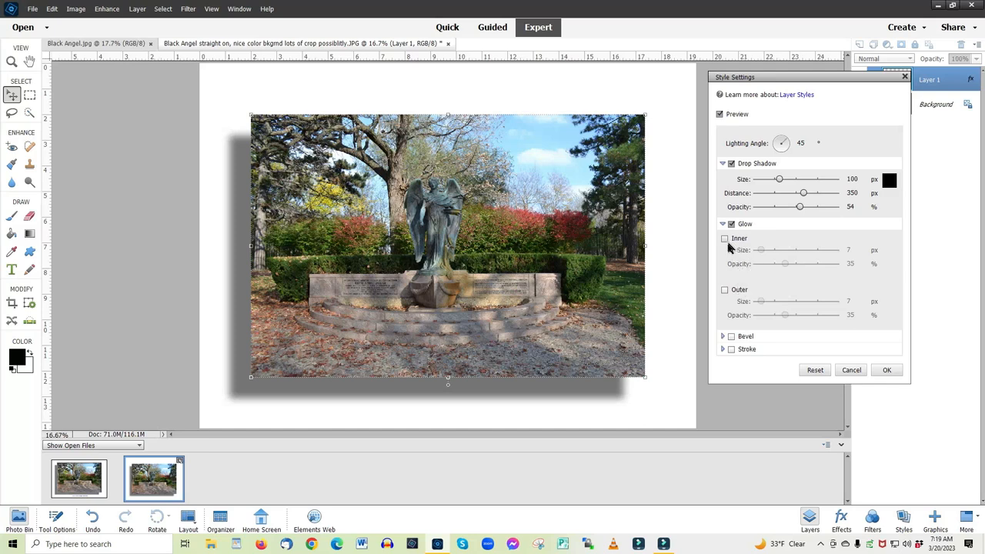
mouse_move(725, 289)
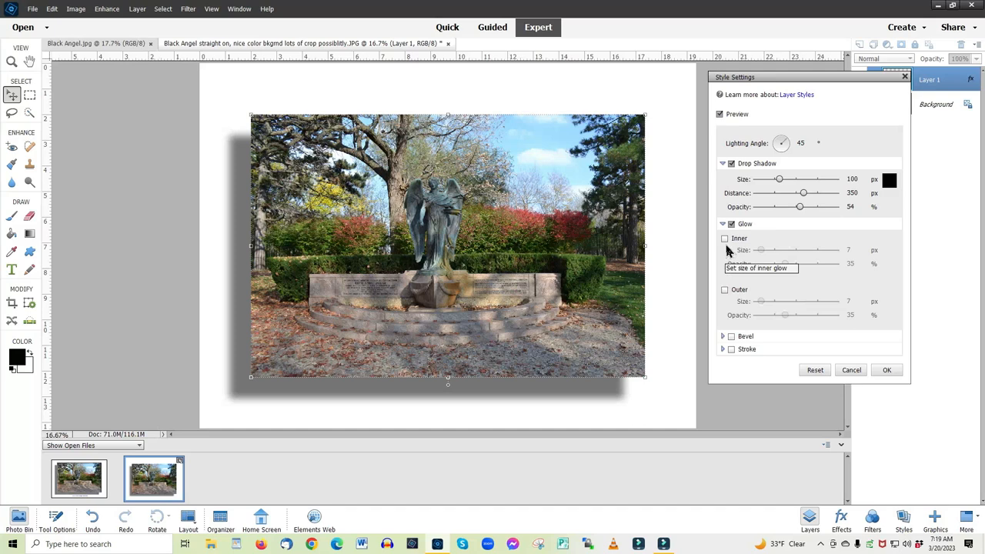
mouse_move(727, 291)
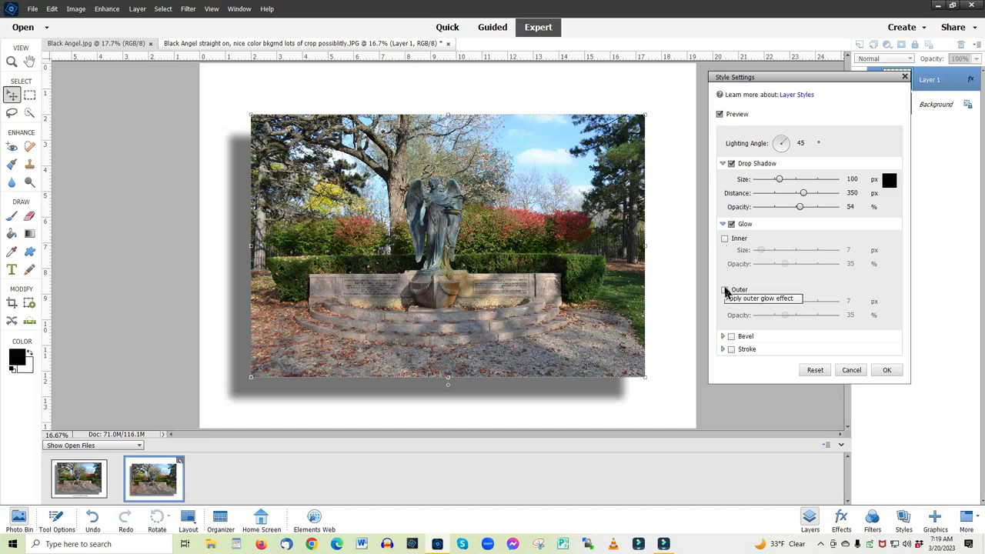
left_click(724, 289)
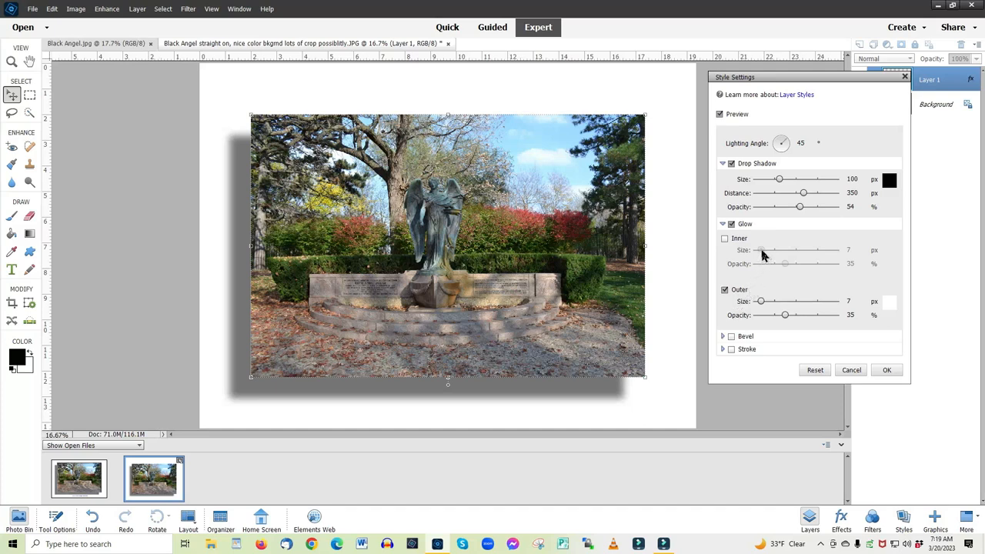
mouse_move(763, 302)
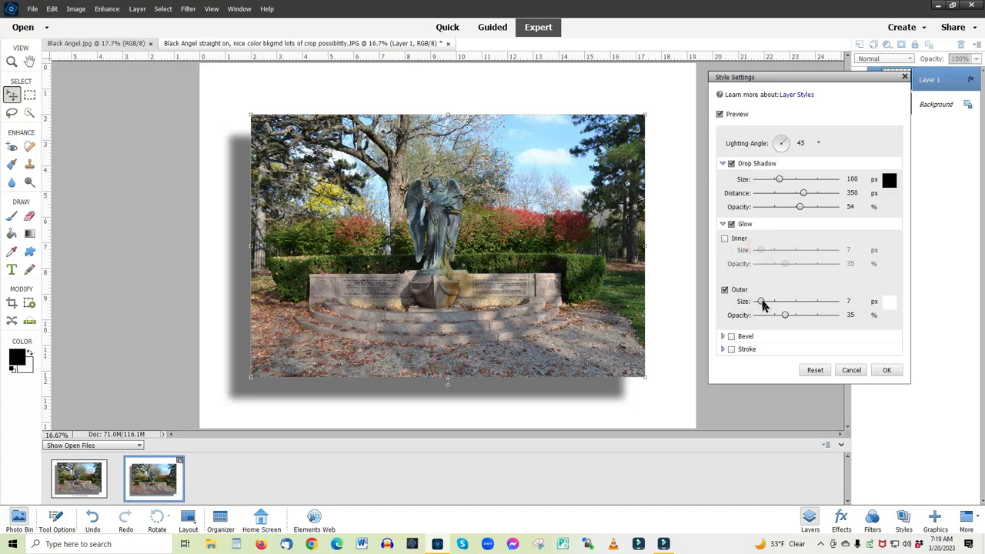
left_click_drag(761, 301, 763, 300)
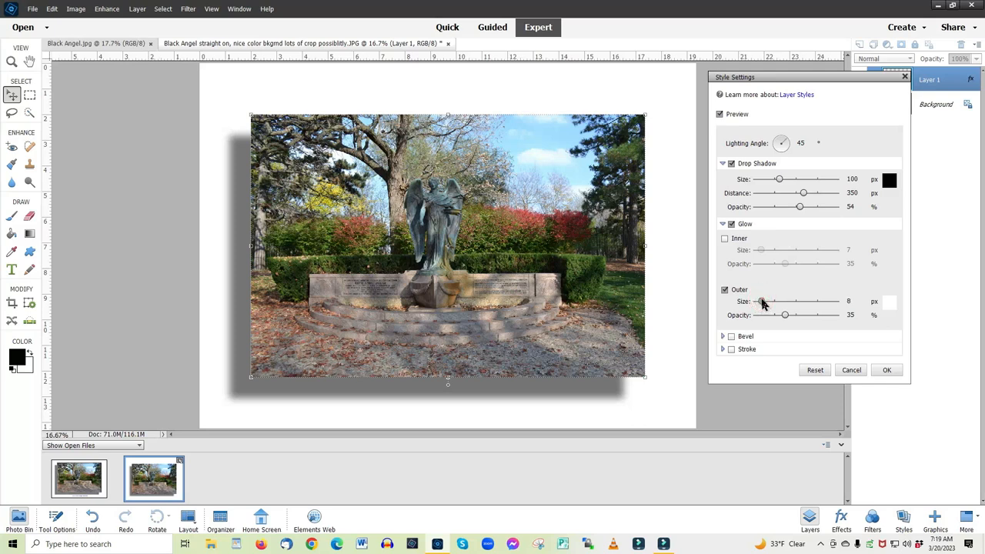
left_click_drag(760, 300, 792, 301)
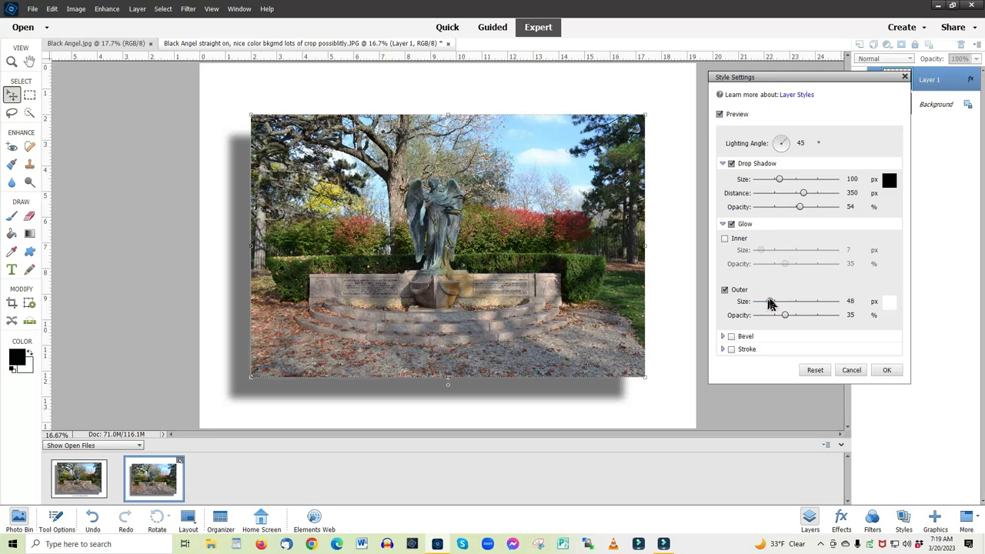
left_click_drag(773, 301, 813, 300)
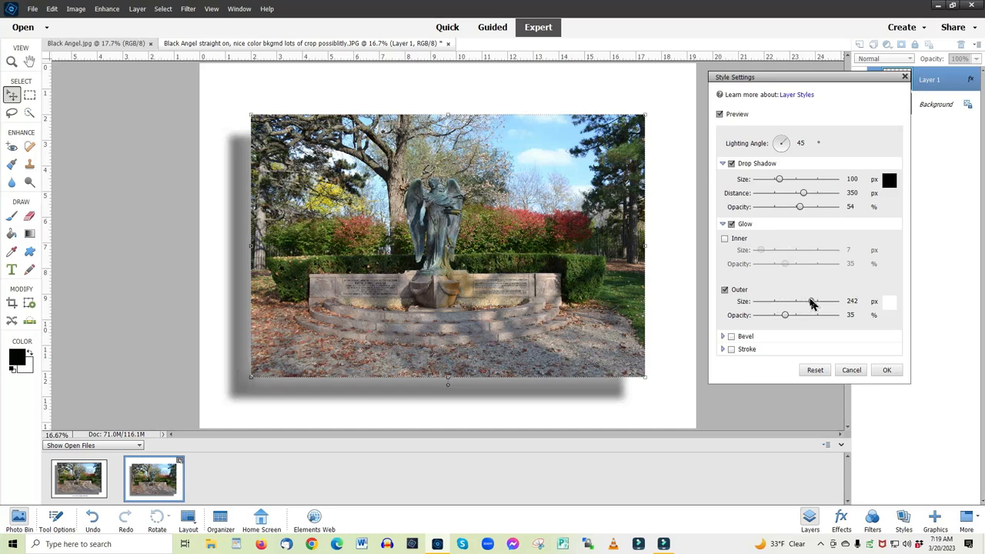
left_click_drag(813, 300, 801, 300)
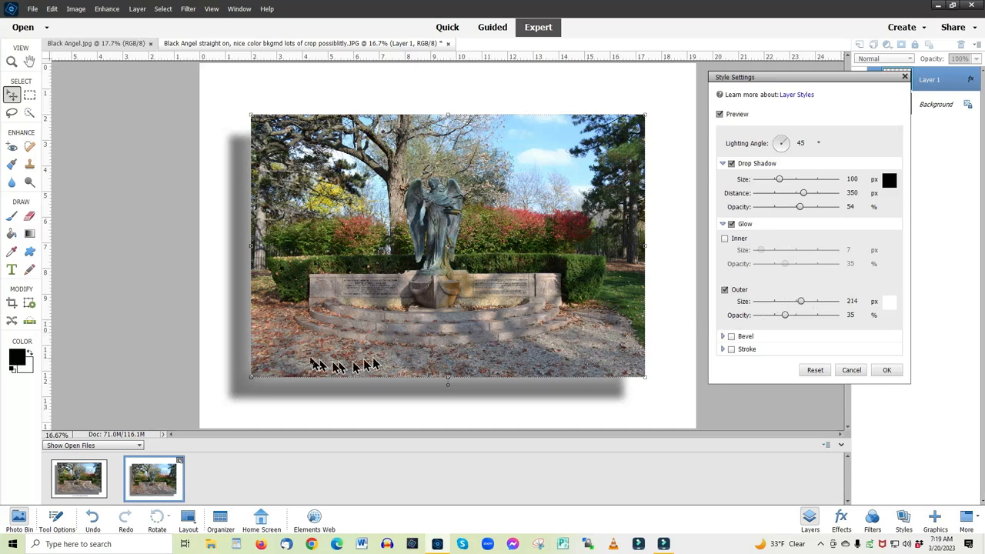
mouse_move(258, 209)
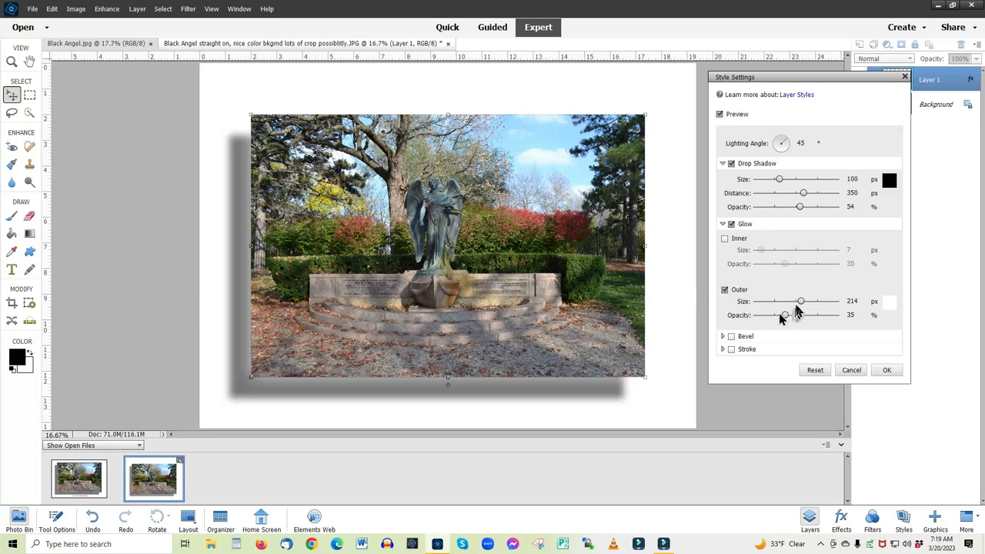
left_click_drag(801, 300, 767, 300)
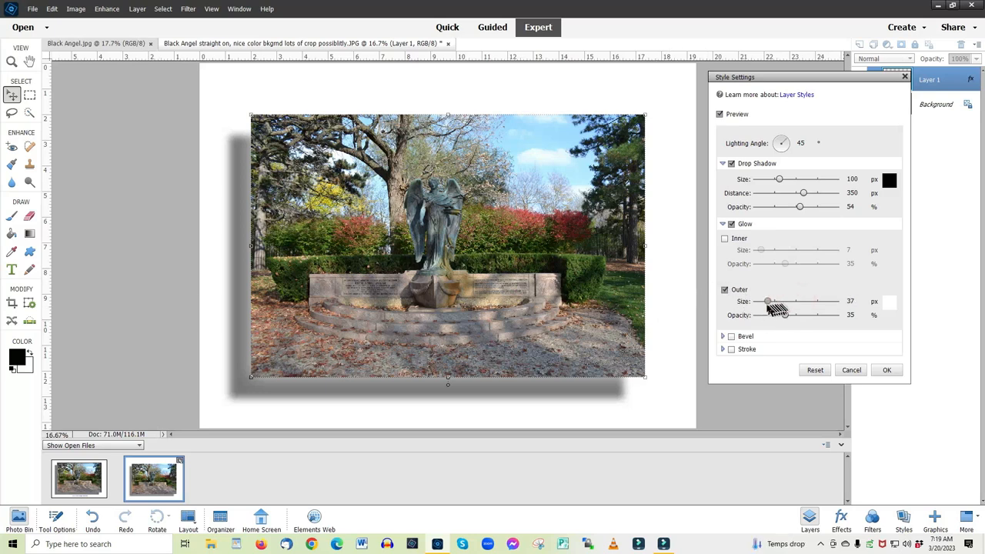
left_click_drag(766, 300, 758, 300)
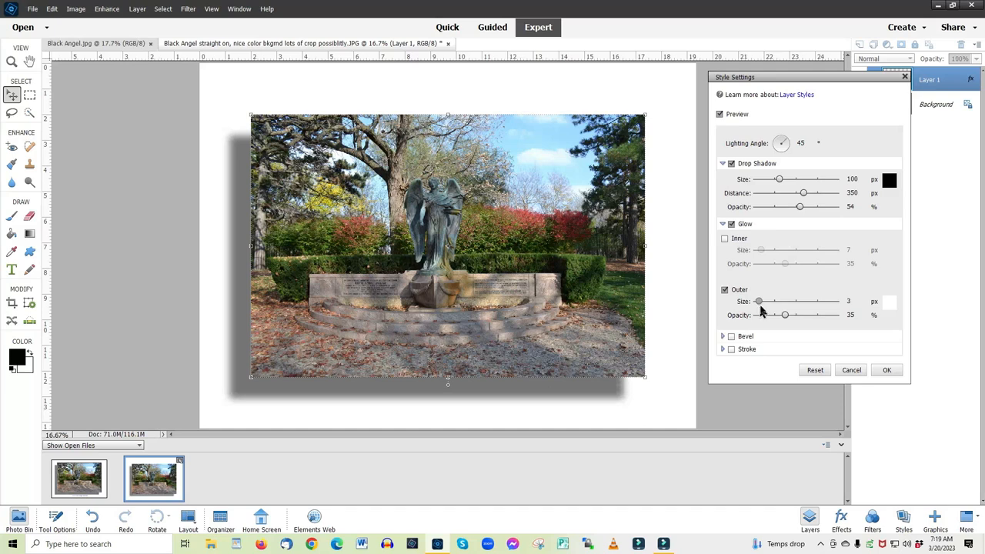
left_click_drag(757, 300, 807, 301)
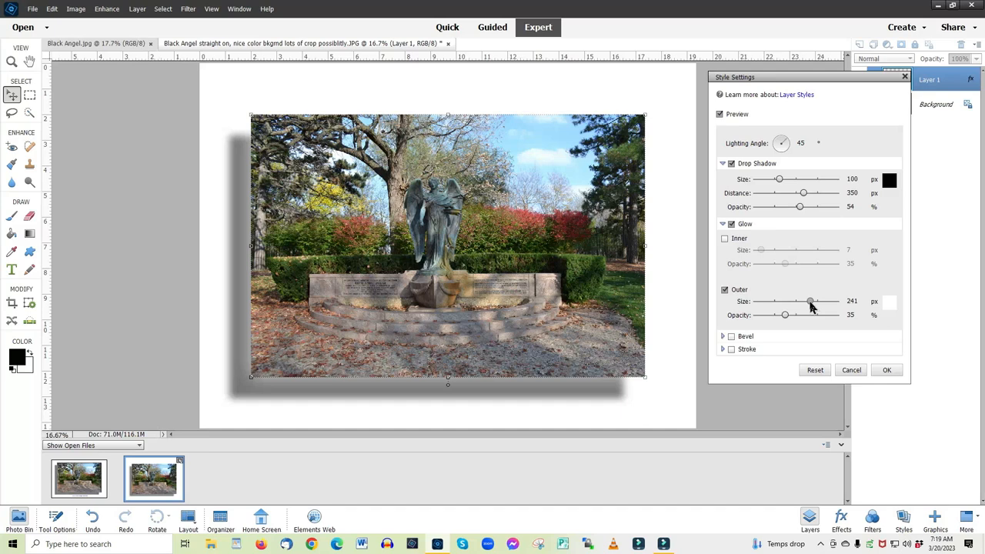
left_click_drag(810, 300, 801, 301)
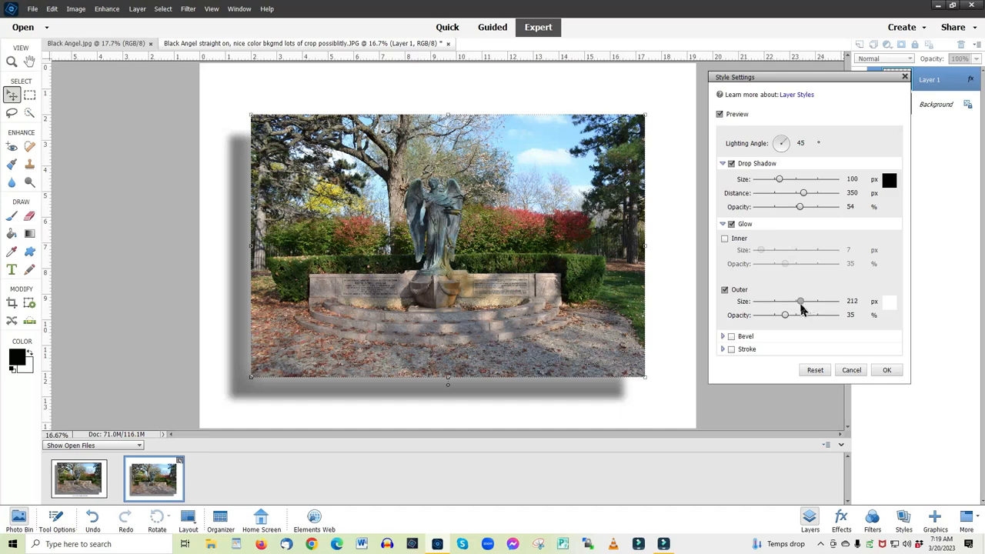
left_click_drag(800, 300, 794, 300)
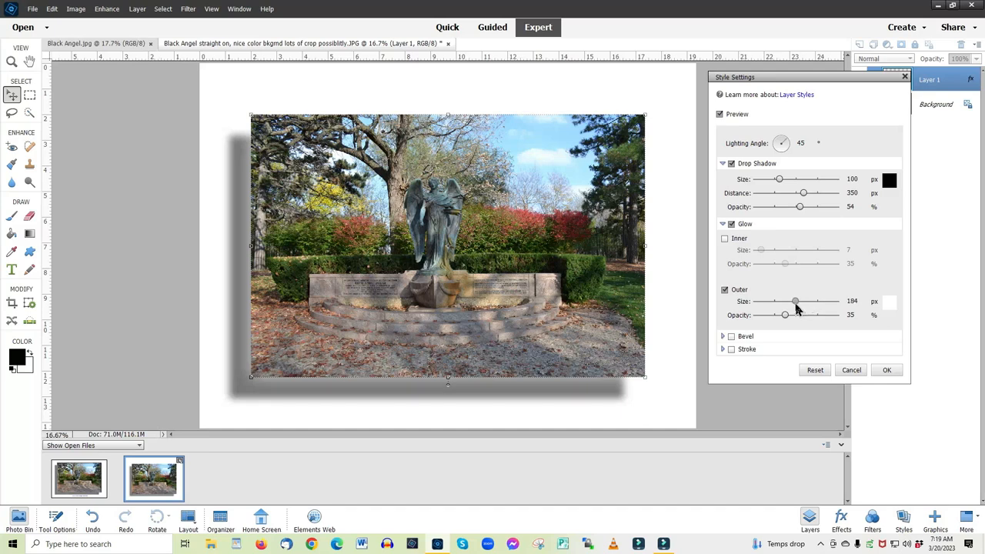
left_click_drag(795, 300, 791, 300)
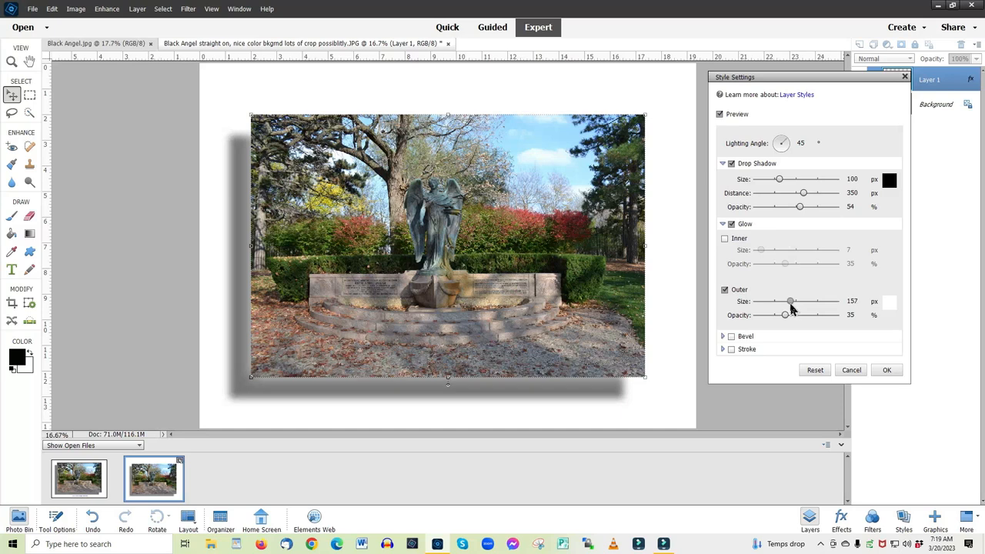
left_click_drag(791, 300, 779, 300)
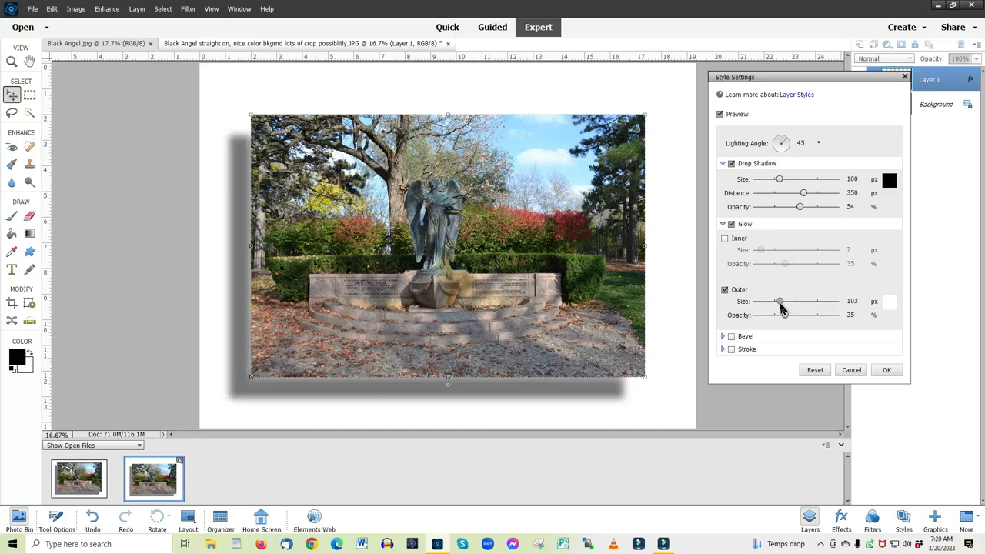
left_click_drag(779, 300, 760, 300)
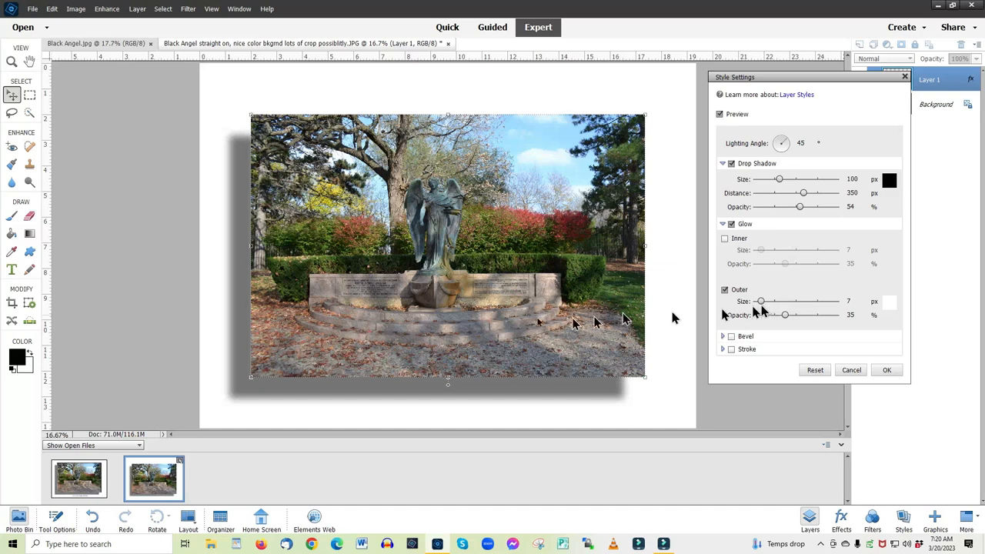
mouse_move(254, 280)
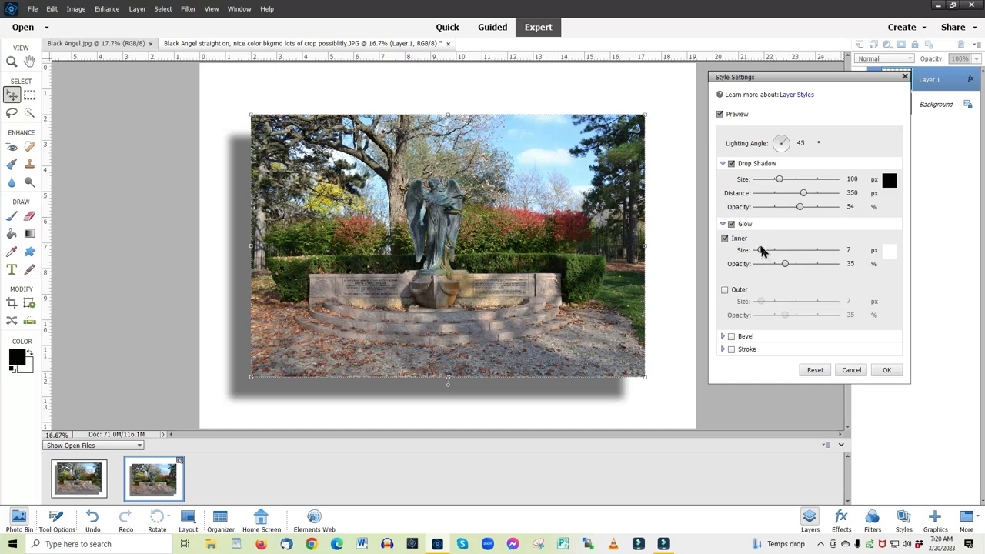
Enlarge the inner glow to size 244 at 35% opacity using the Size slider.
left_click_drag(754, 250, 764, 250)
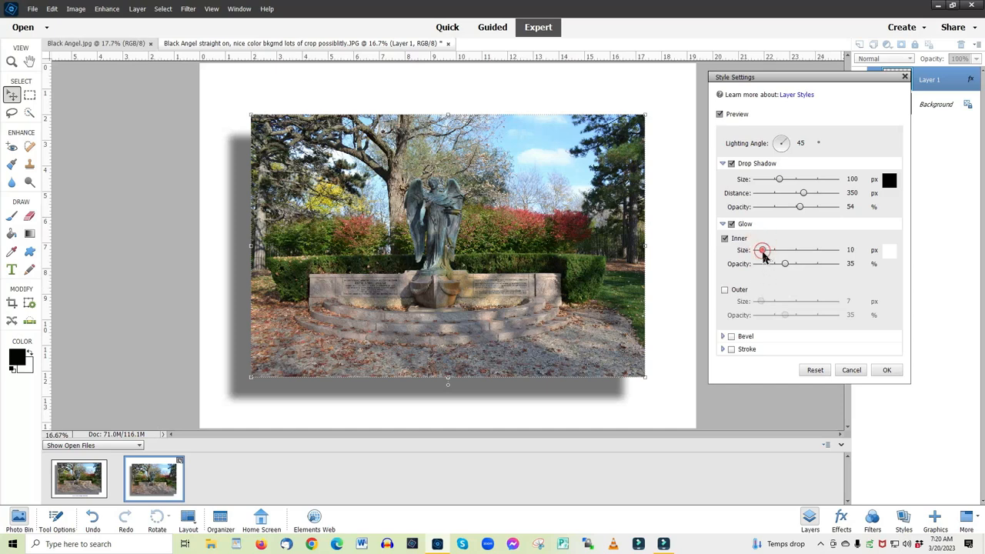
left_click_drag(762, 250, 804, 250)
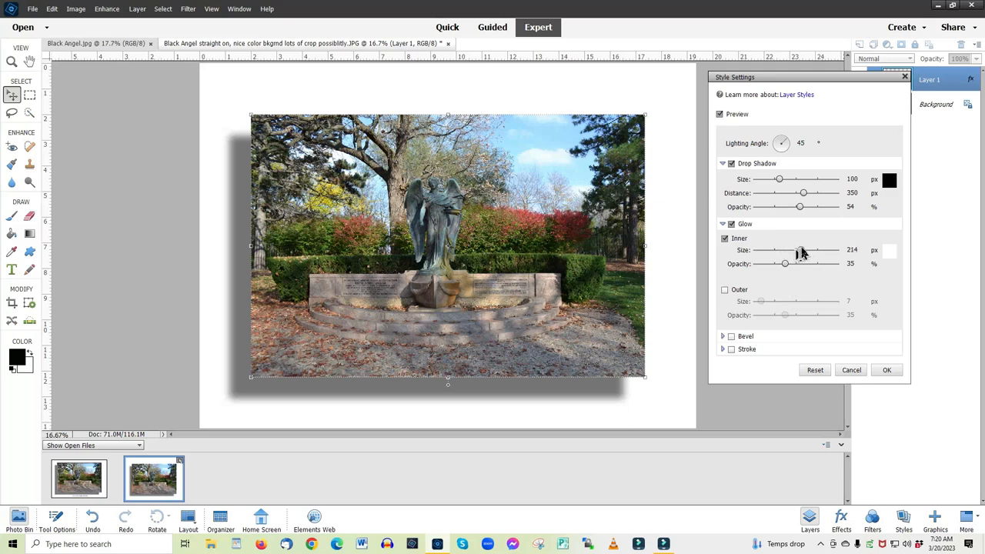
left_click_drag(801, 249, 808, 250)
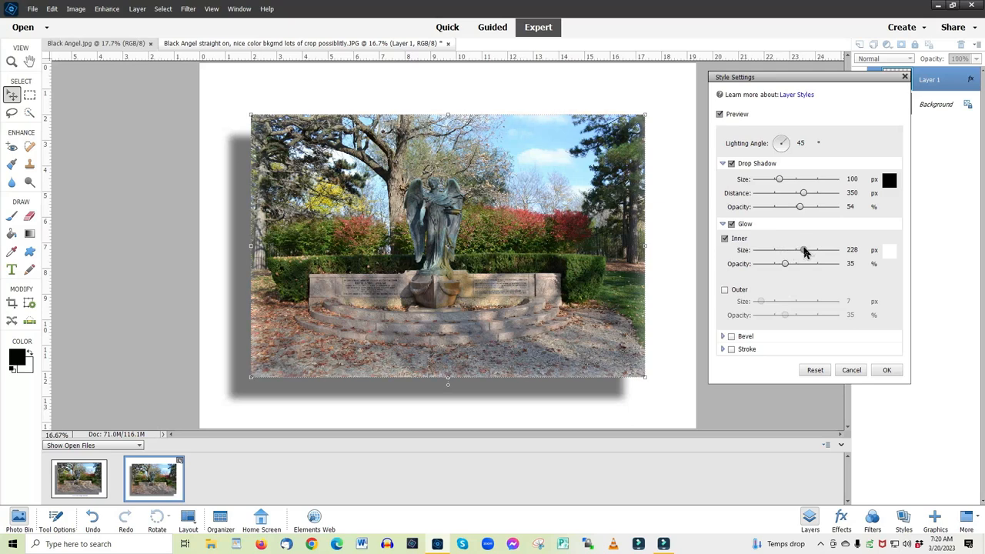
left_click_drag(803, 249, 815, 250)
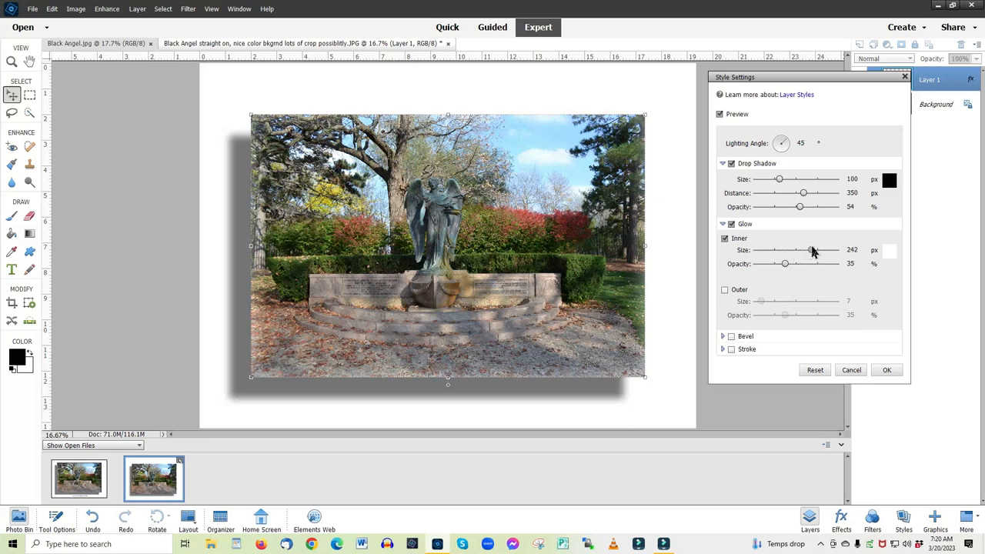
left_click_drag(813, 250, 817, 250)
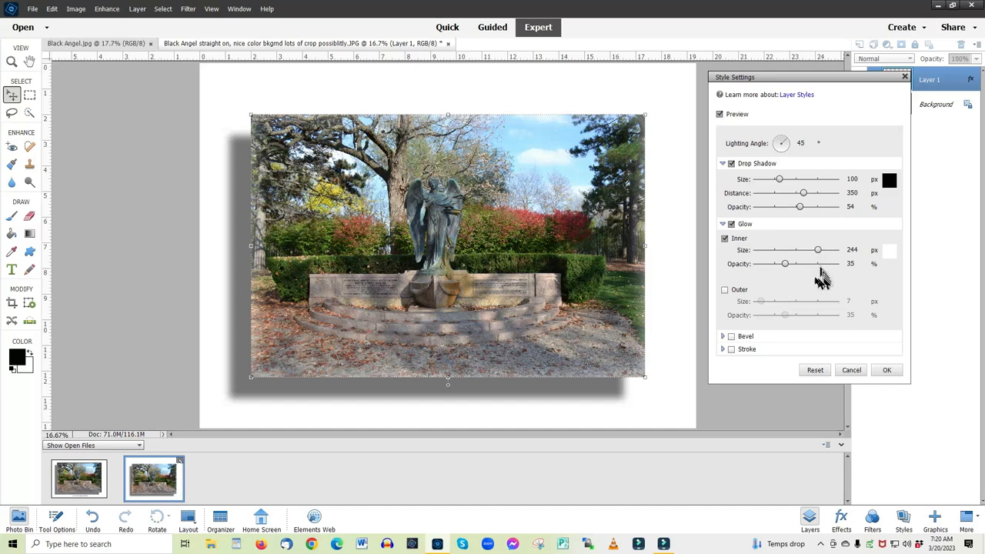
mouse_move(726, 240)
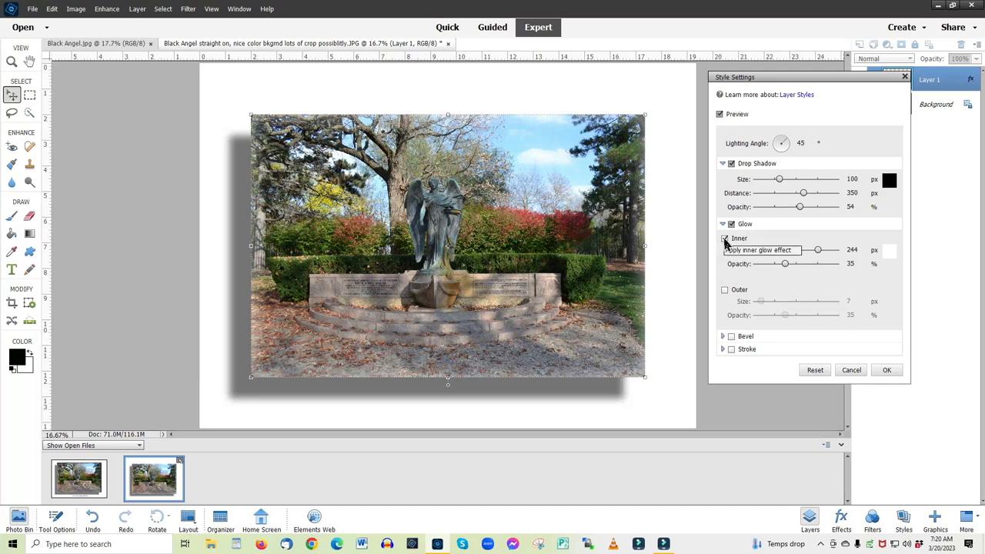
Toggle the inner glow off and on to compare, leaving it enabled.
left_click(725, 239)
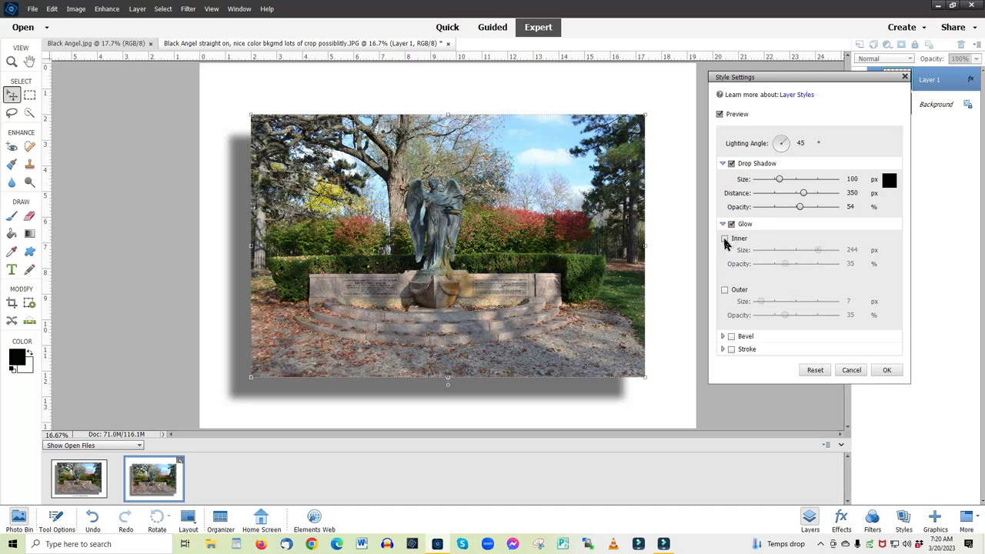
left_click(726, 237)
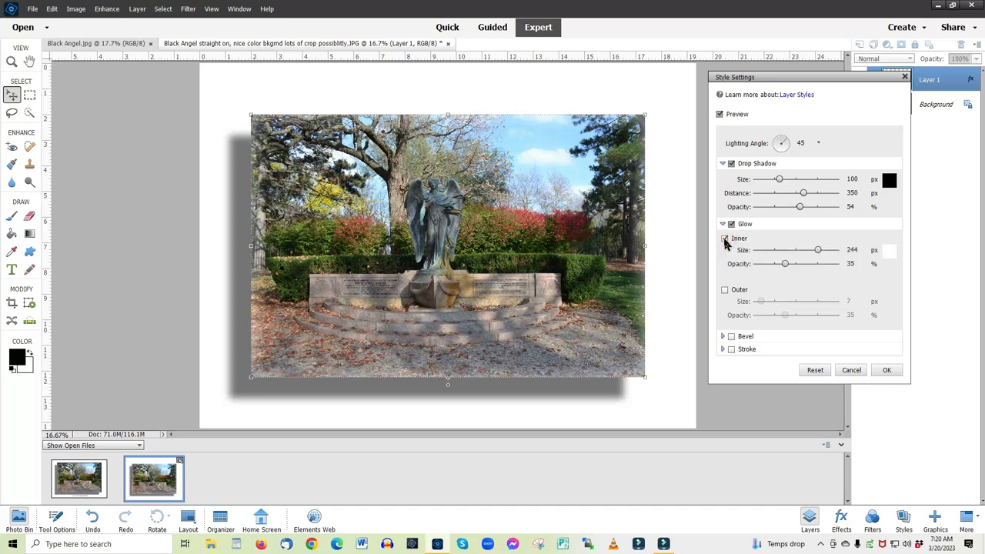
left_click(726, 239)
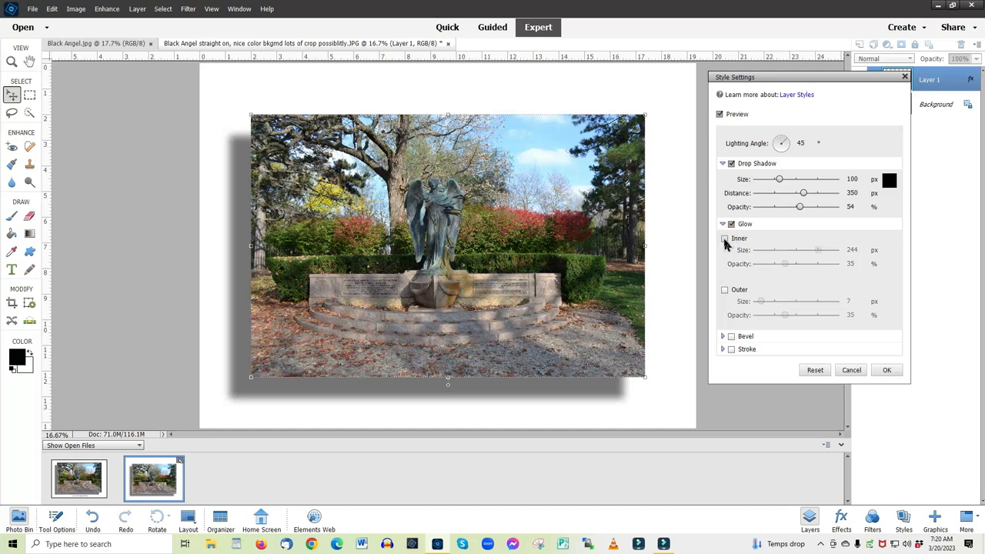
left_click(725, 238)
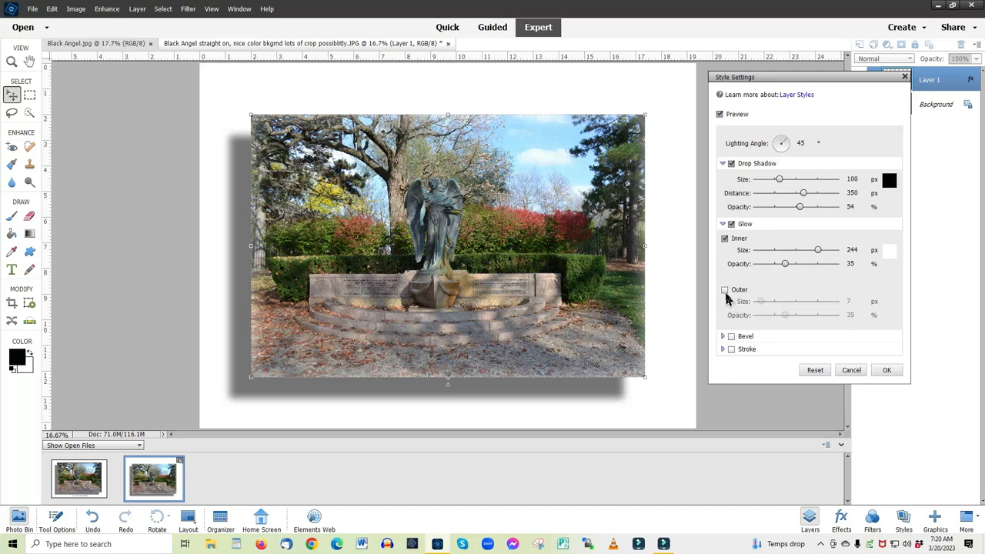
Switch from inner to outer glow and set the outer glow size to 27 at 35% opacity.
left_click(725, 290)
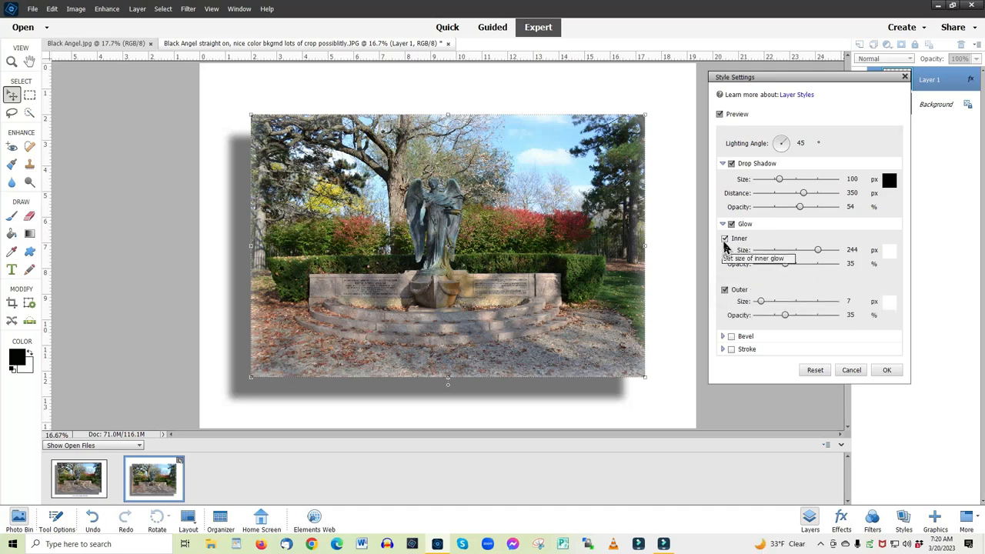
left_click(730, 238)
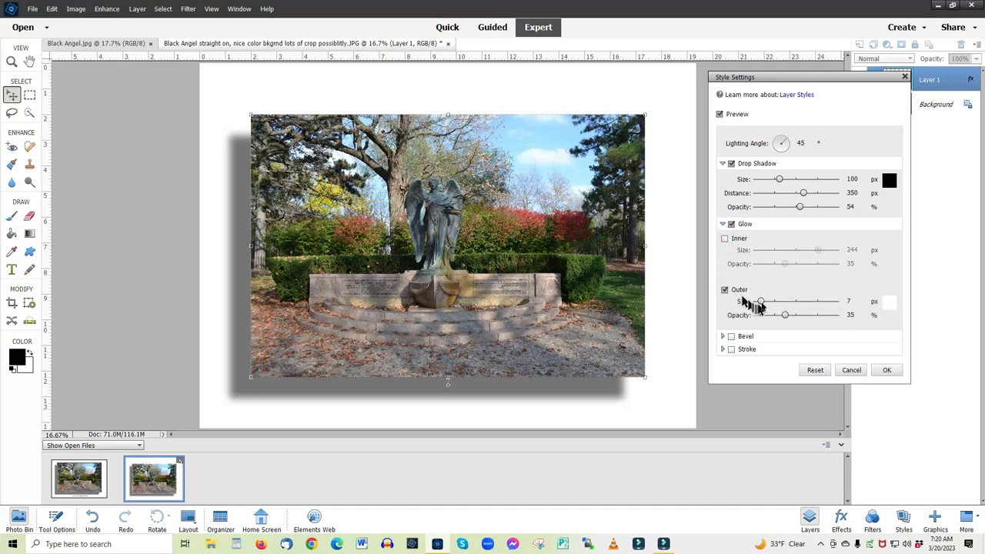
left_click_drag(762, 300, 758, 301)
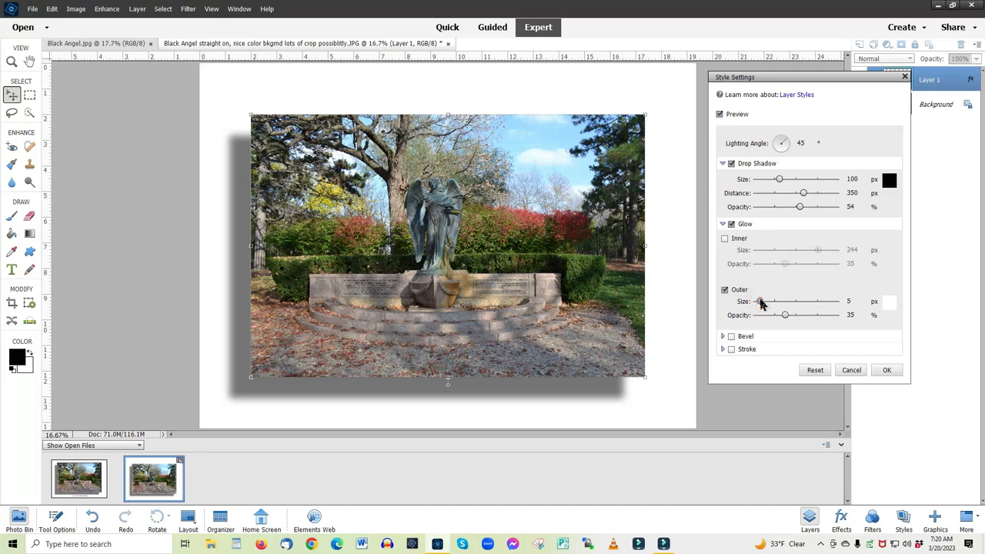
left_click_drag(759, 300, 767, 300)
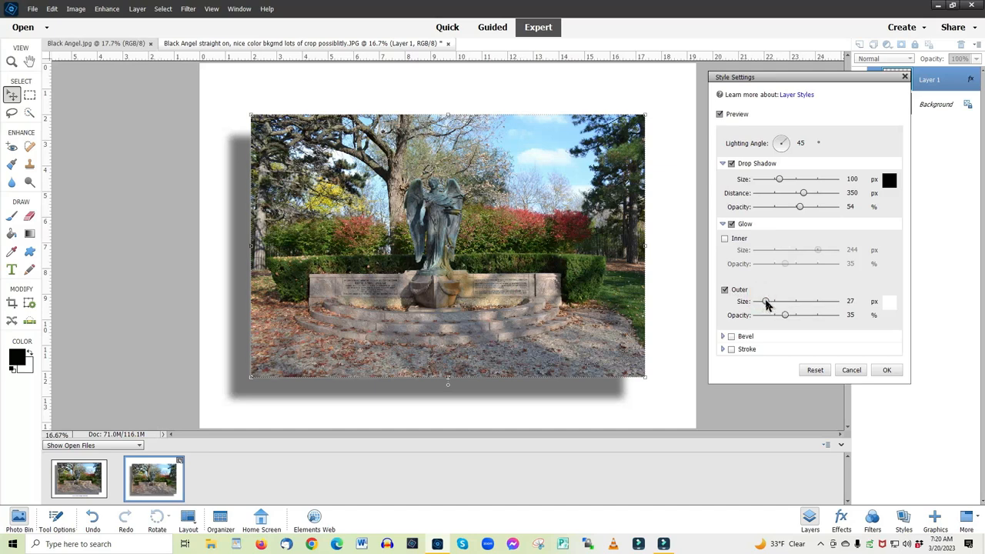
mouse_move(808, 348)
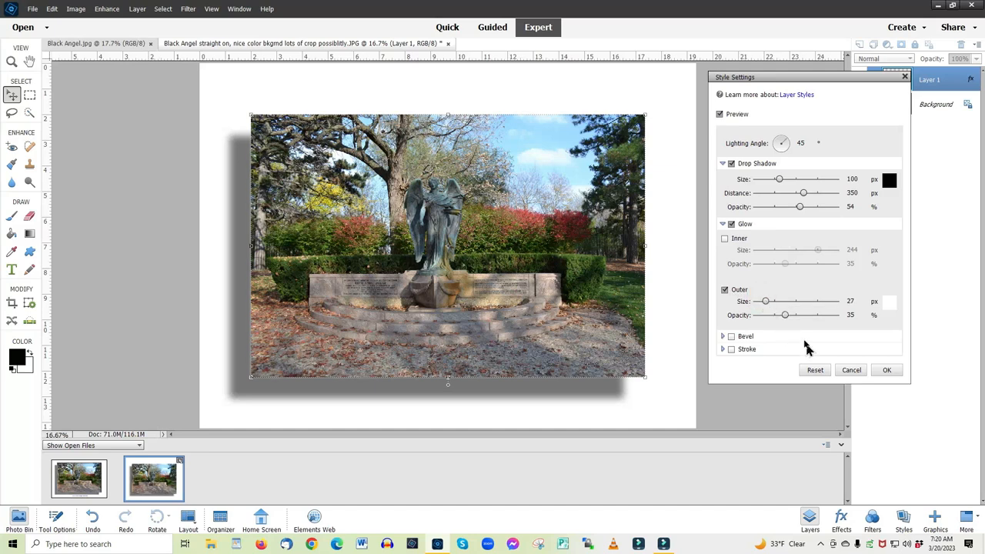
left_click(728, 224)
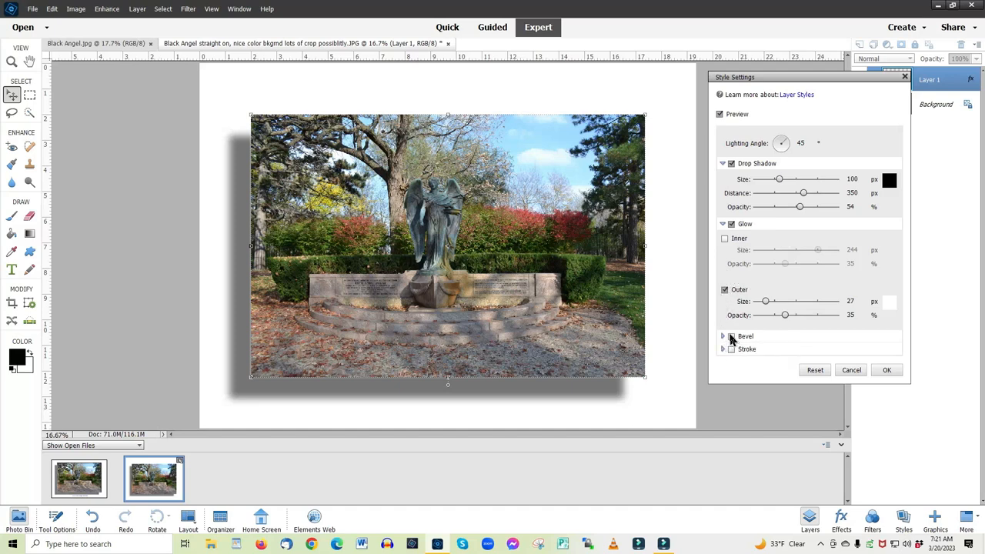
Enable the bevel and try upward sizes from 187 and 214 down to 3.
left_click(724, 336)
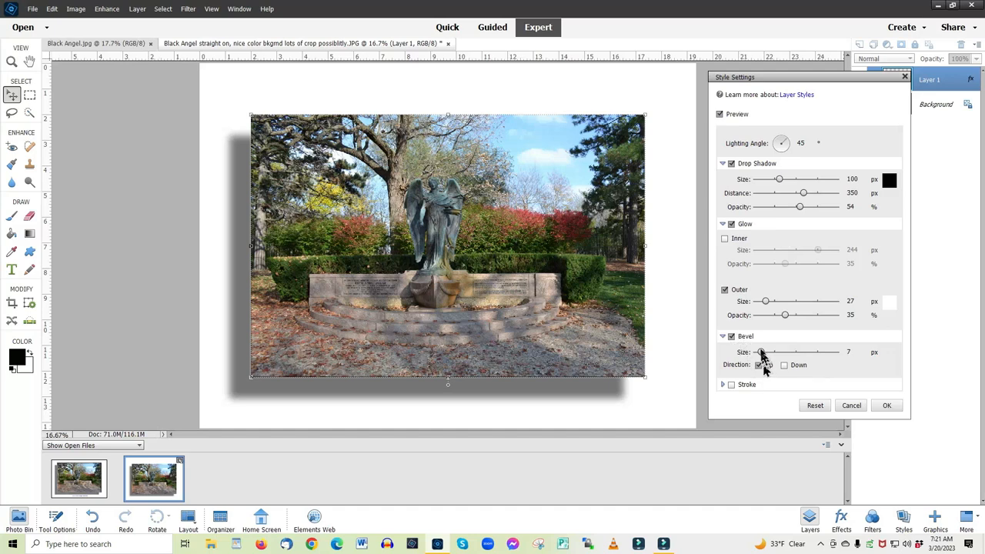
left_click_drag(760, 351, 793, 351)
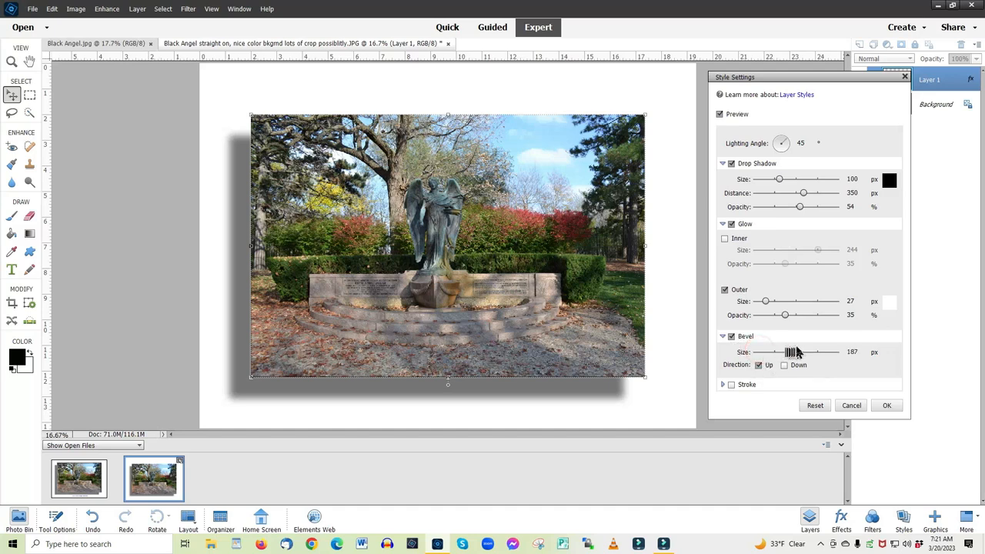
left_click_drag(813, 351, 800, 351)
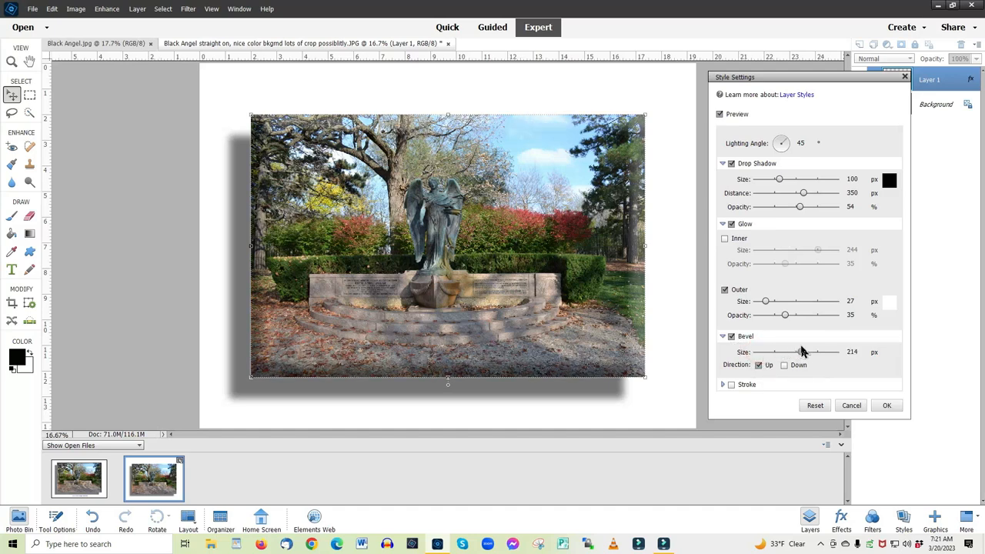
left_click_drag(800, 351, 799, 351)
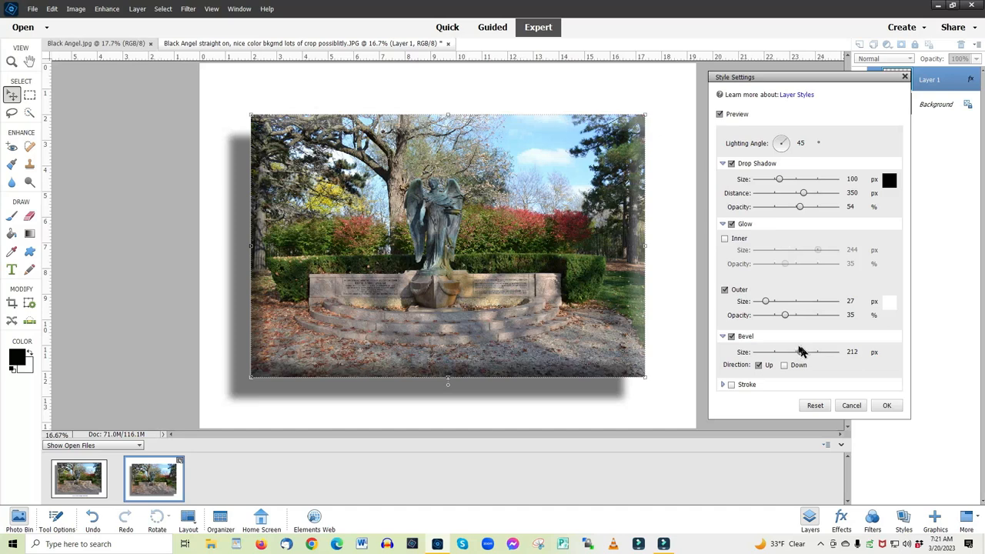
left_click_drag(808, 351, 773, 351)
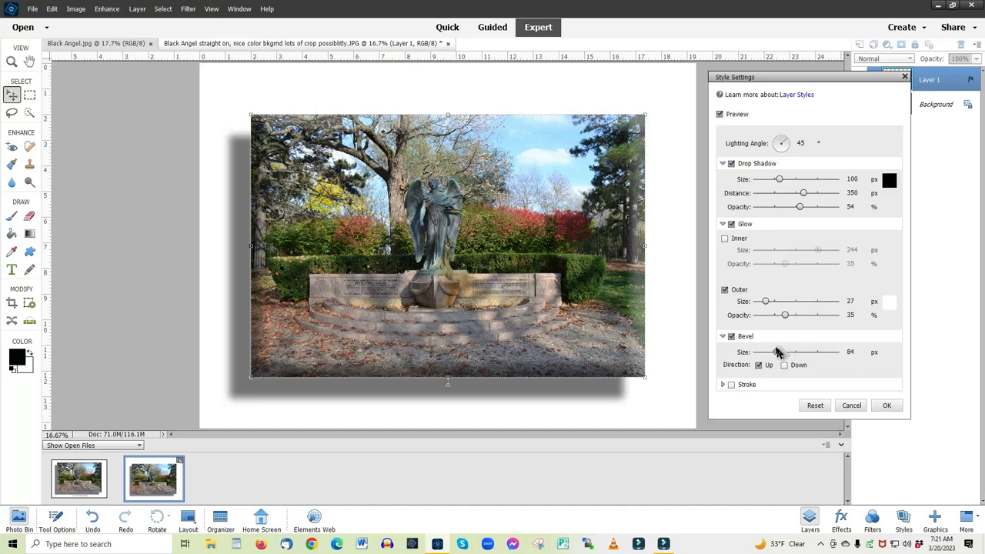
left_click_drag(777, 351, 757, 351)
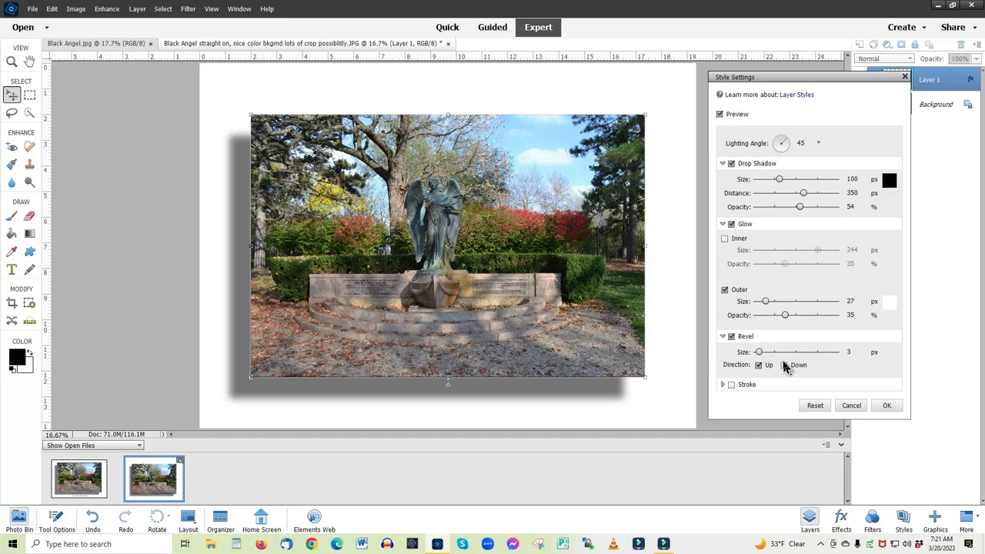
Try a downward bevel at sizes between 144 and 223, ending near 21.
left_click_drag(758, 351, 762, 351)
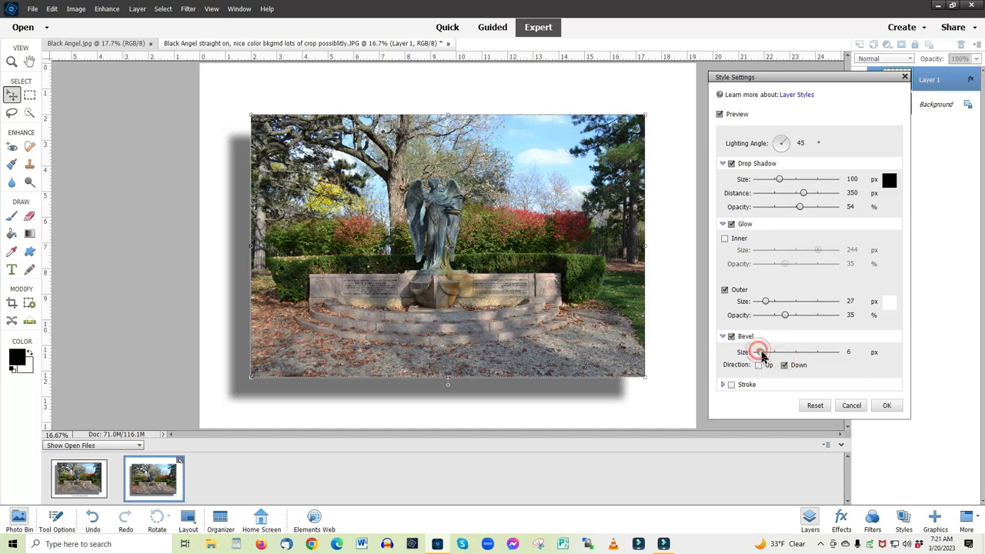
left_click_drag(762, 352, 793, 351)
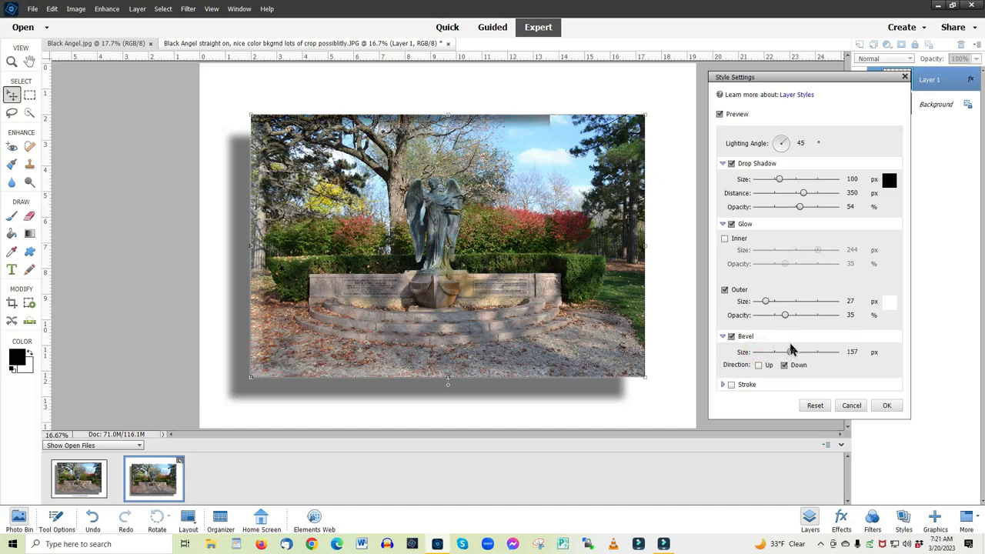
left_click_drag(792, 351, 798, 351)
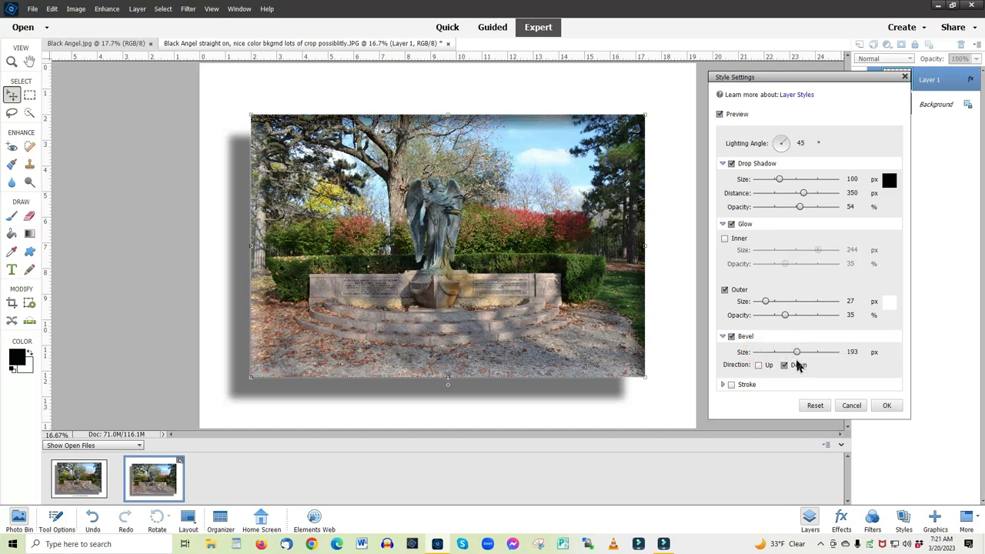
left_click_drag(797, 352, 813, 351)
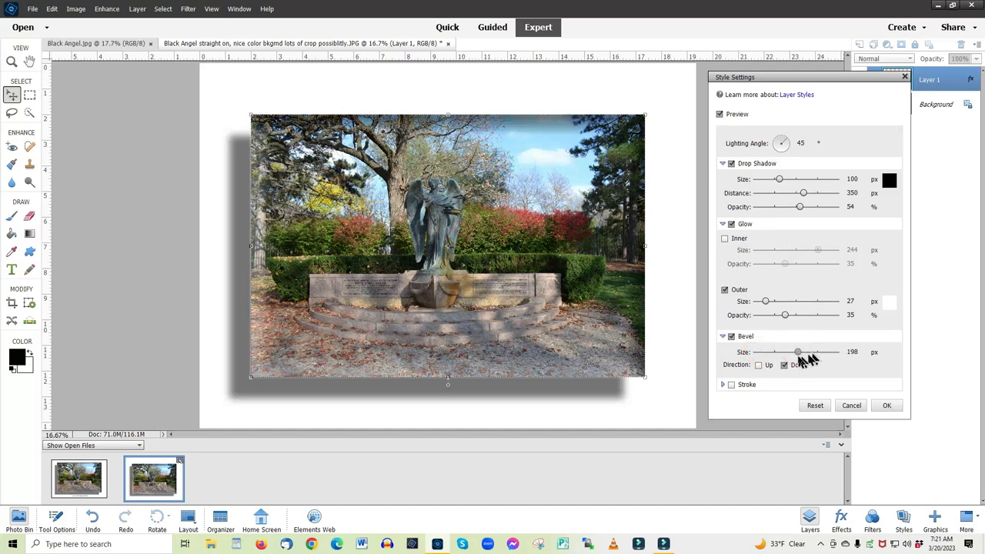
left_click_drag(797, 352, 786, 351)
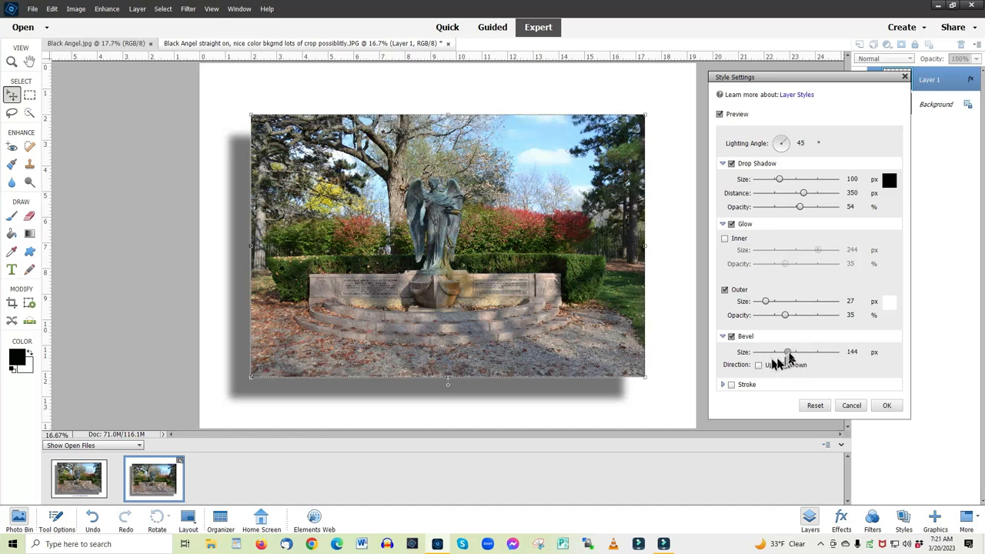
left_click_drag(789, 351, 804, 351)
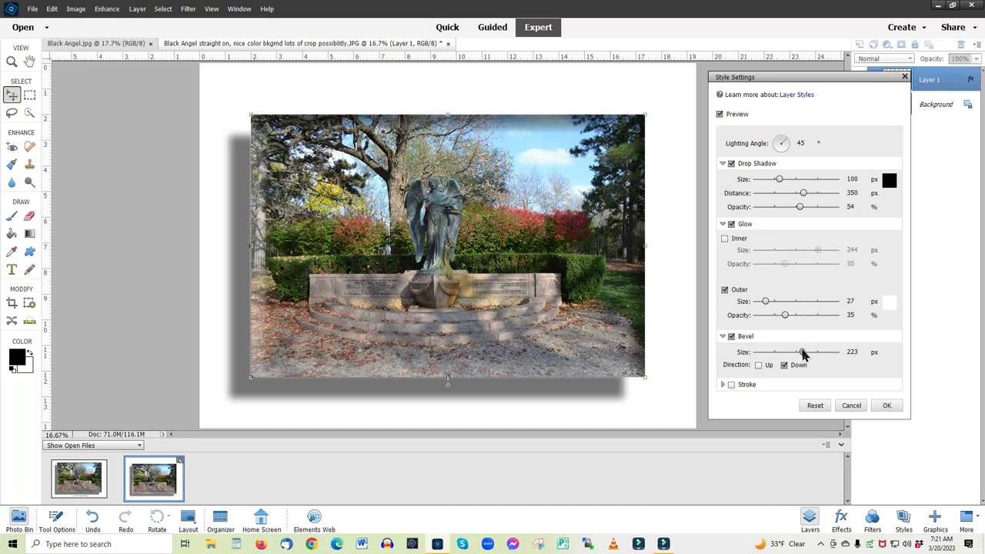
left_click_drag(803, 351, 764, 351)
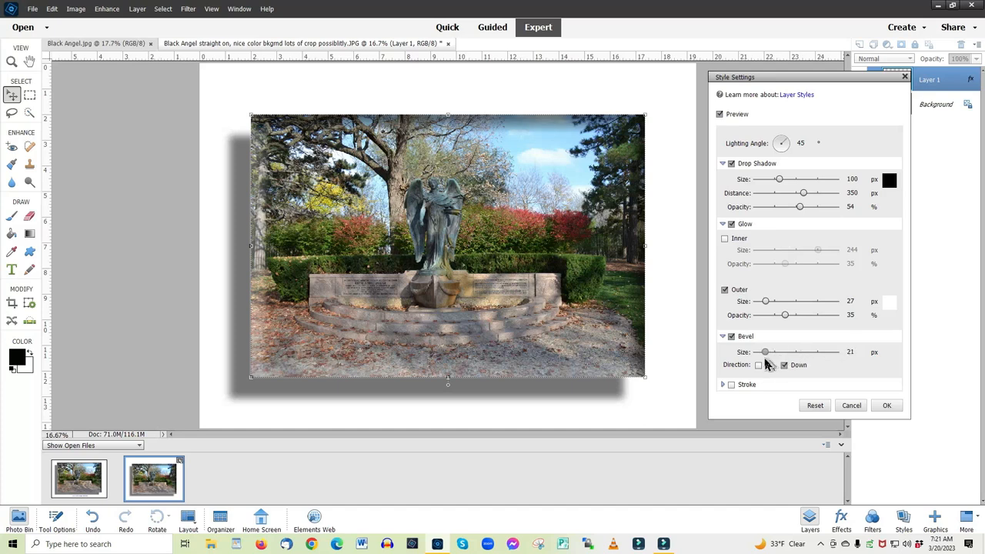
Set the bevel direction back to Up with a final size of 146.
left_click(758, 365)
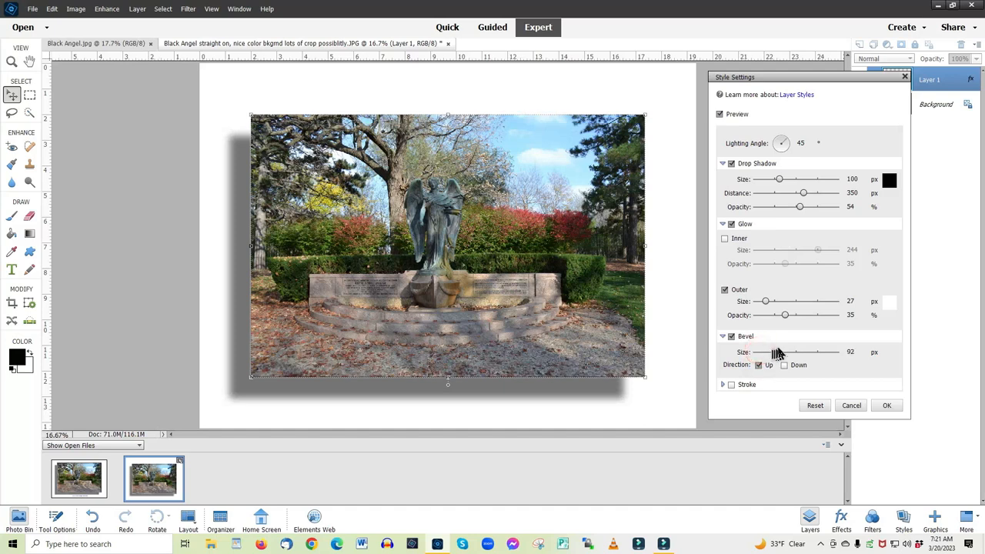
left_click_drag(777, 351, 793, 351)
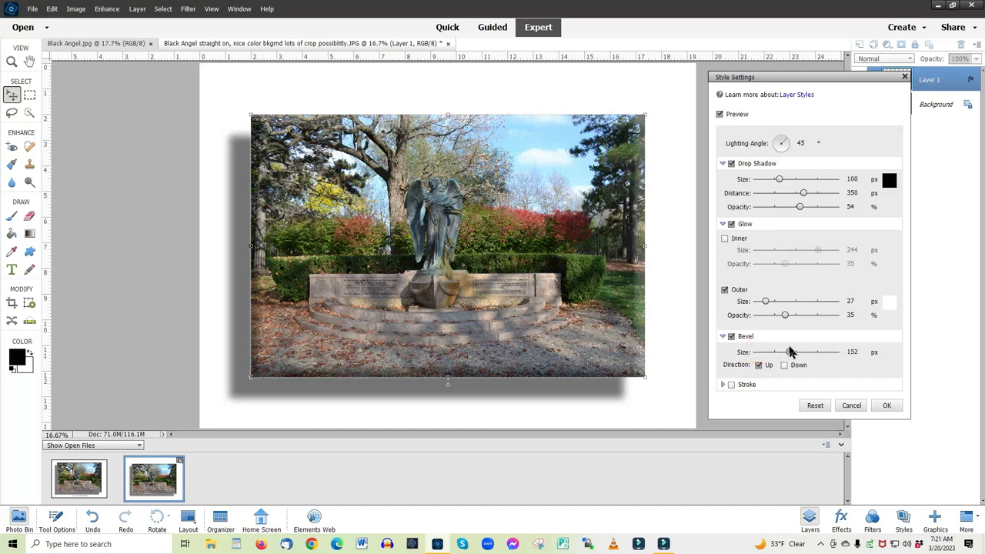
left_click_drag(794, 351, 788, 351)
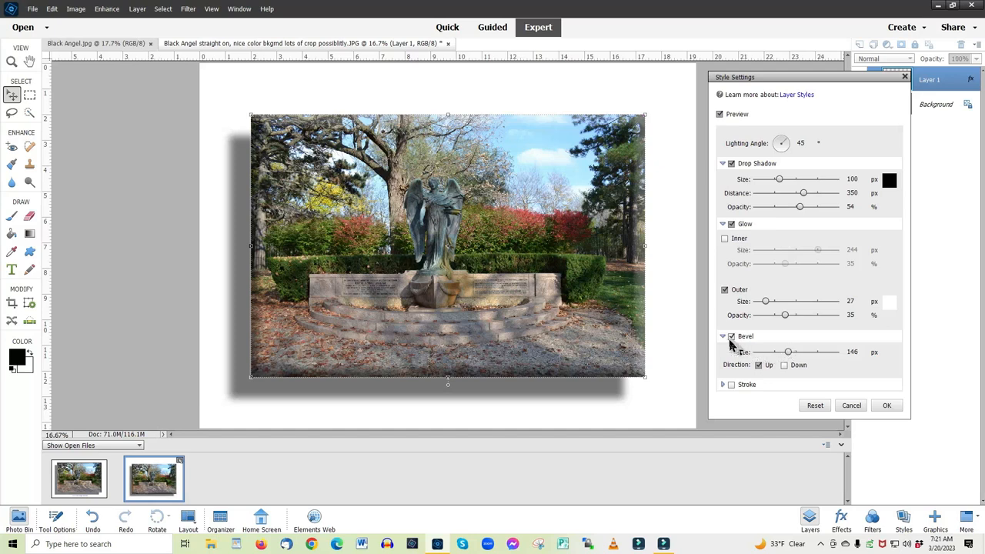
Turn the bevel effect off, keeping only the drop shadow and outer glow.
left_click(730, 336)
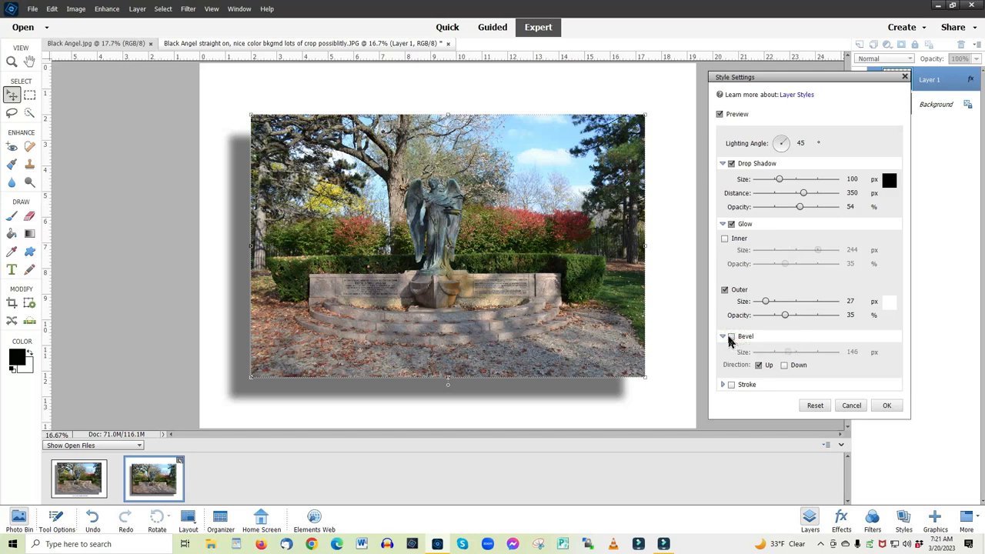
left_click(724, 336)
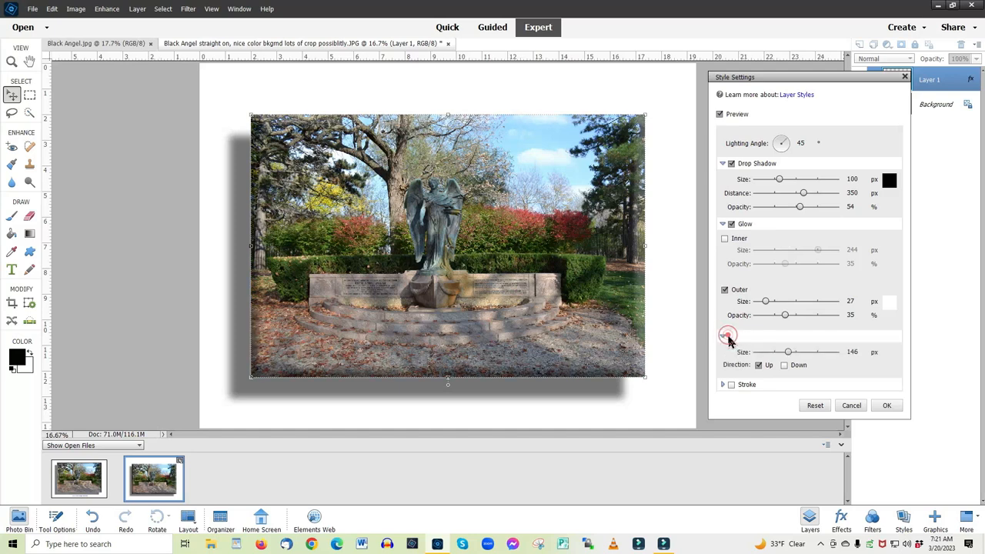
left_click(723, 336)
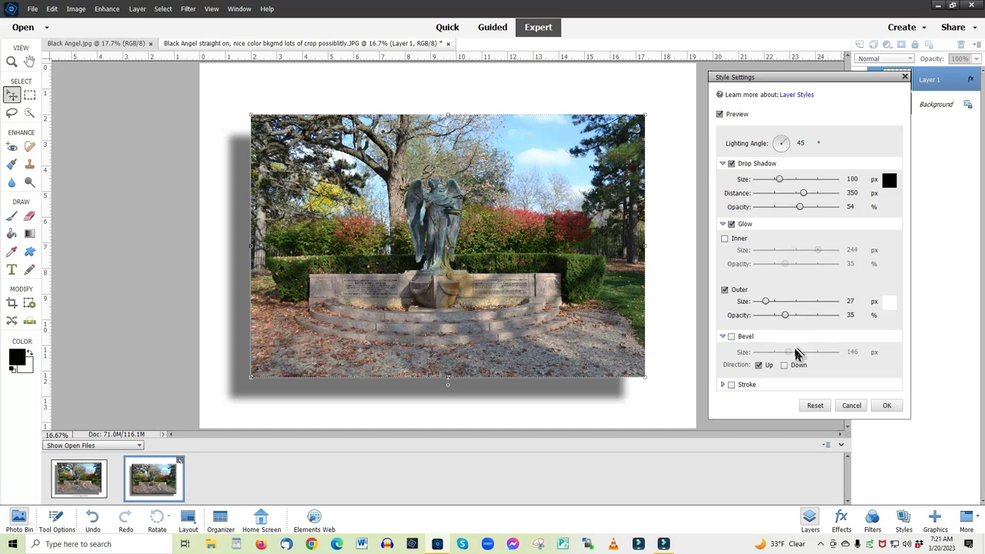
mouse_move(745, 400)
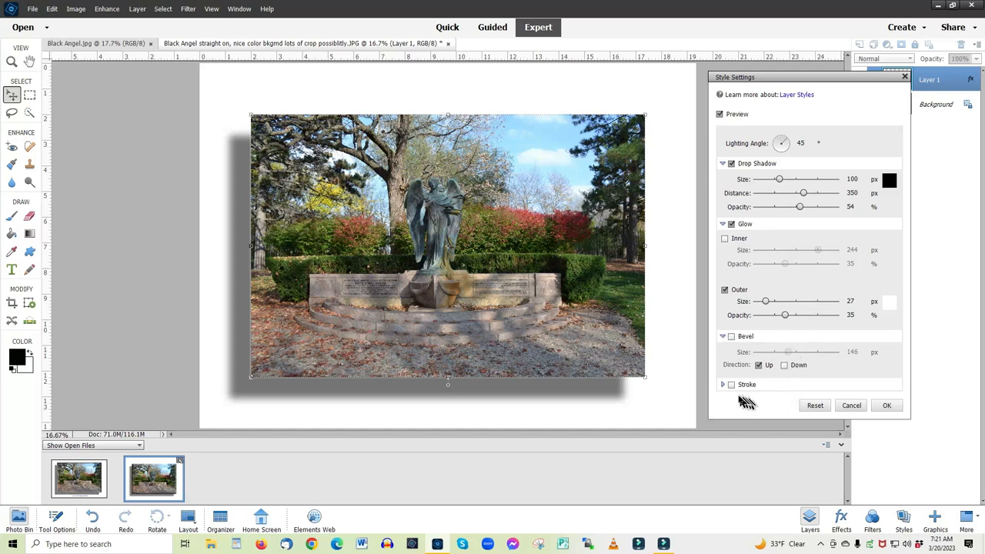
Enable the stroke and preview widths from thick down to a thin outside border.
left_click(731, 385)
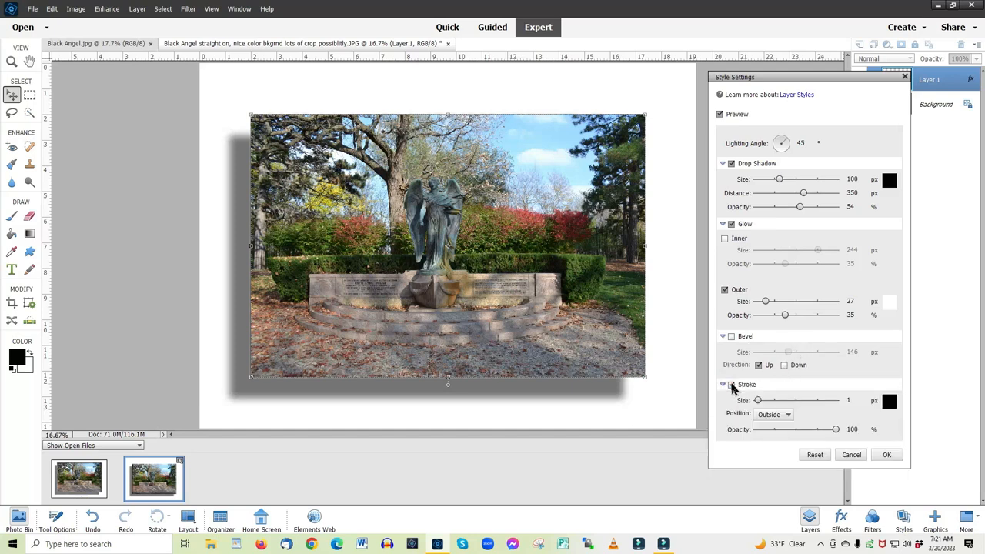
left_click(732, 385)
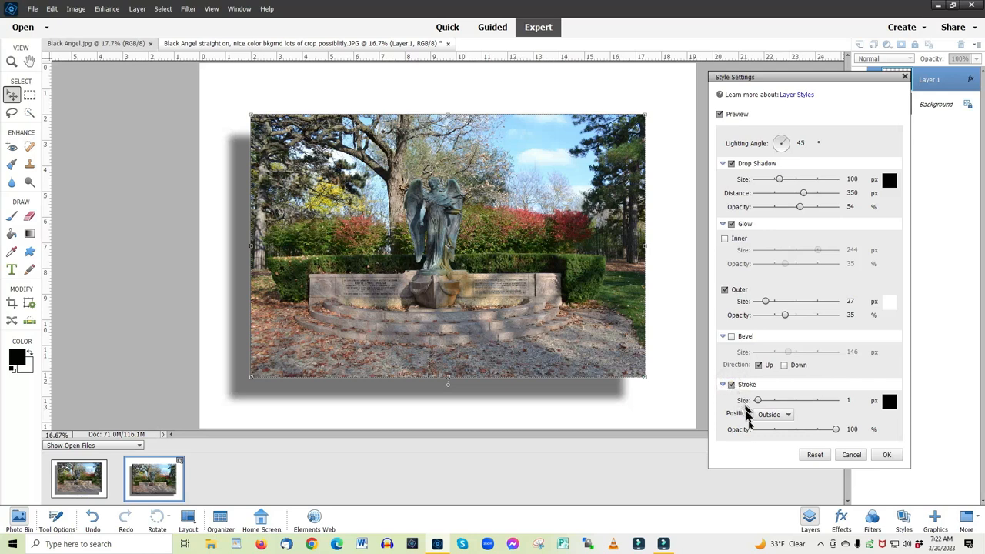
mouse_move(760, 425)
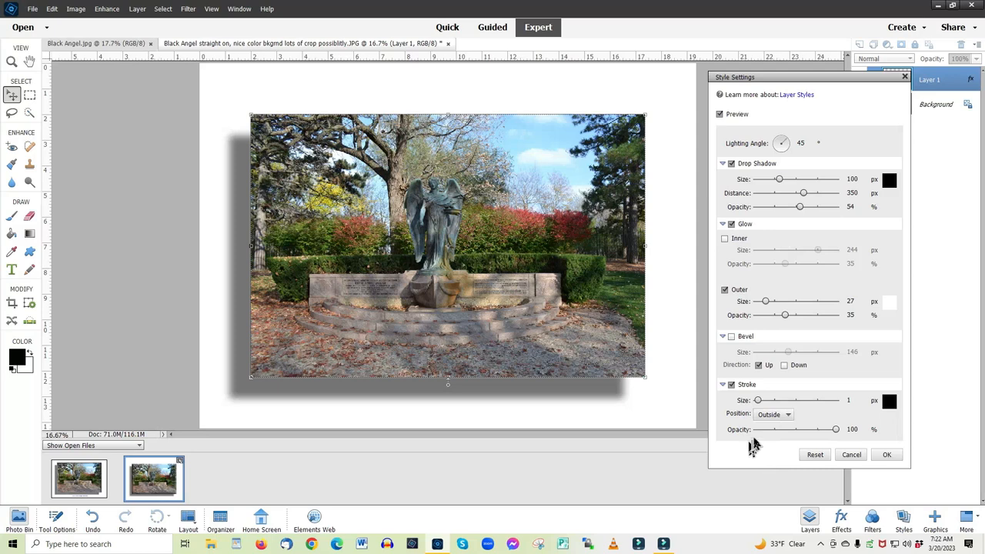
mouse_move(773, 416)
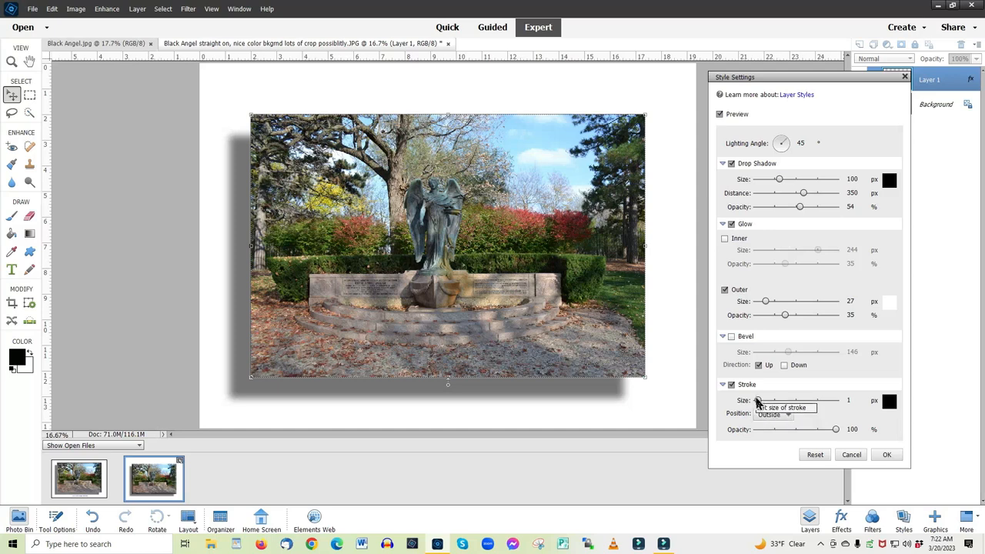
left_click_drag(757, 400, 763, 400)
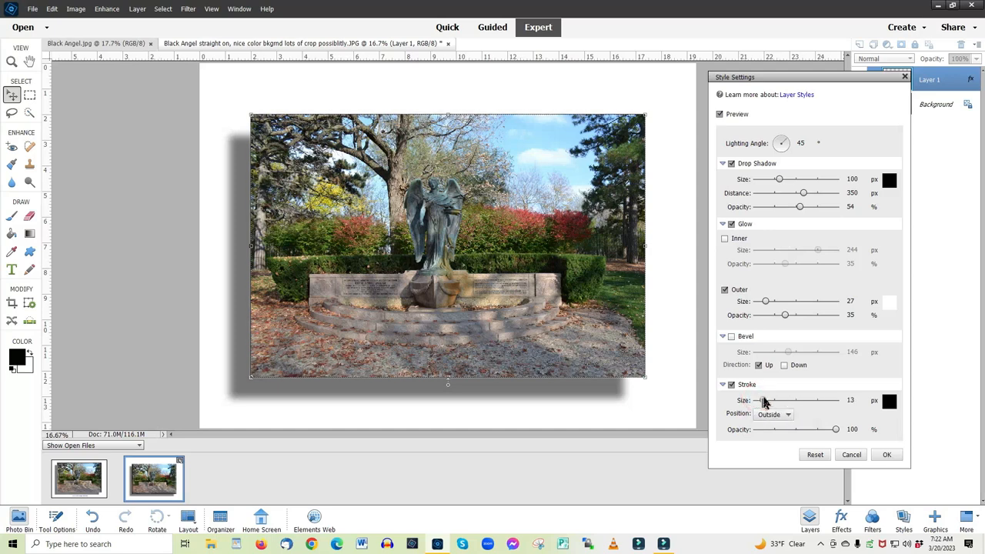
left_click_drag(758, 400, 770, 400)
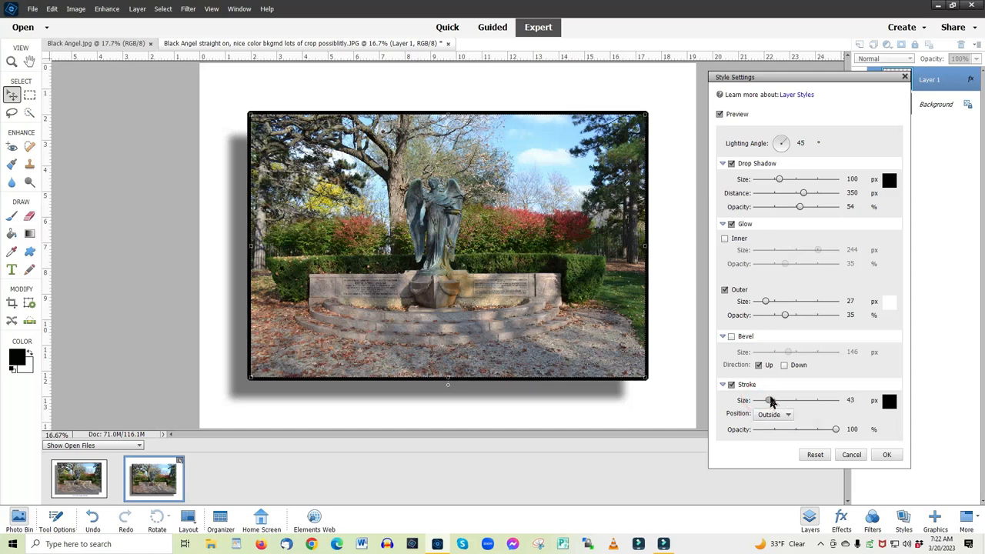
left_click_drag(766, 400, 776, 400)
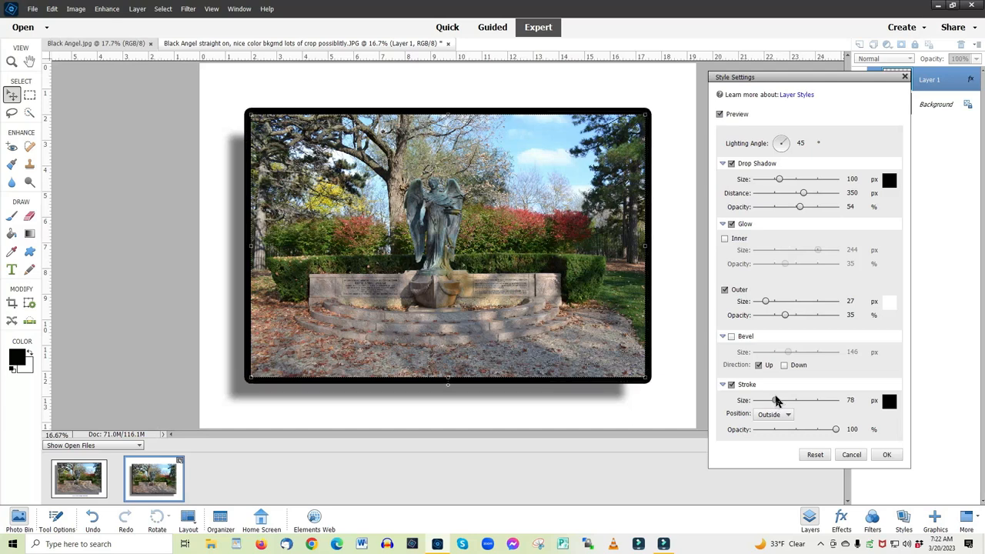
left_click_drag(785, 401, 771, 400)
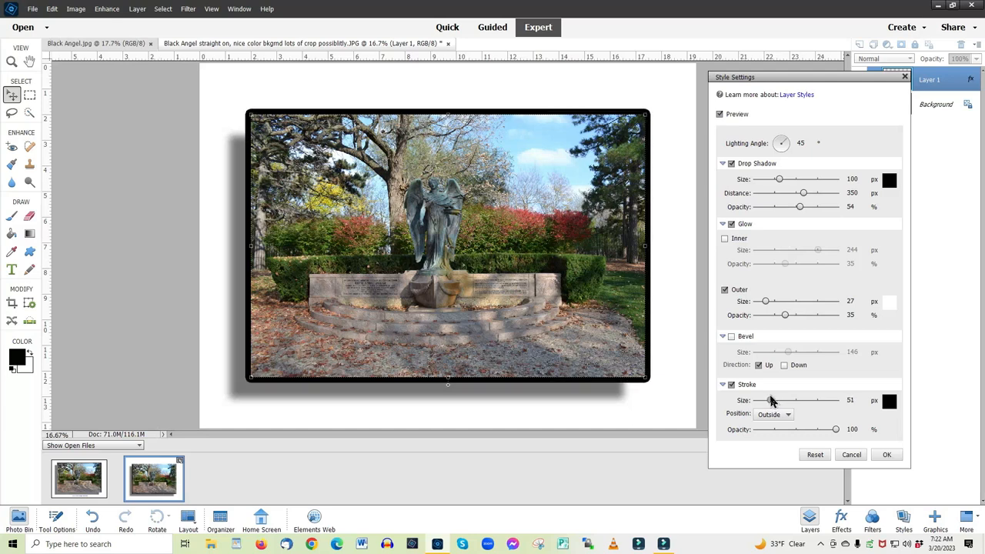
left_click_drag(769, 400, 758, 401)
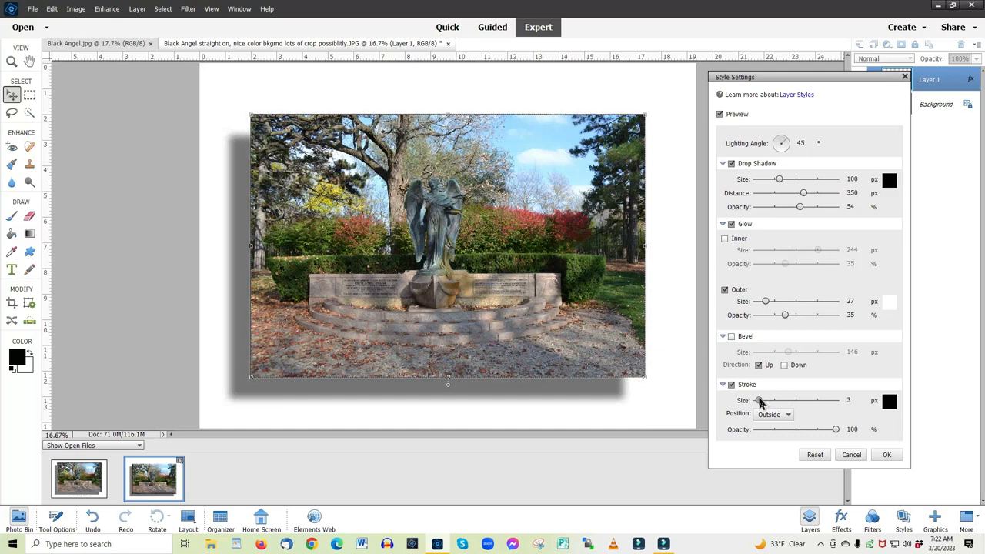
left_click_drag(758, 401, 764, 401)
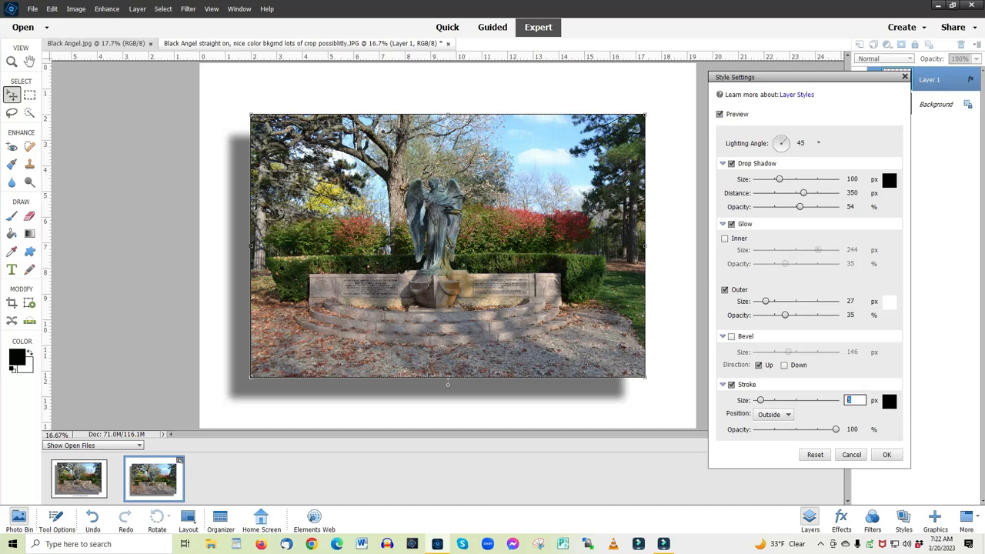
Enter a stroke size of 10 px for the outside stroke at 100% opacity.
type("10")
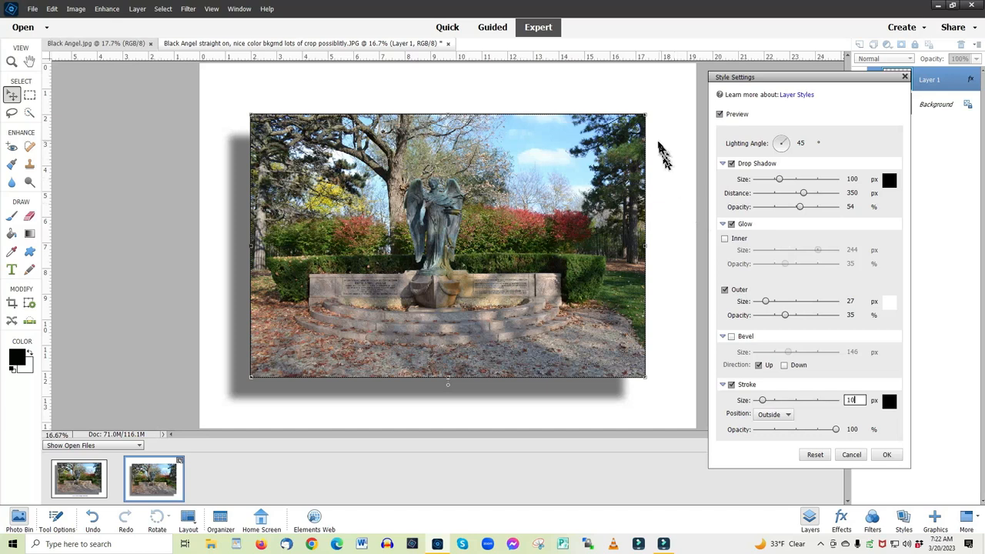
mouse_move(641, 362)
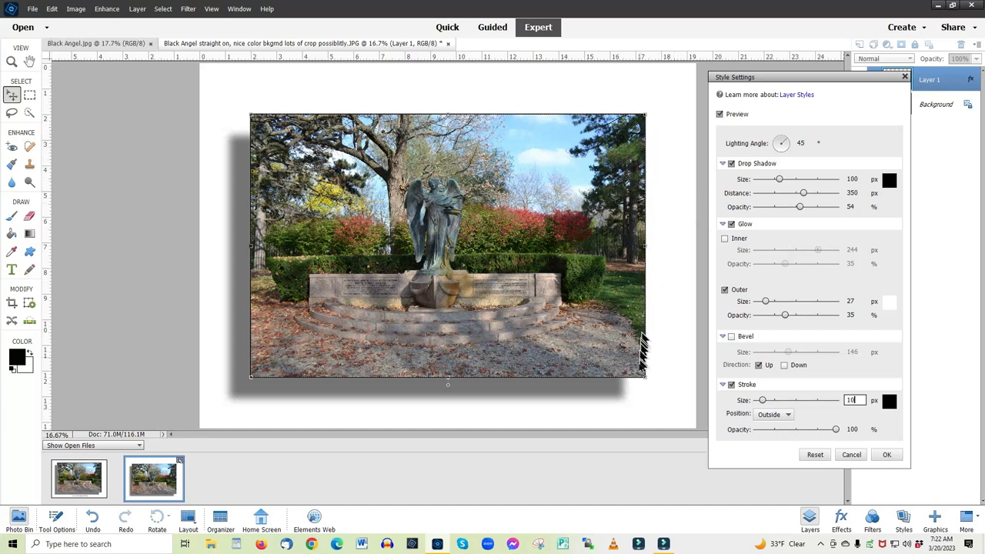
mouse_move(259, 377)
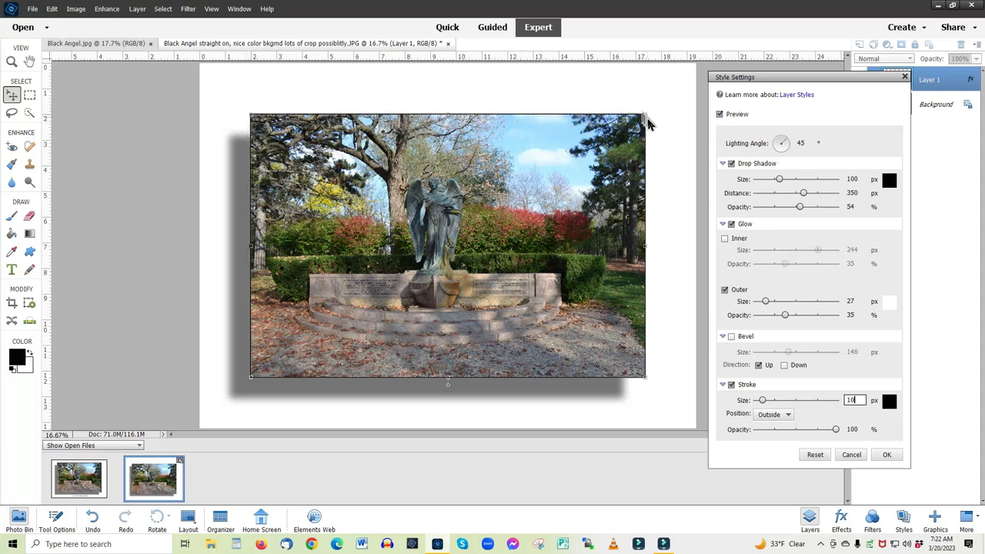
mouse_move(239, 383)
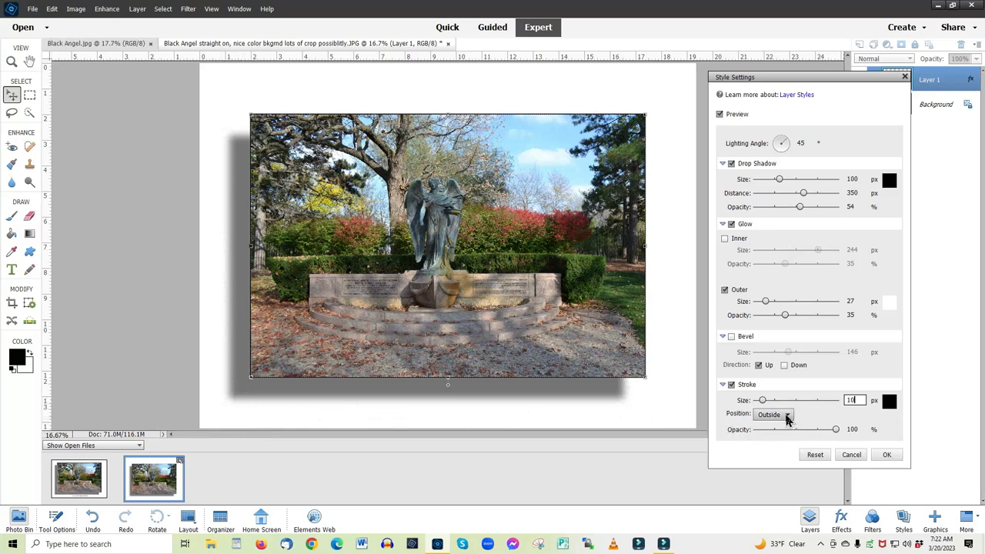
mouse_move(787, 419)
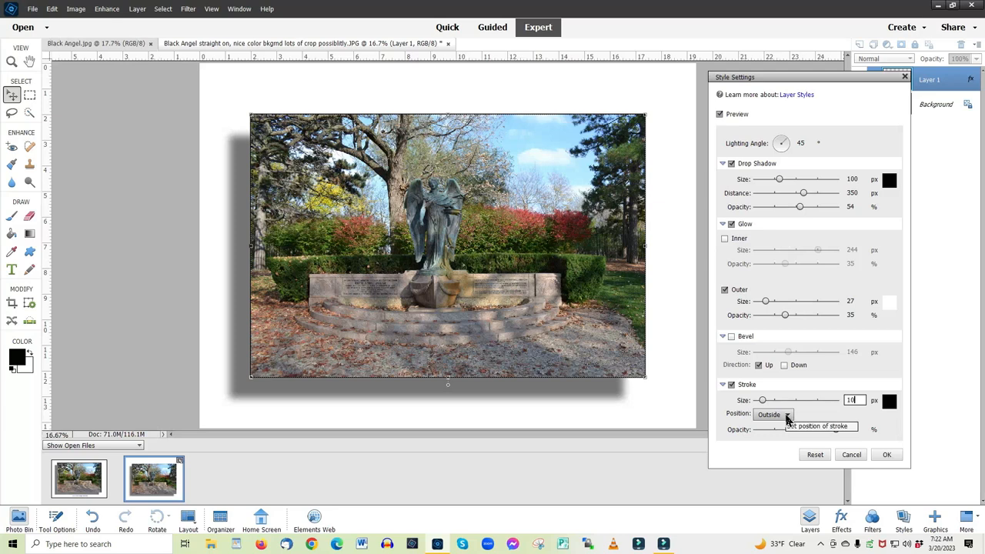
left_click(785, 414)
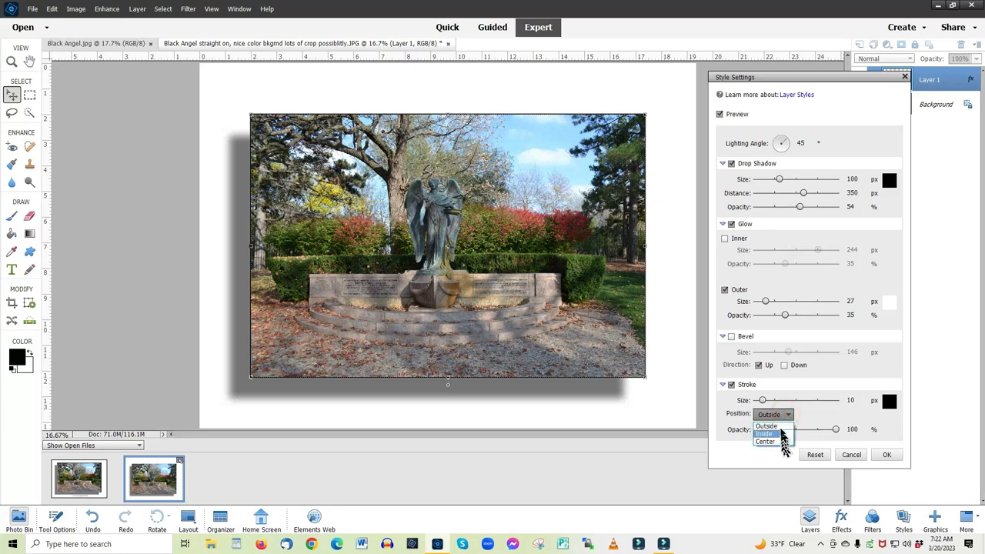
mouse_move(767, 440)
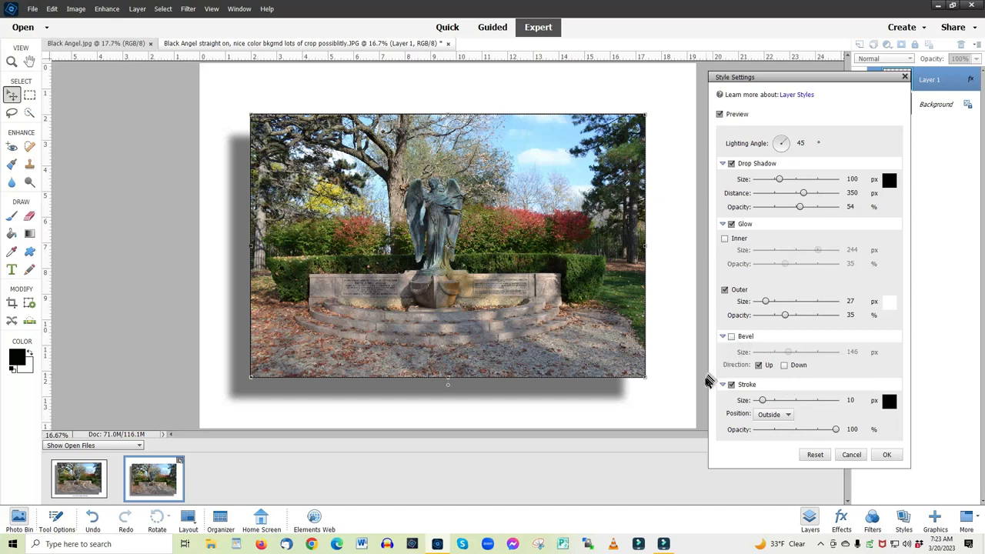
mouse_move(673, 102)
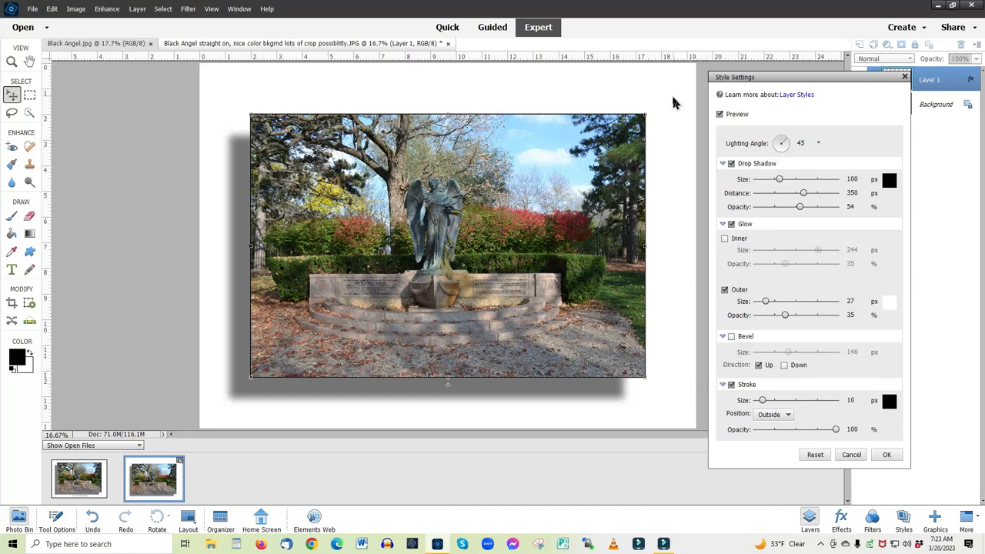
mouse_move(220, 101)
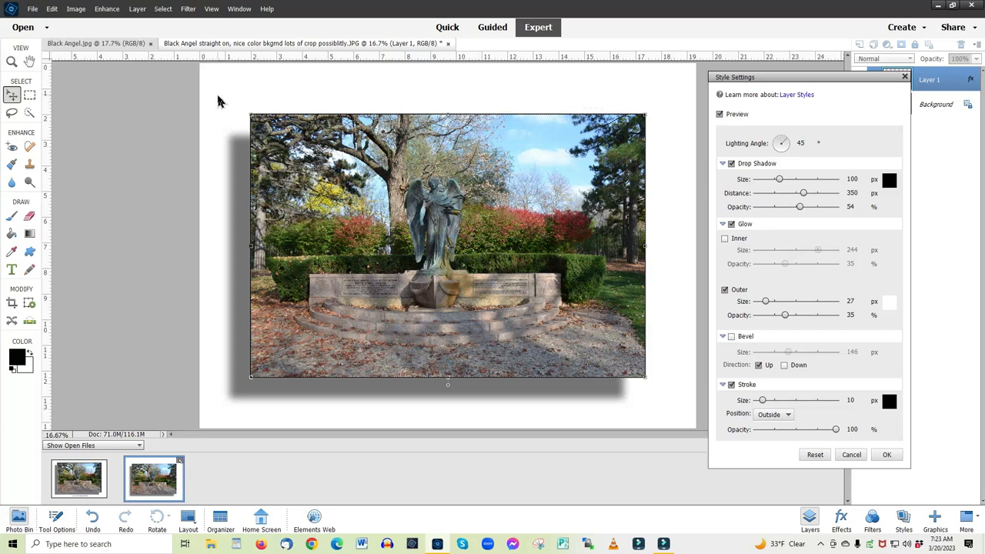
mouse_move(228, 447)
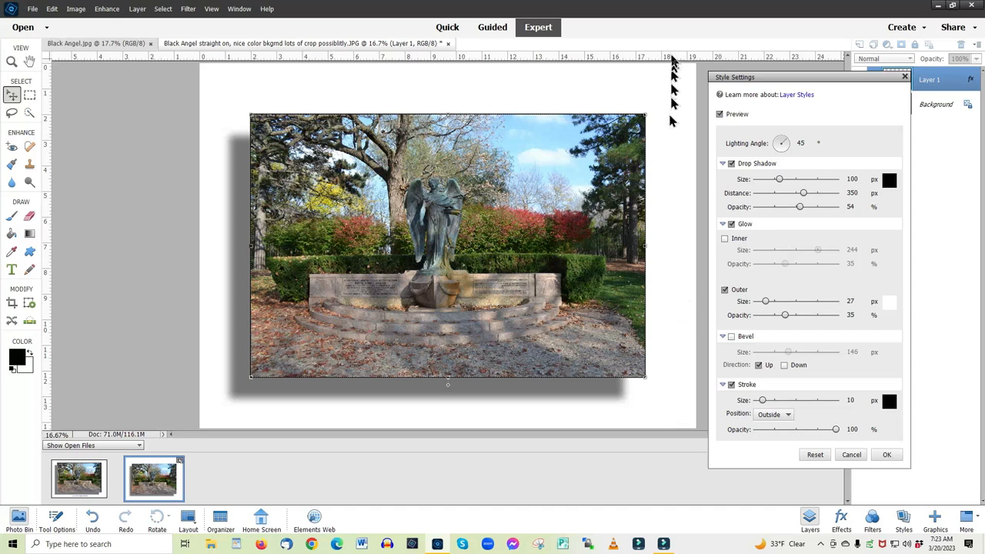
mouse_move(674, 80)
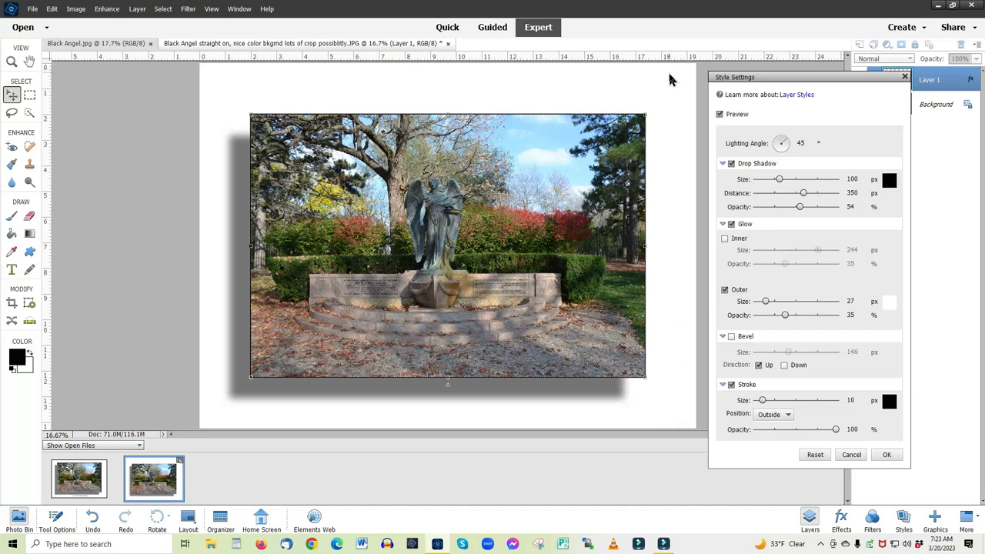
mouse_move(671, 84)
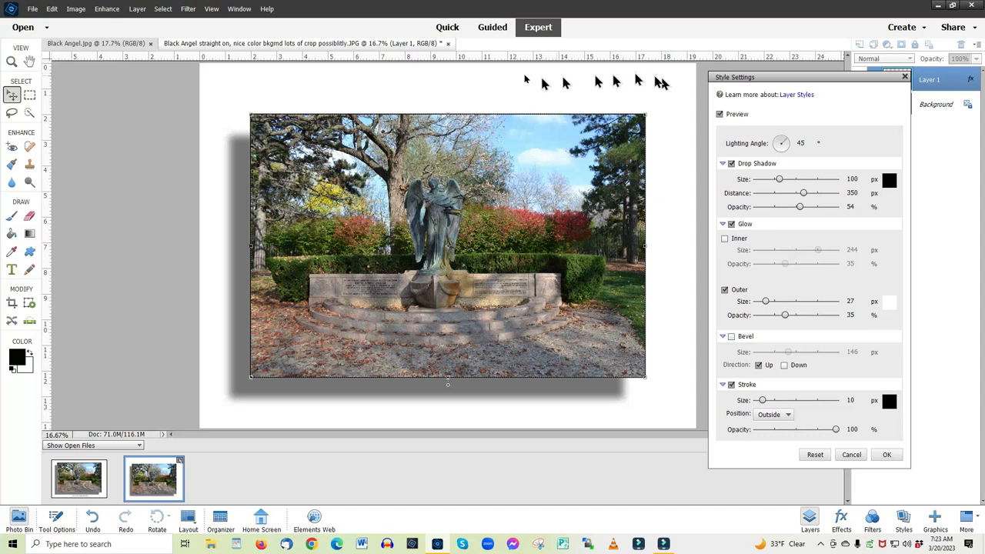
mouse_move(368, 95)
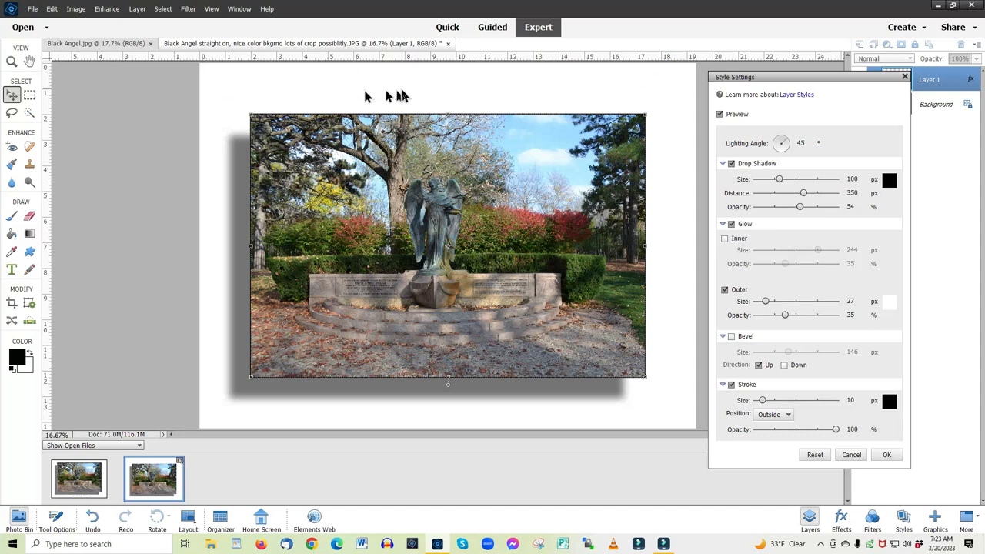
mouse_move(130, 307)
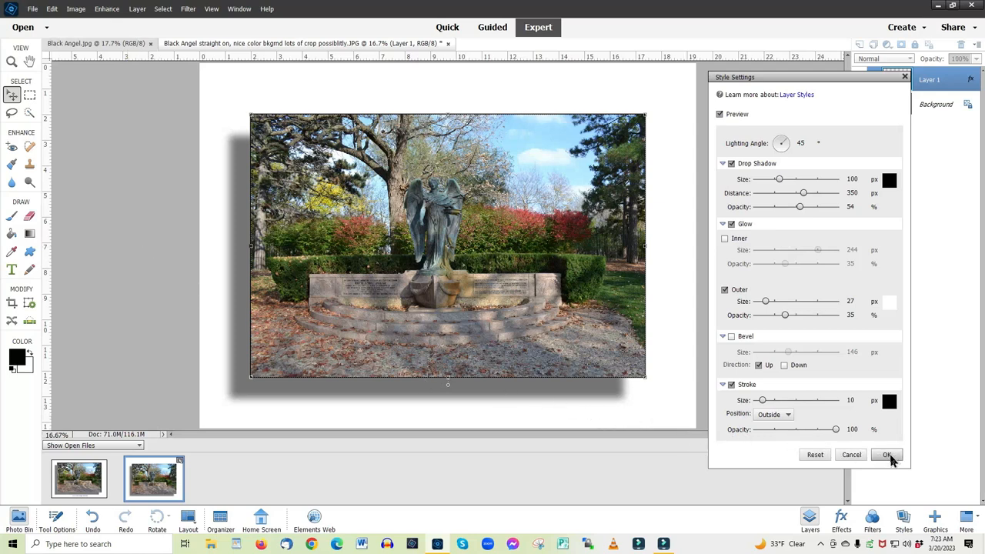
Confirm the Style Settings to apply the drop shadow, outer glow and stroke.
left_click(887, 454)
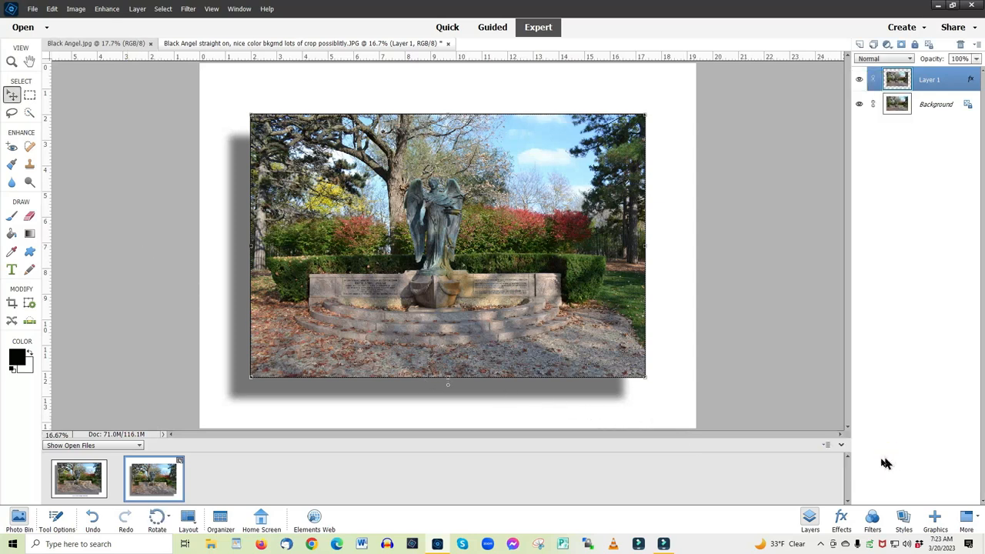
mouse_move(73, 317)
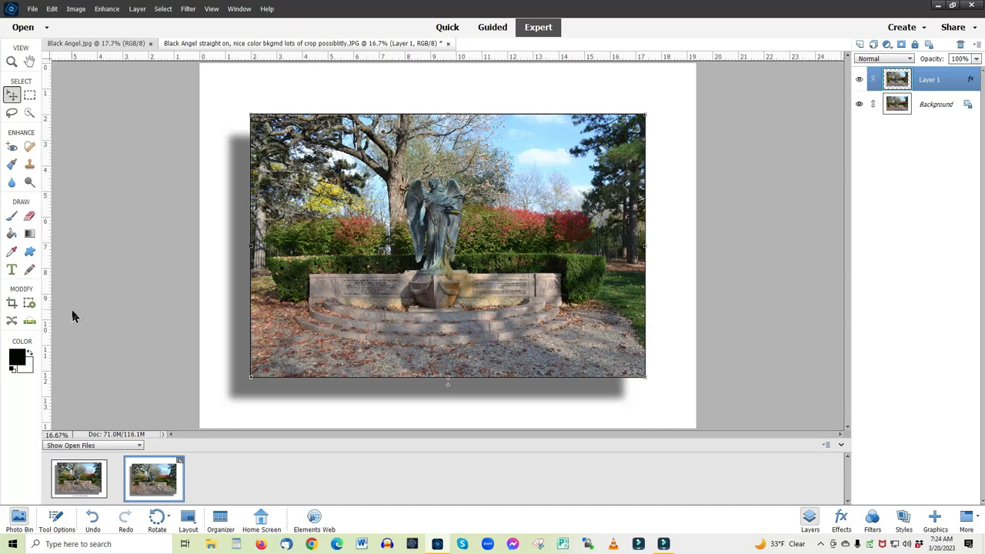
mouse_move(117, 345)
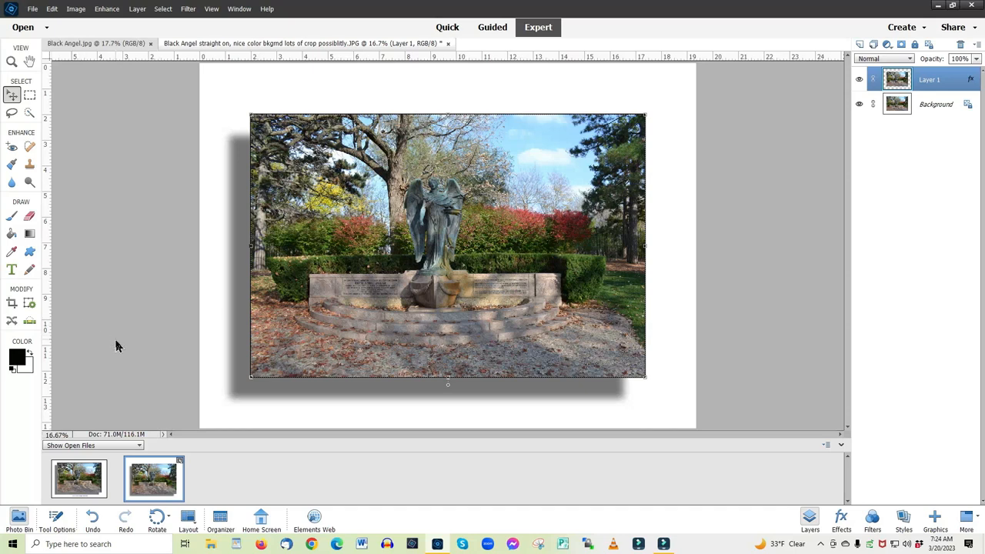